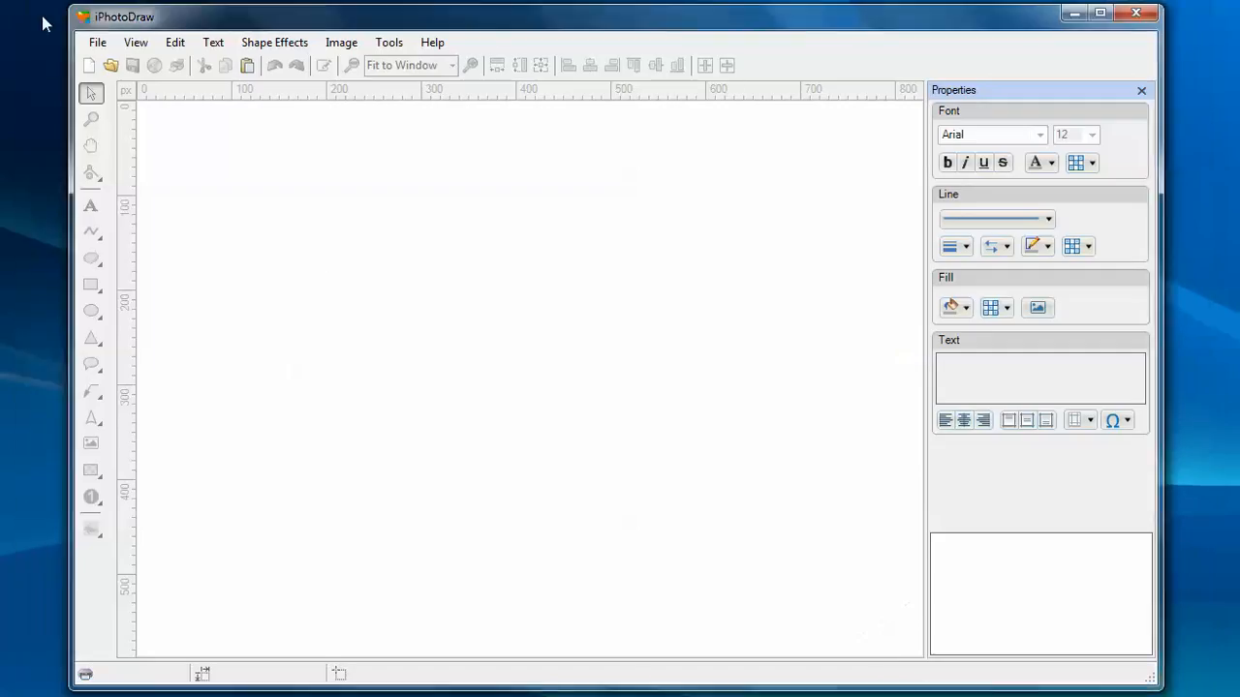
Step: Open GreatWall.jpg from the recent files list
left_click(96, 42)
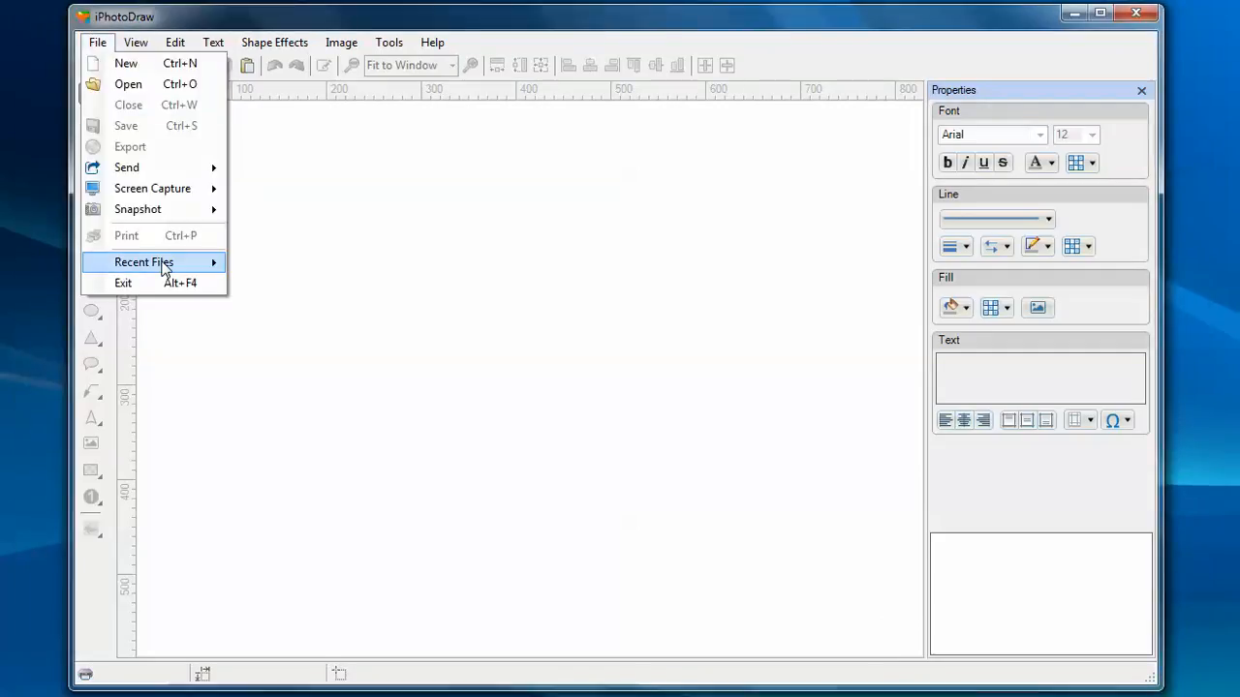
mouse_move(144, 262)
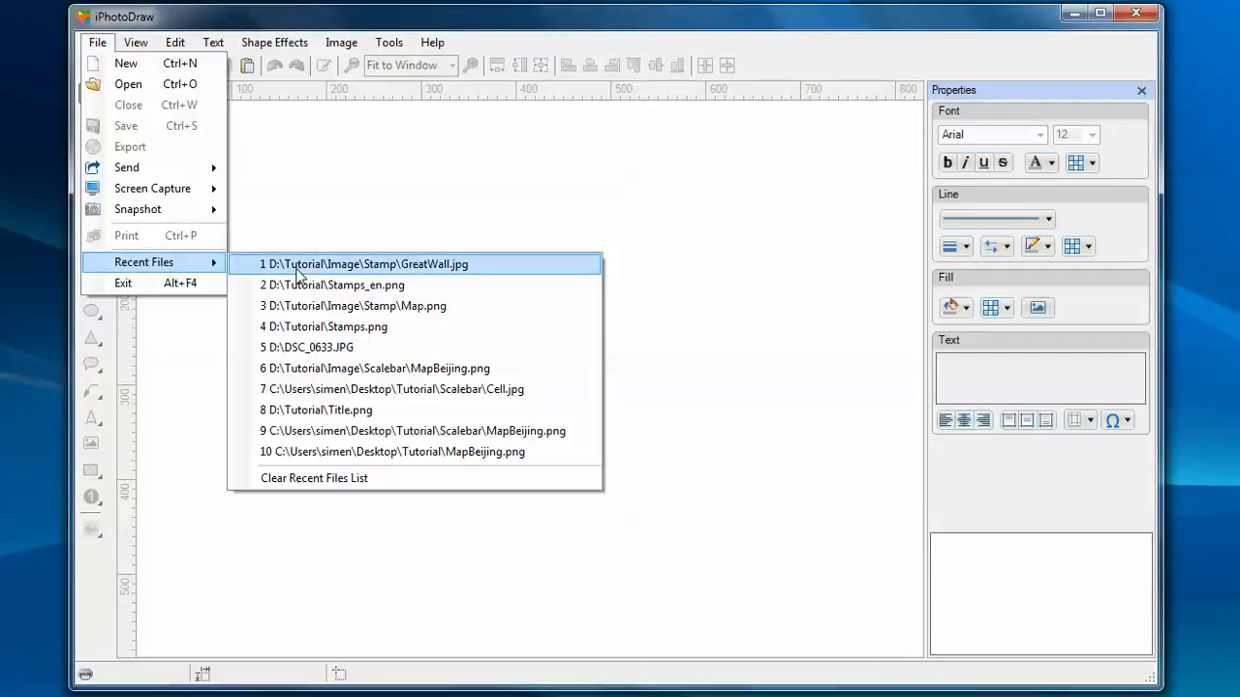
left_click(363, 264)
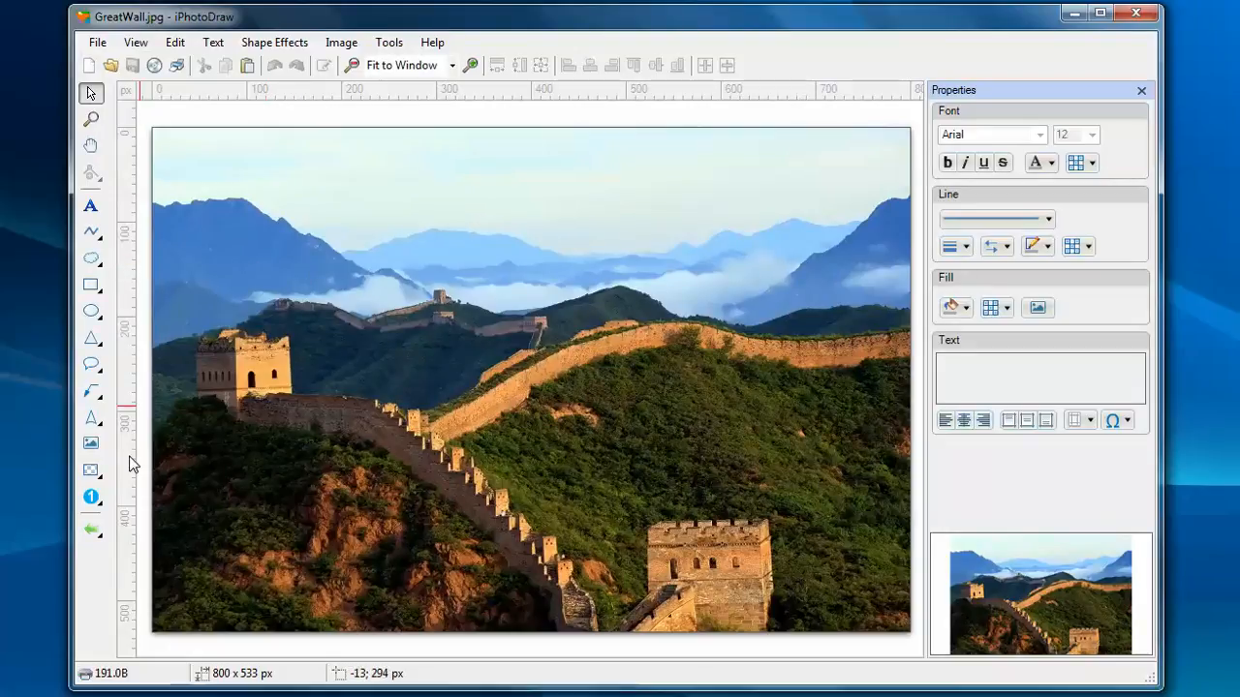
mouse_move(90, 496)
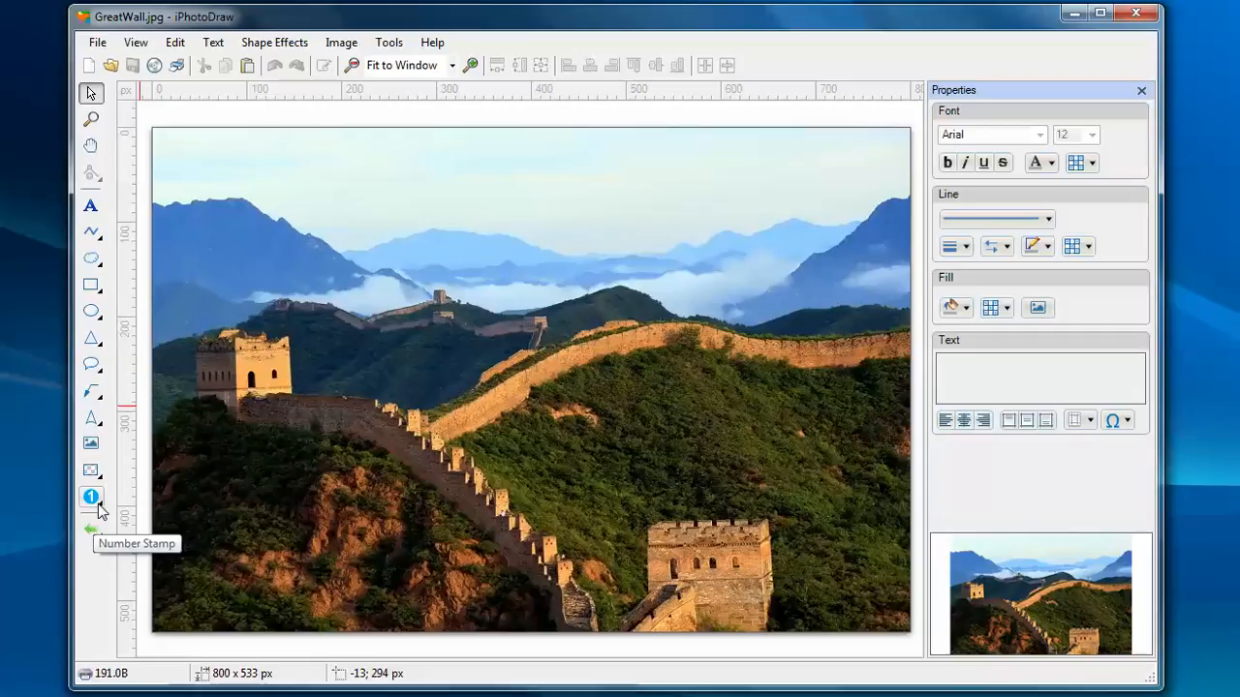
Step: Place number stamps 1, 2, 3 on the left watchtower, lower wall and distant ridge
left_click(88, 496)
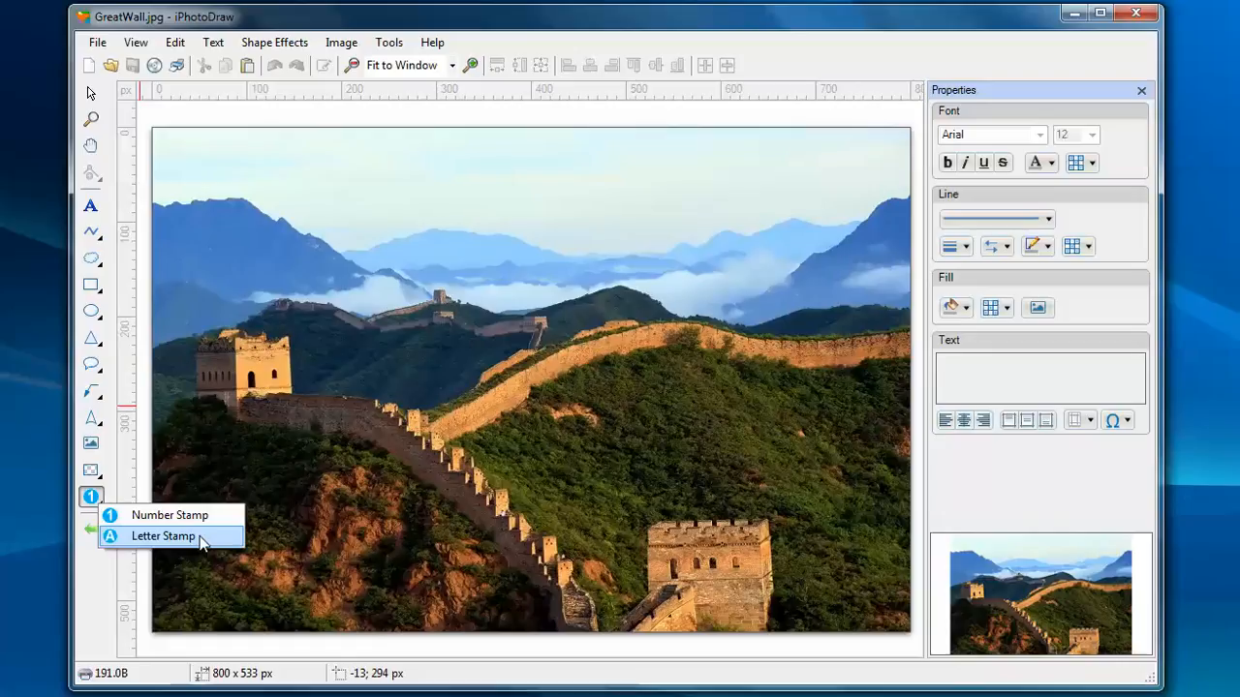
mouse_move(176, 532)
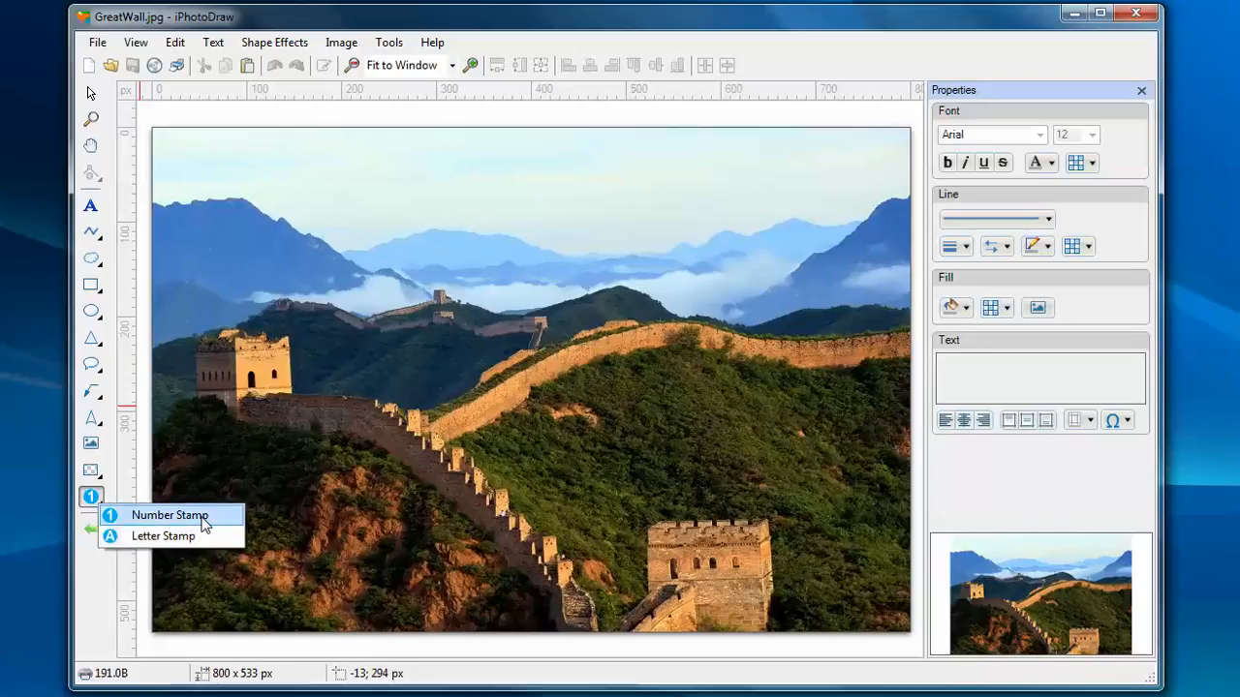
left_click(174, 515)
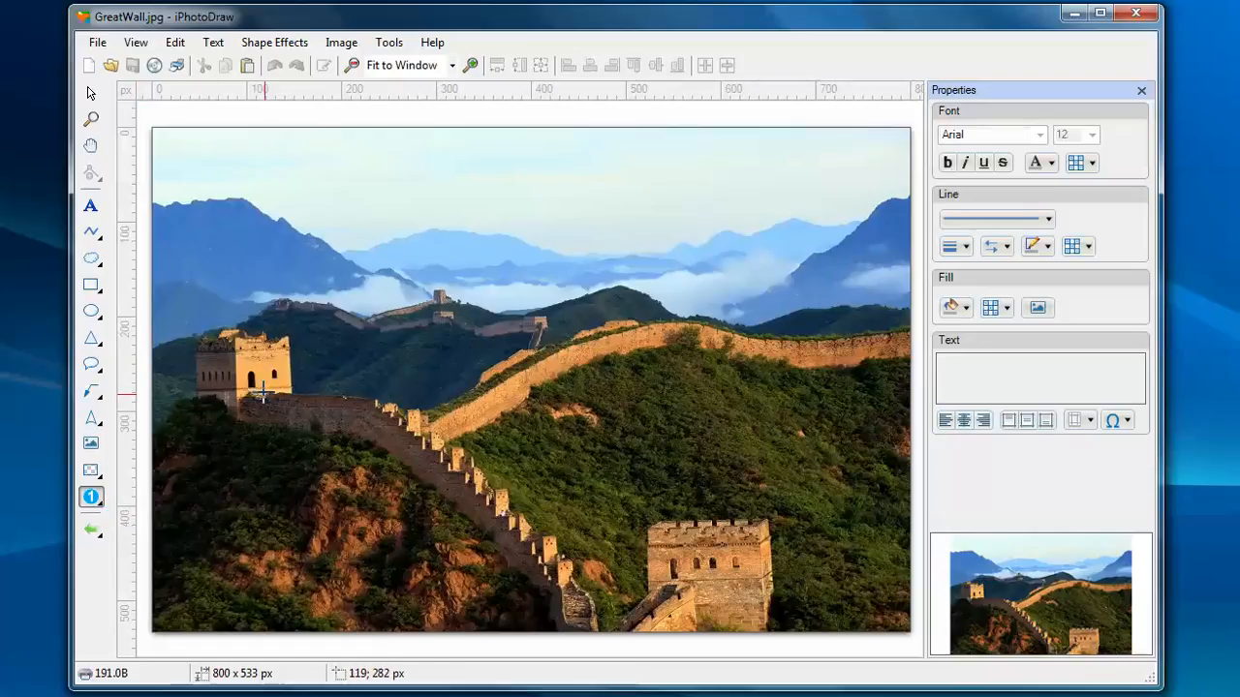
left_click(261, 387)
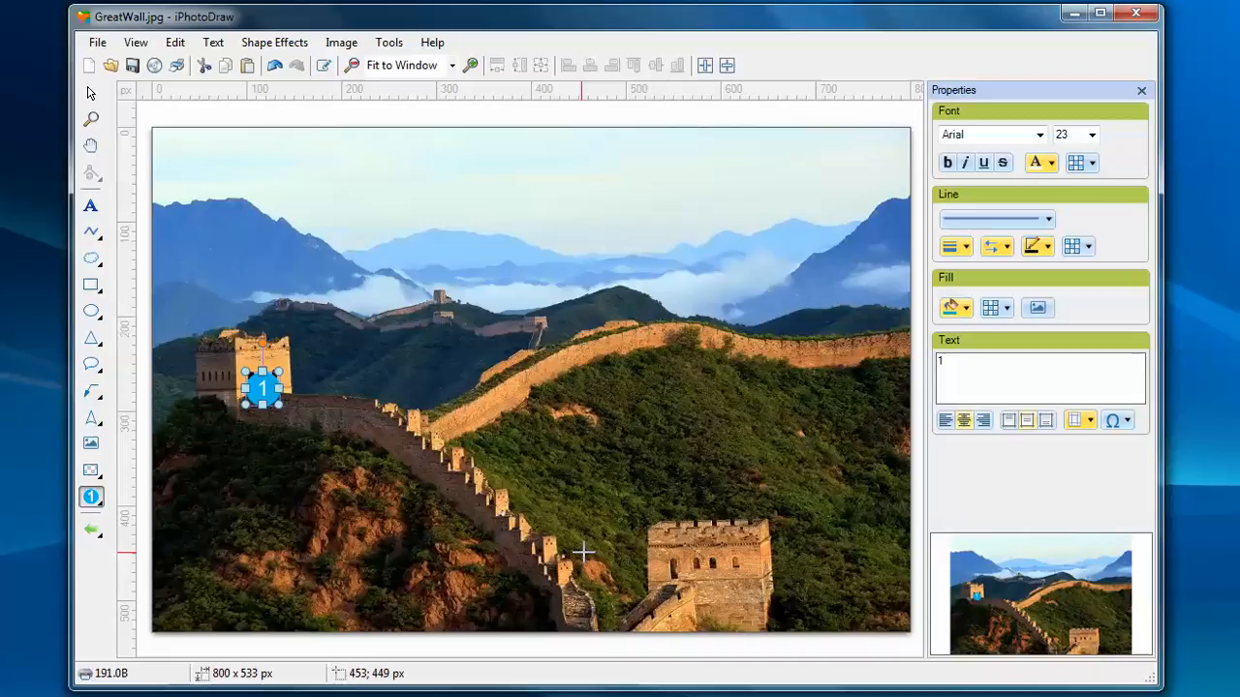
left_click(582, 556)
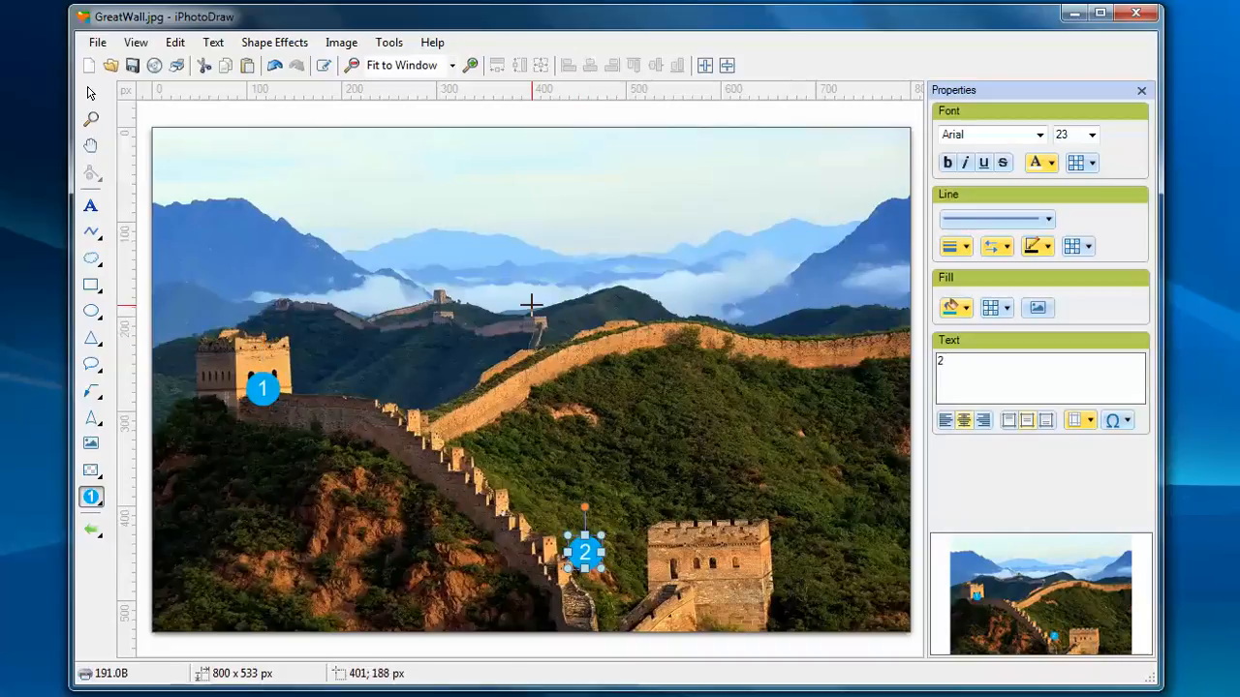
left_click(531, 306)
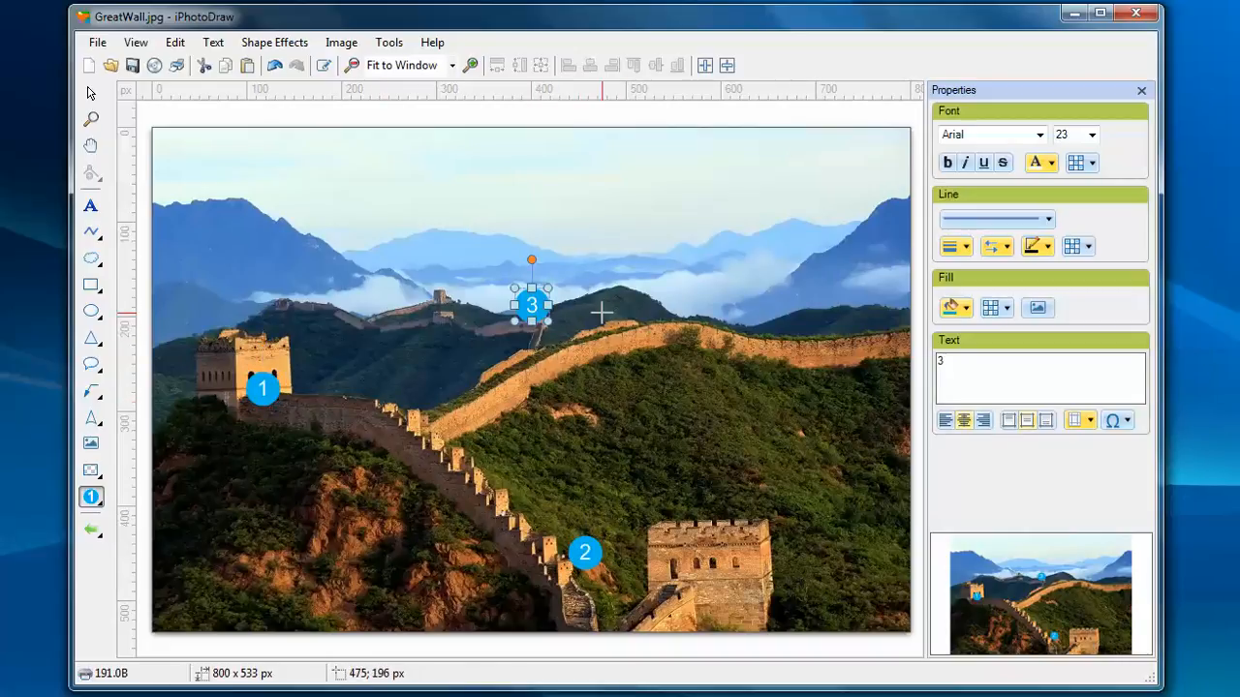
mouse_move(599, 361)
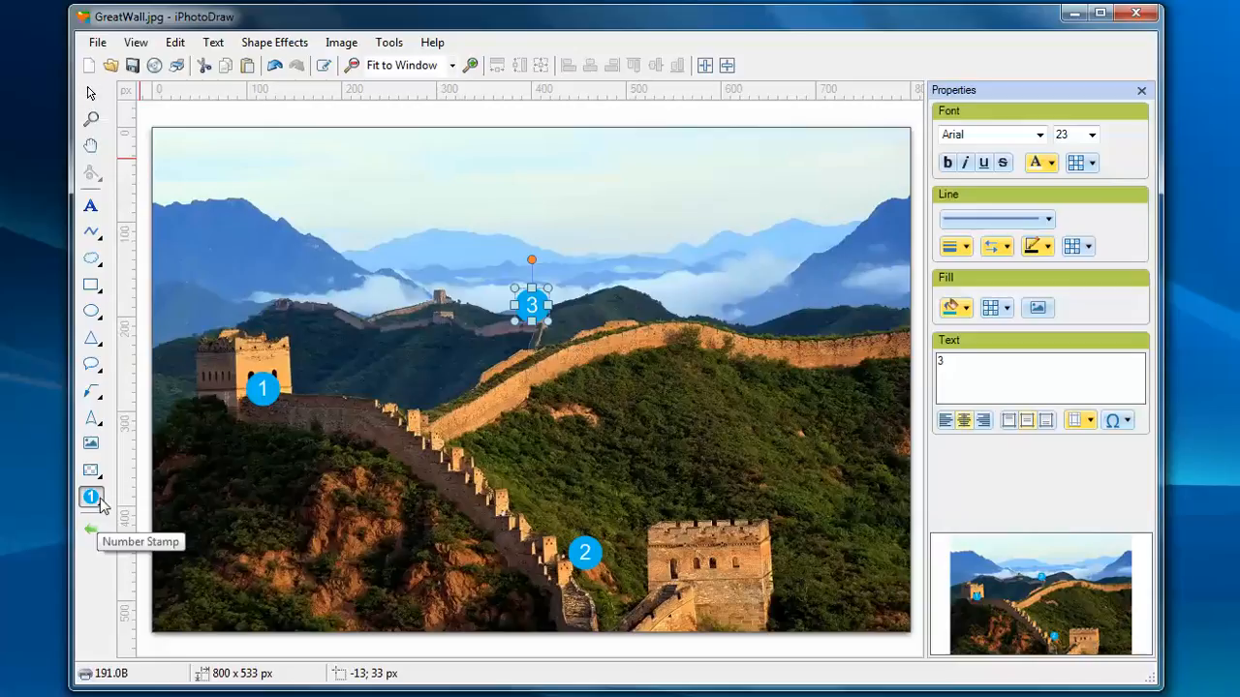
Step: Choose the Letter Stamp tool from the stamp type dropdown
left_click(88, 498)
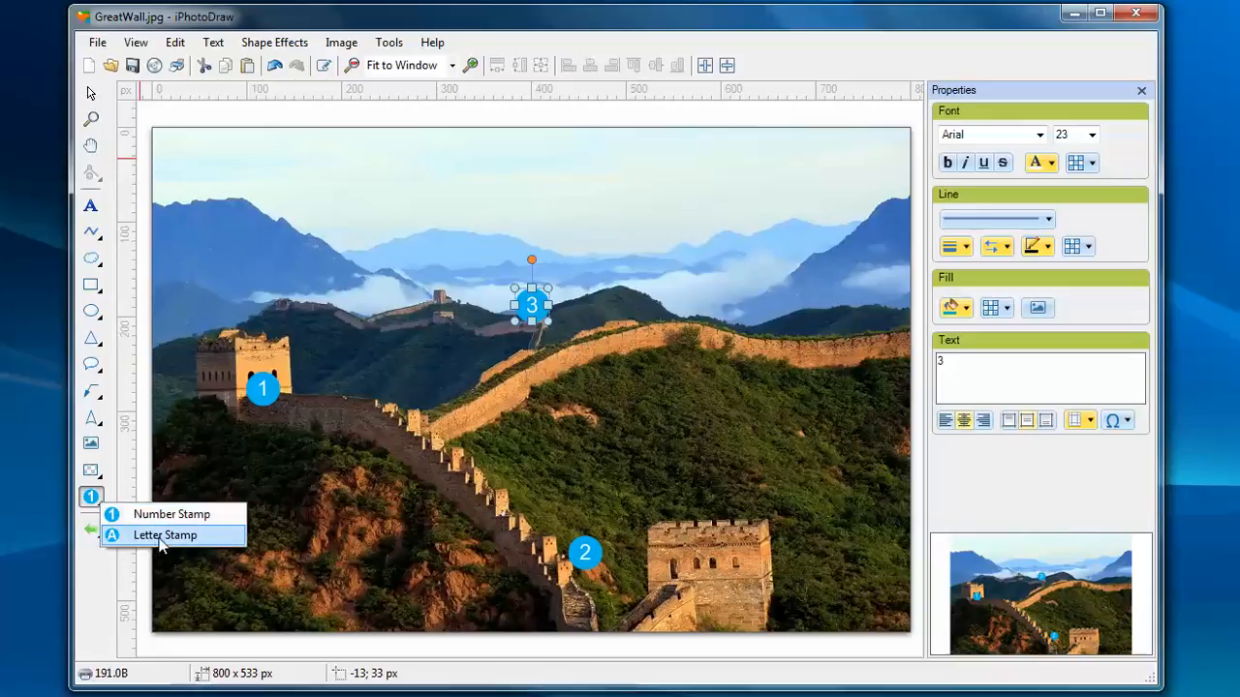
left_click(164, 536)
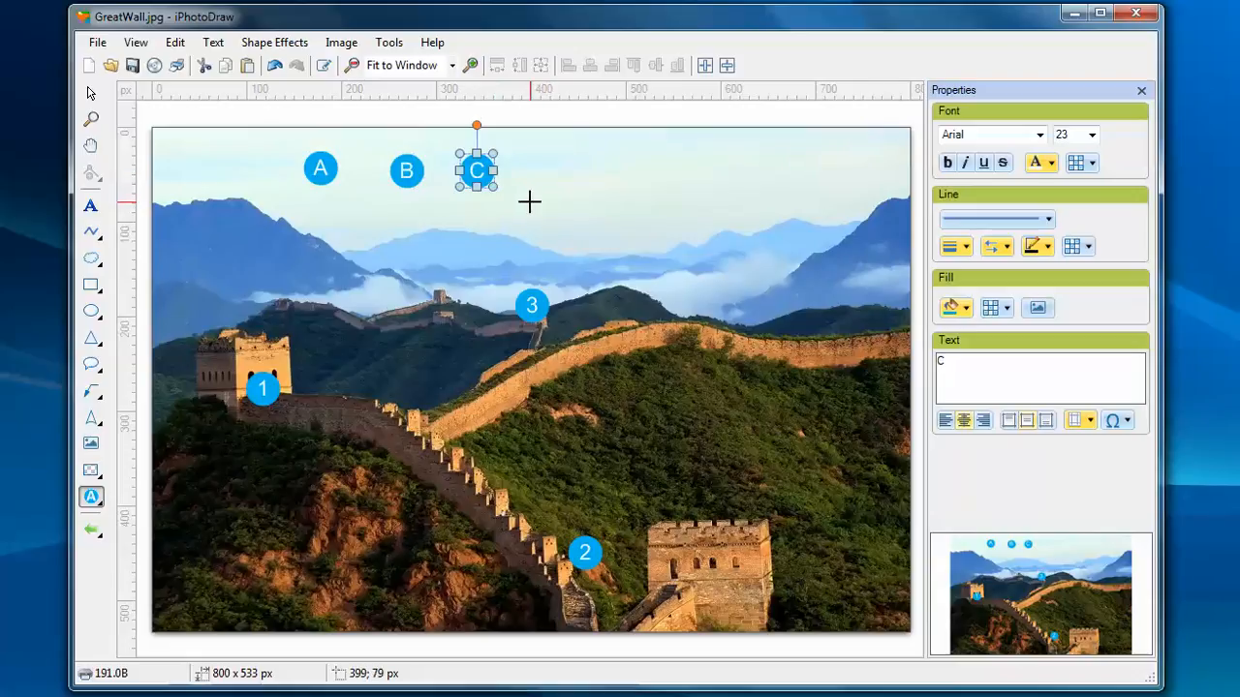
mouse_move(587, 170)
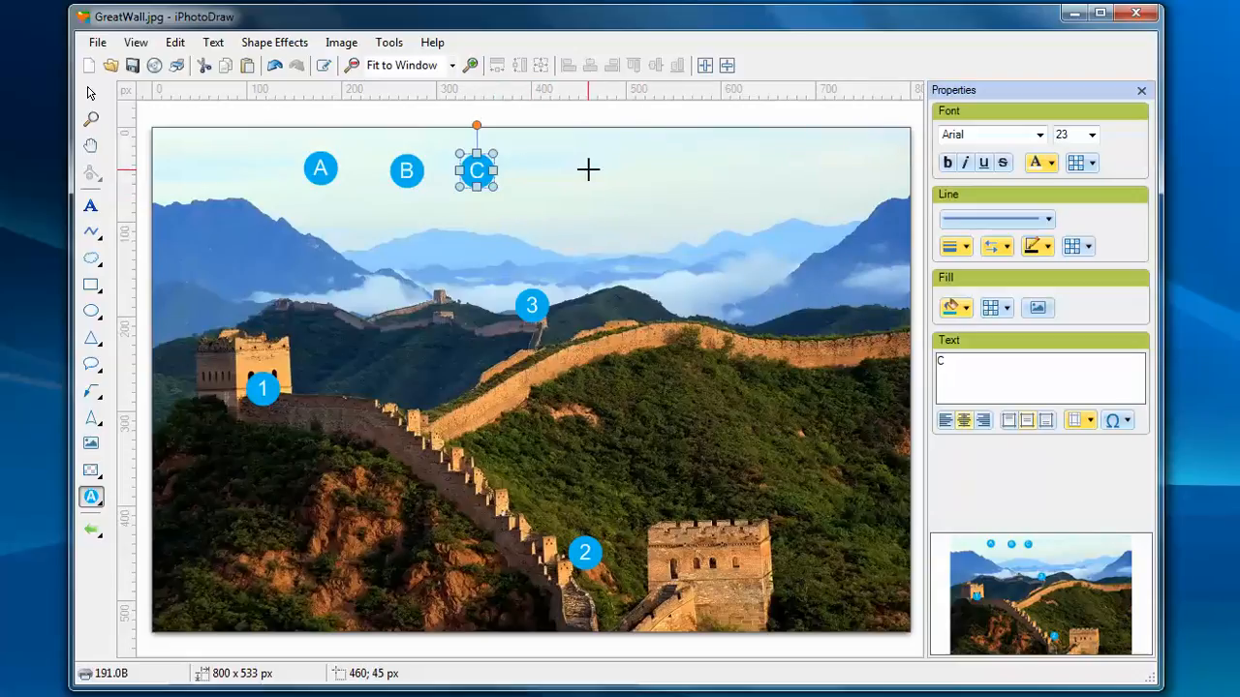
mouse_move(418, 215)
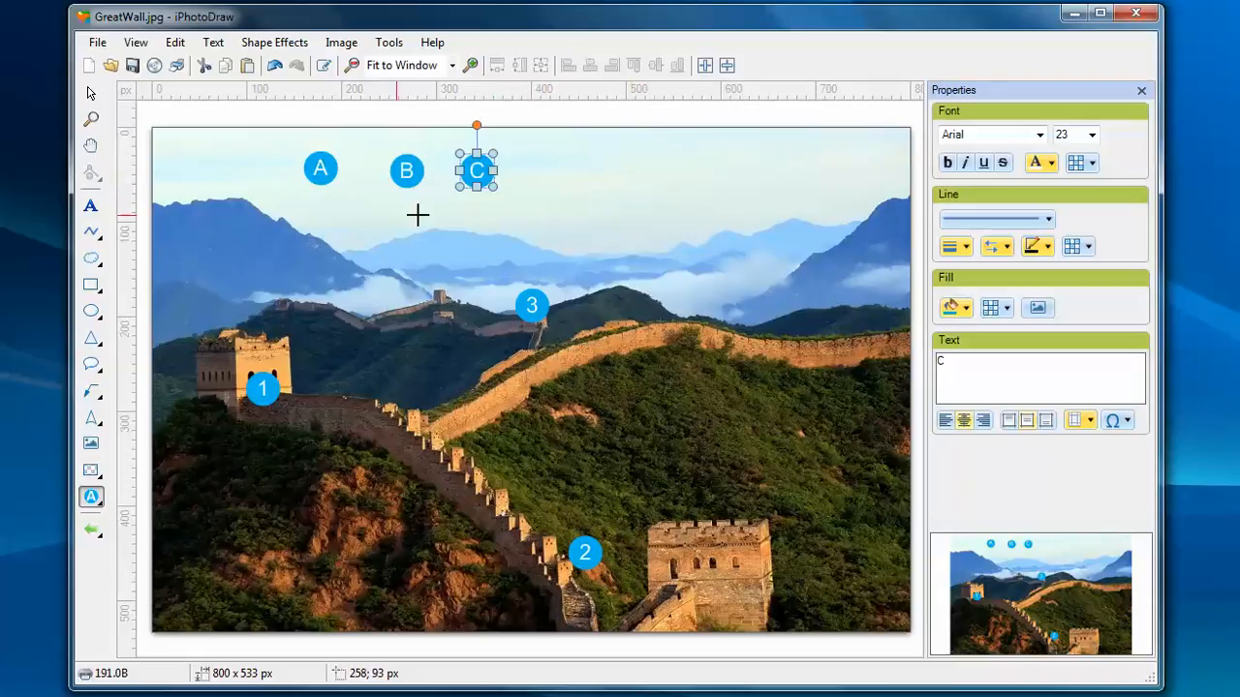
mouse_move(496, 184)
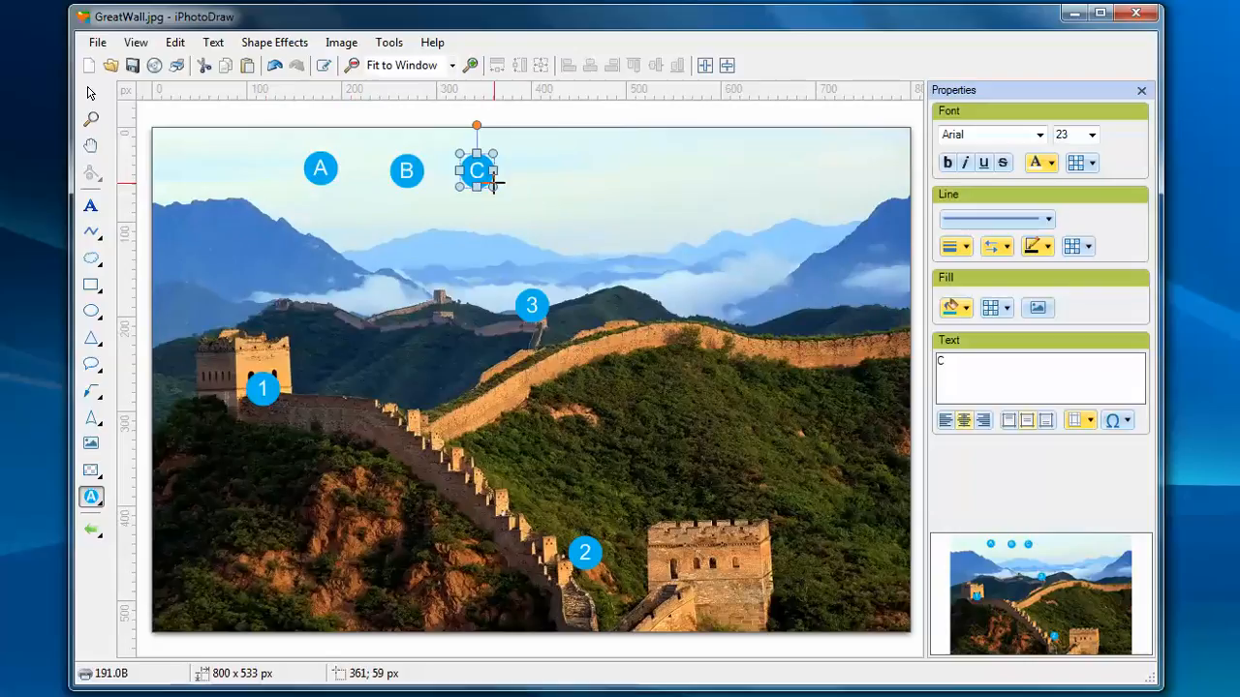
mouse_move(397, 260)
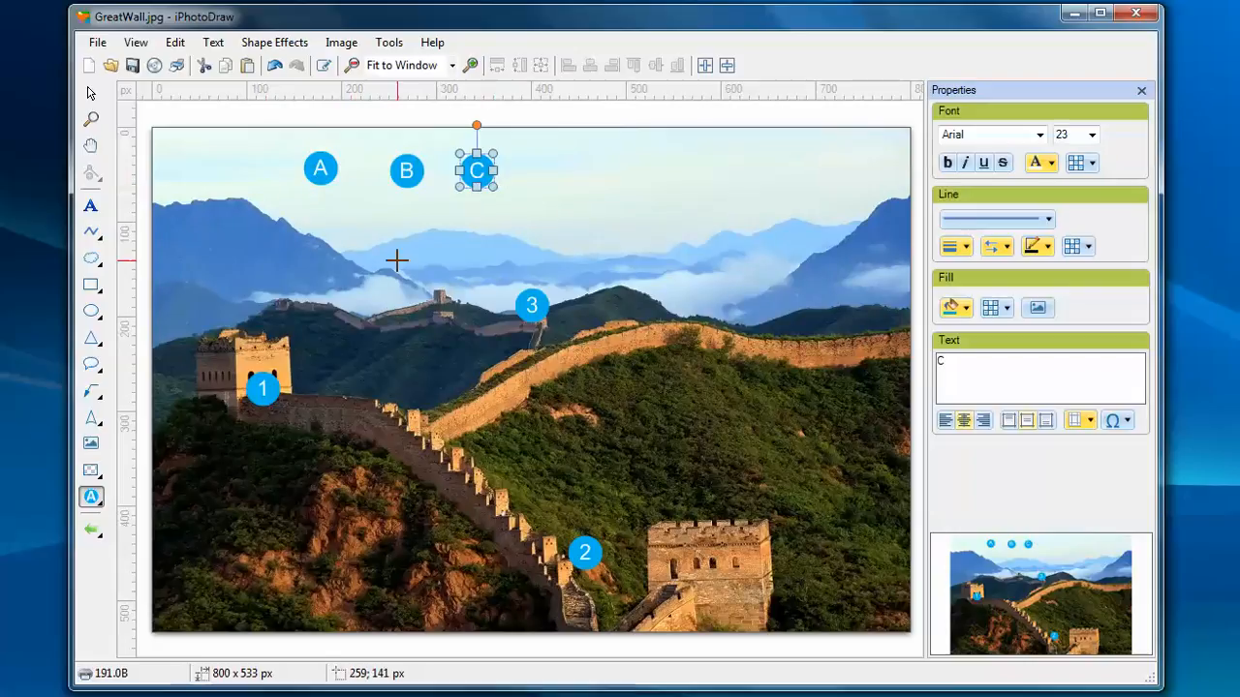
mouse_move(191, 239)
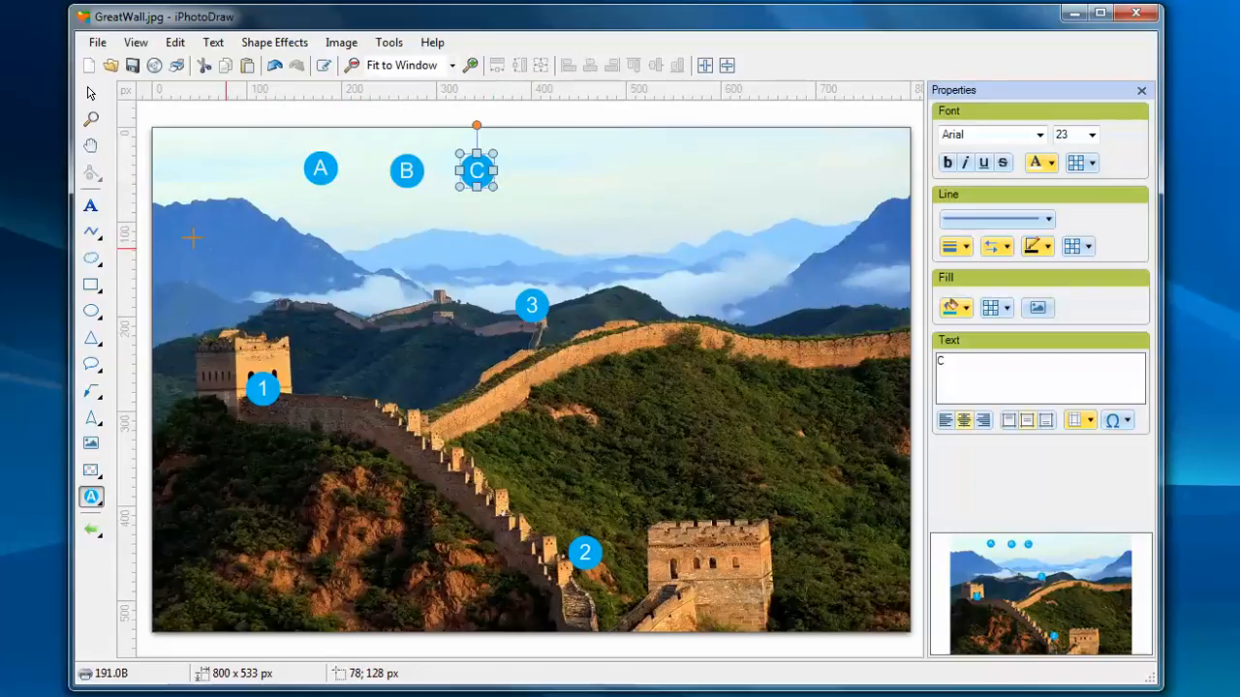
mouse_move(720, 256)
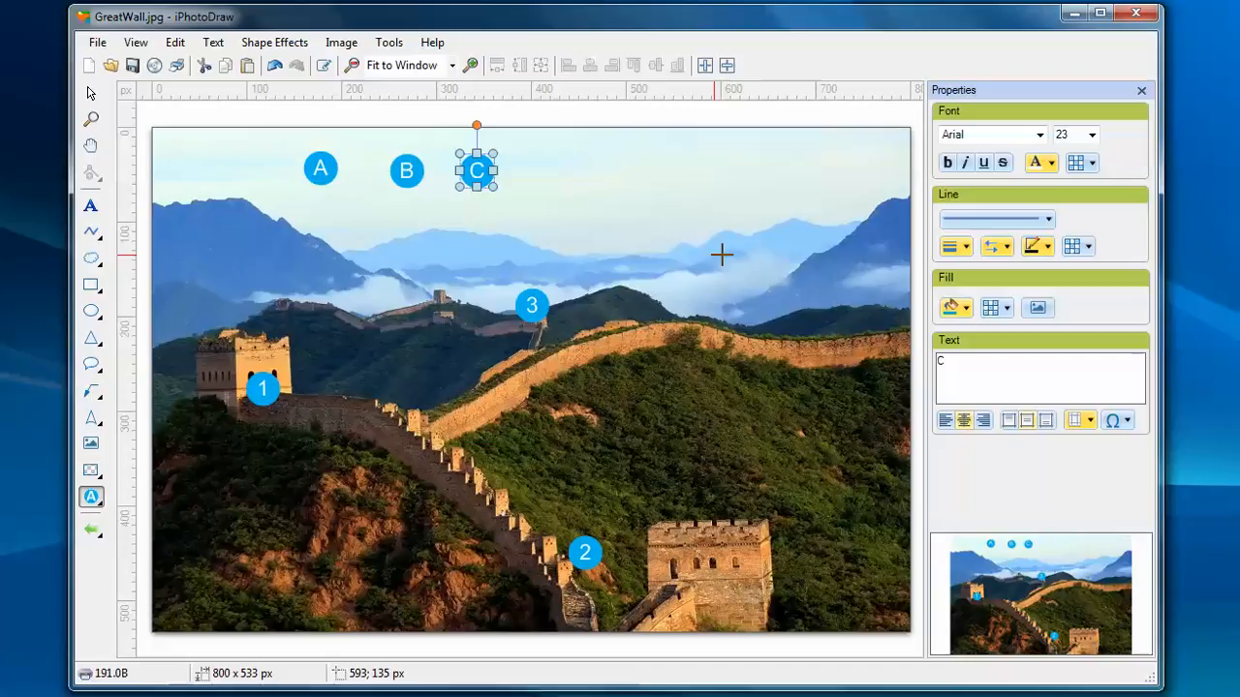
mouse_move(105, 115)
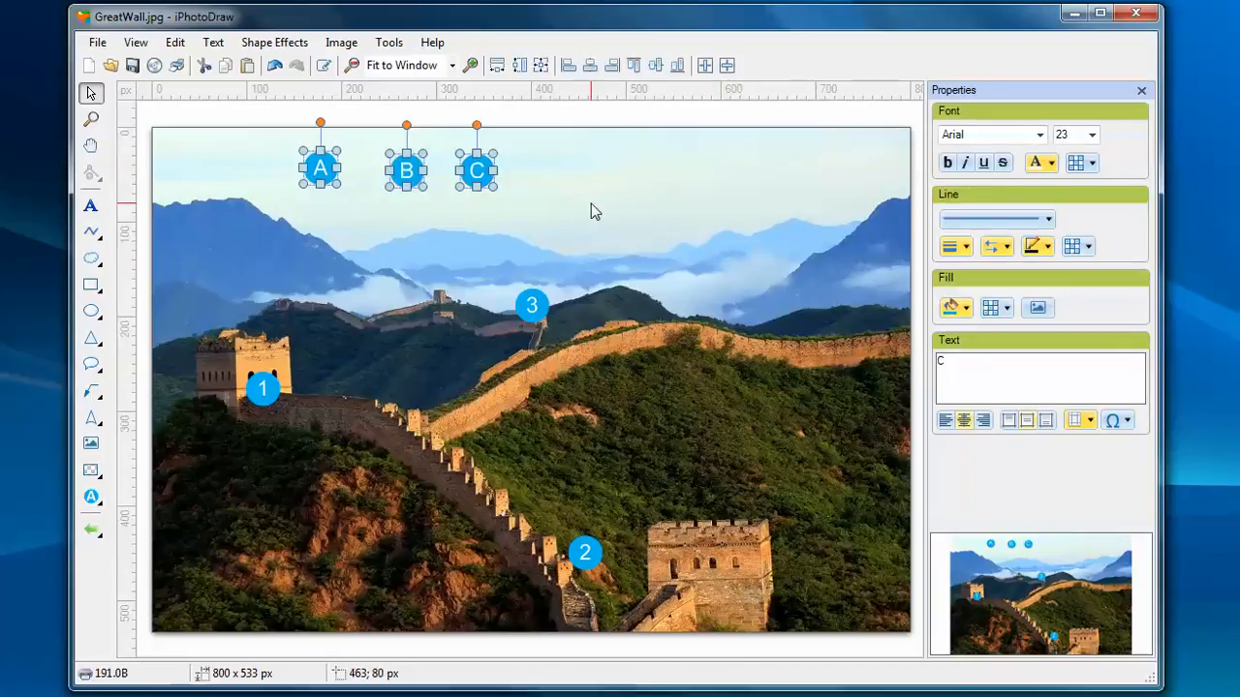
Step: Open the Number Stamps configuration from the Tools menu
left_click(388, 42)
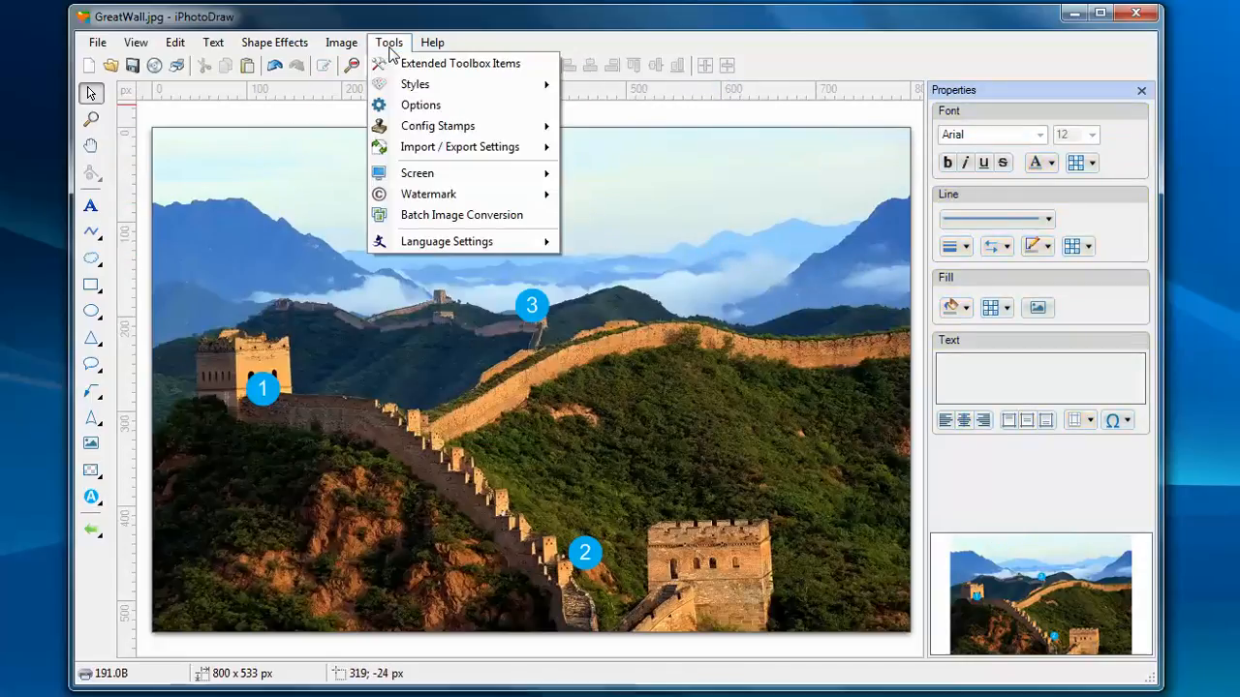
mouse_move(436, 126)
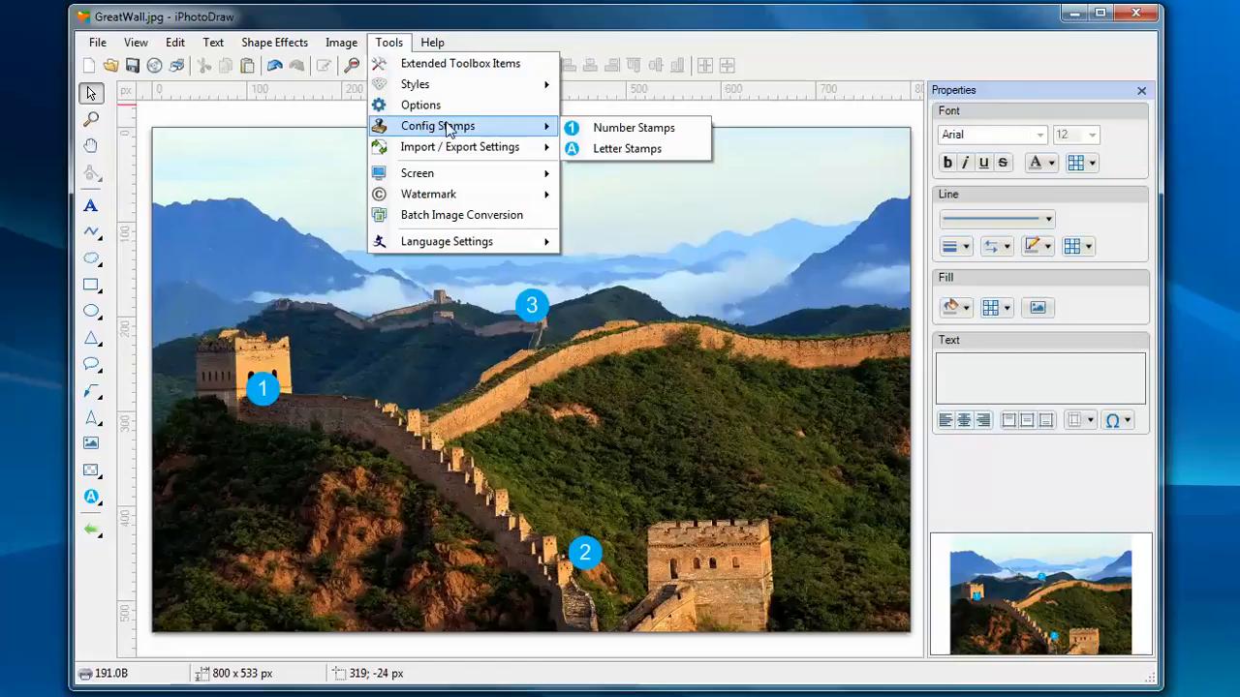
mouse_move(640, 134)
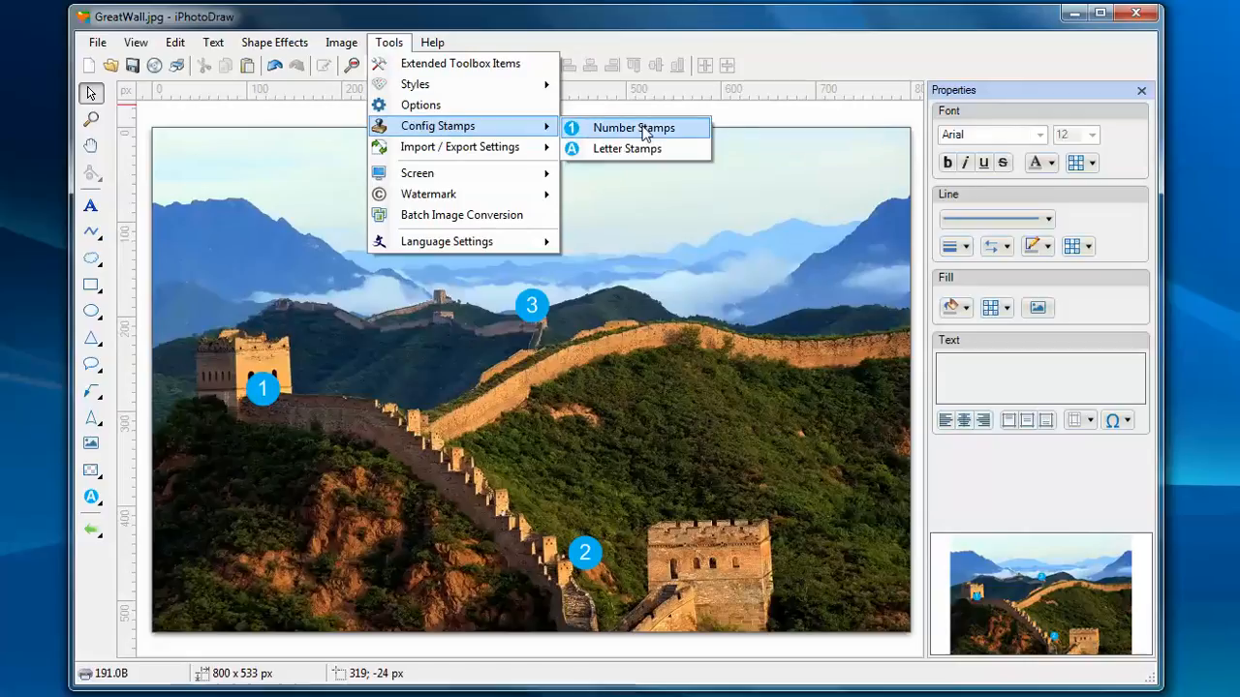
left_click(631, 127)
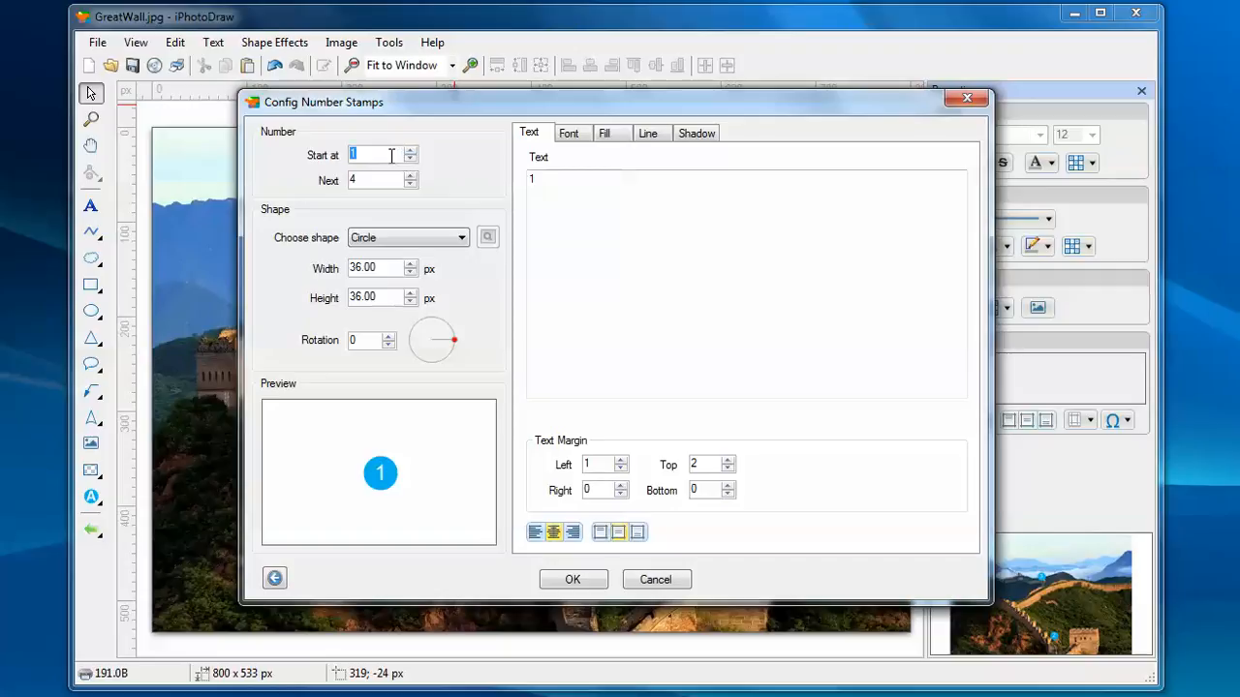
mouse_move(385, 183)
type("1")
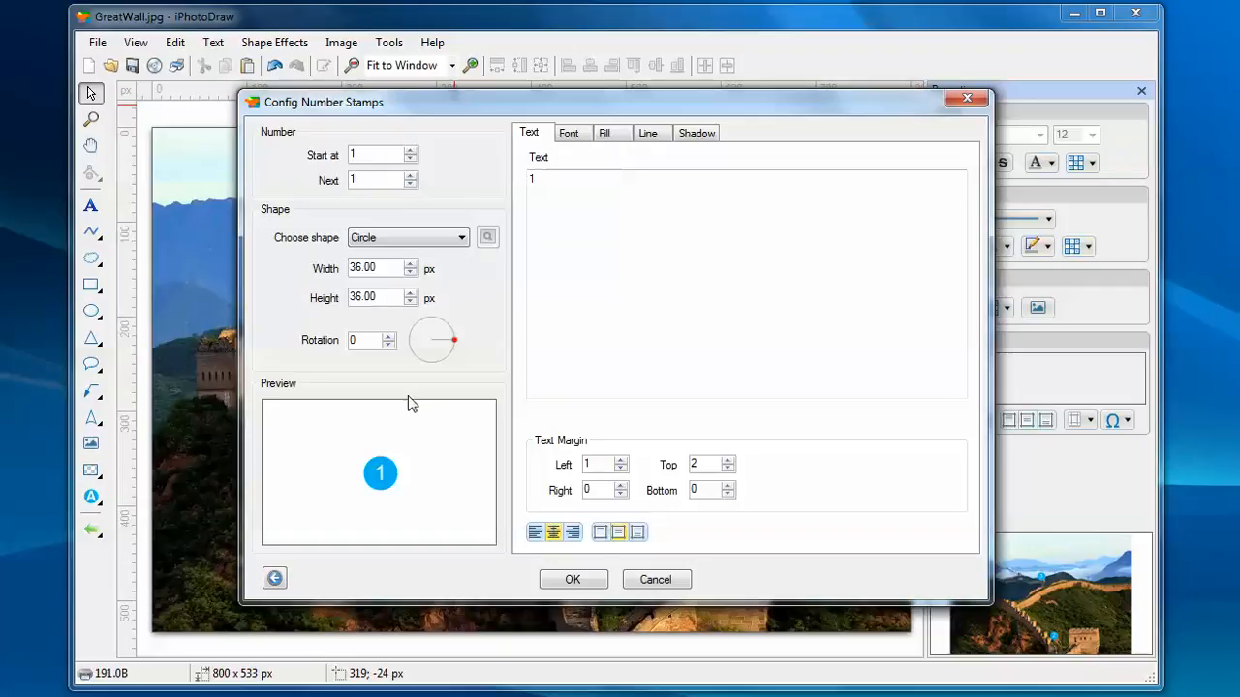
Step: Confirm restarting numbering at 1 and switch back to the Number Stamp tool
left_click(572, 579)
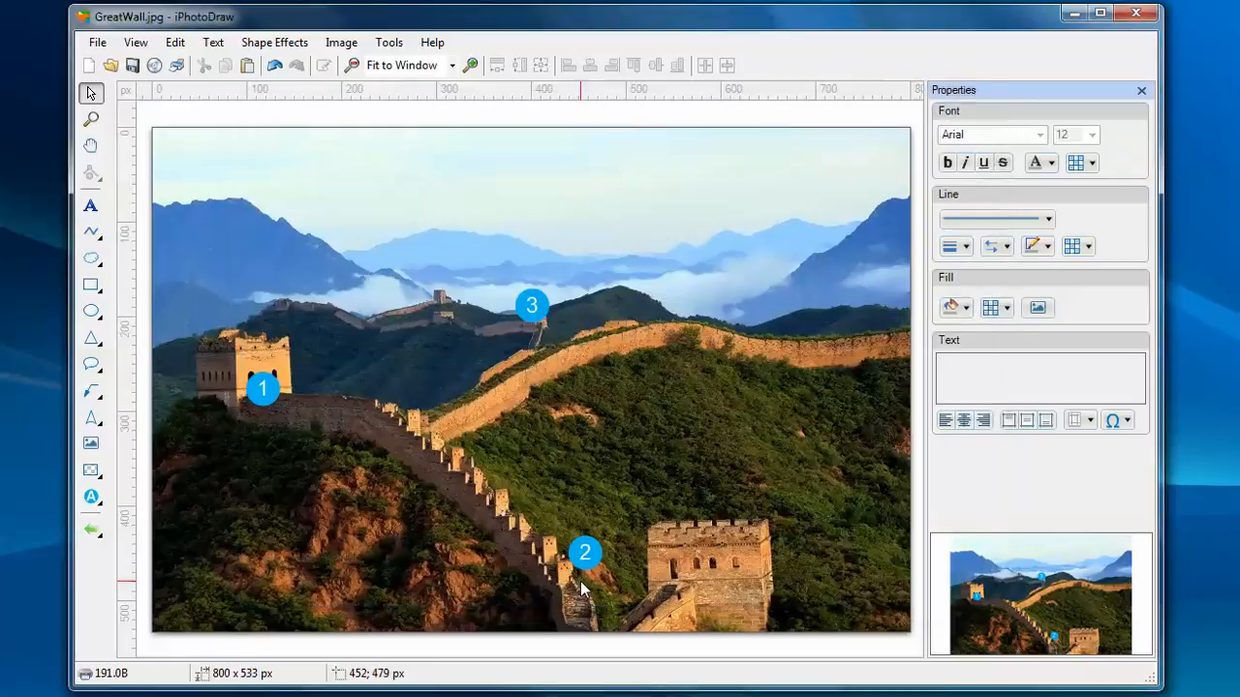
left_click(90, 497)
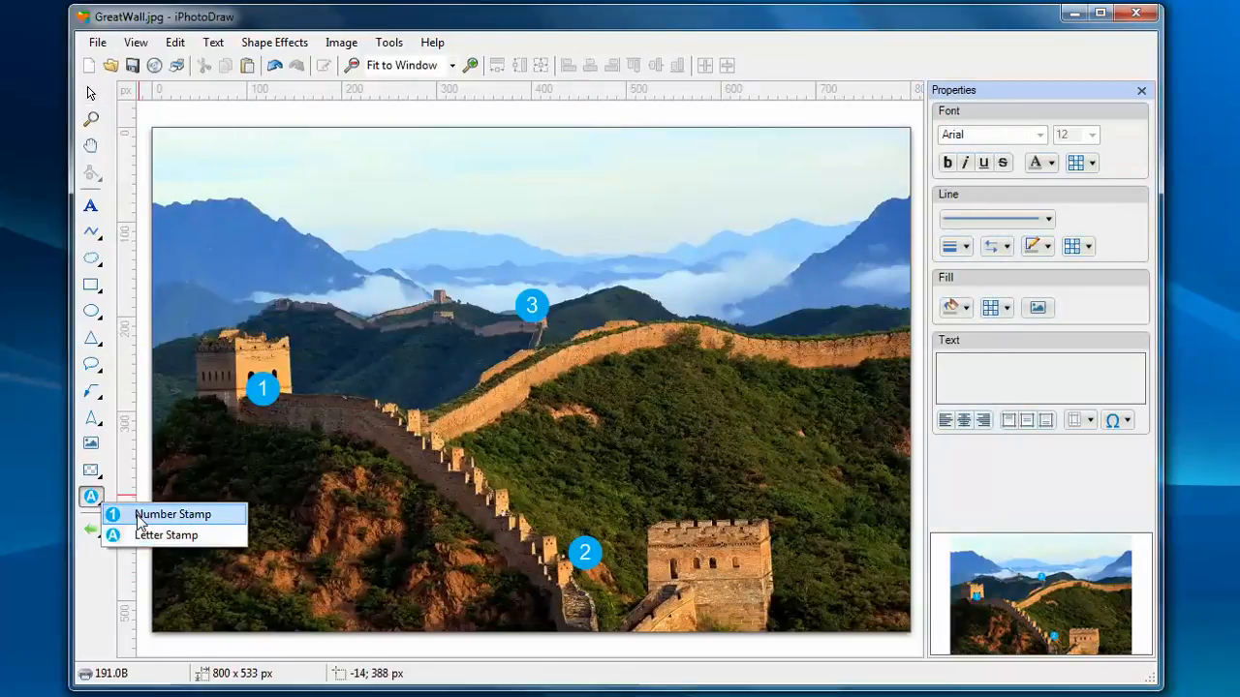
left_click(171, 513)
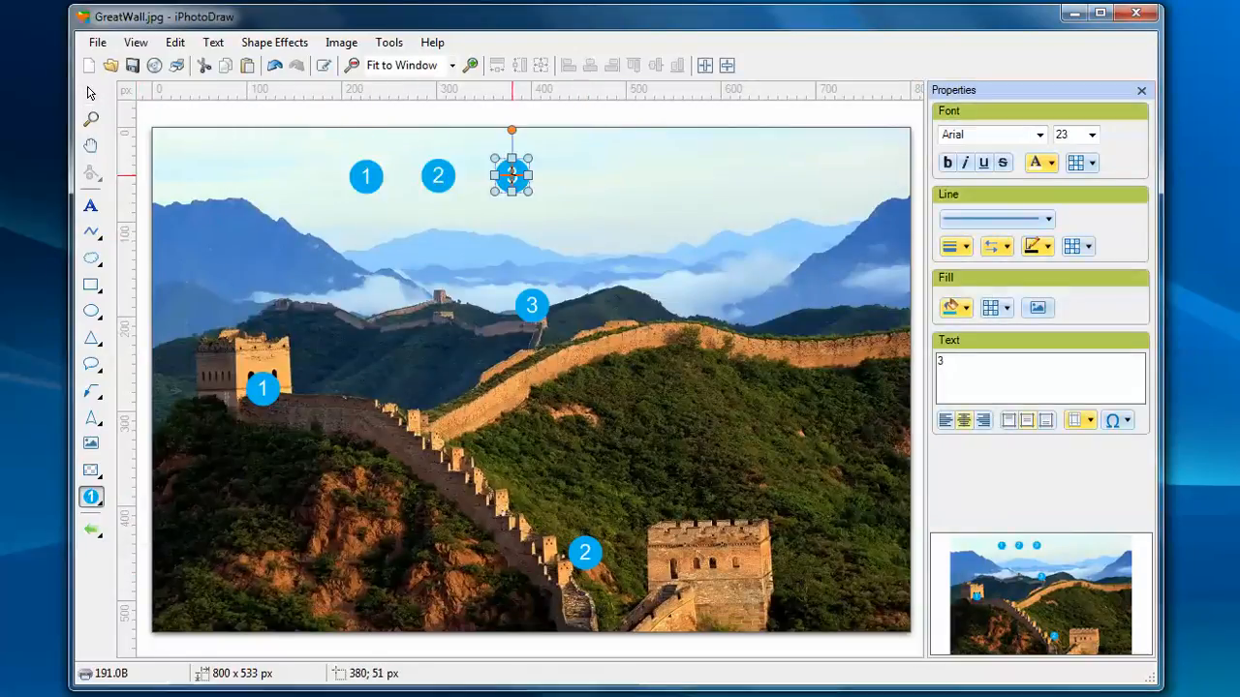
mouse_move(578, 172)
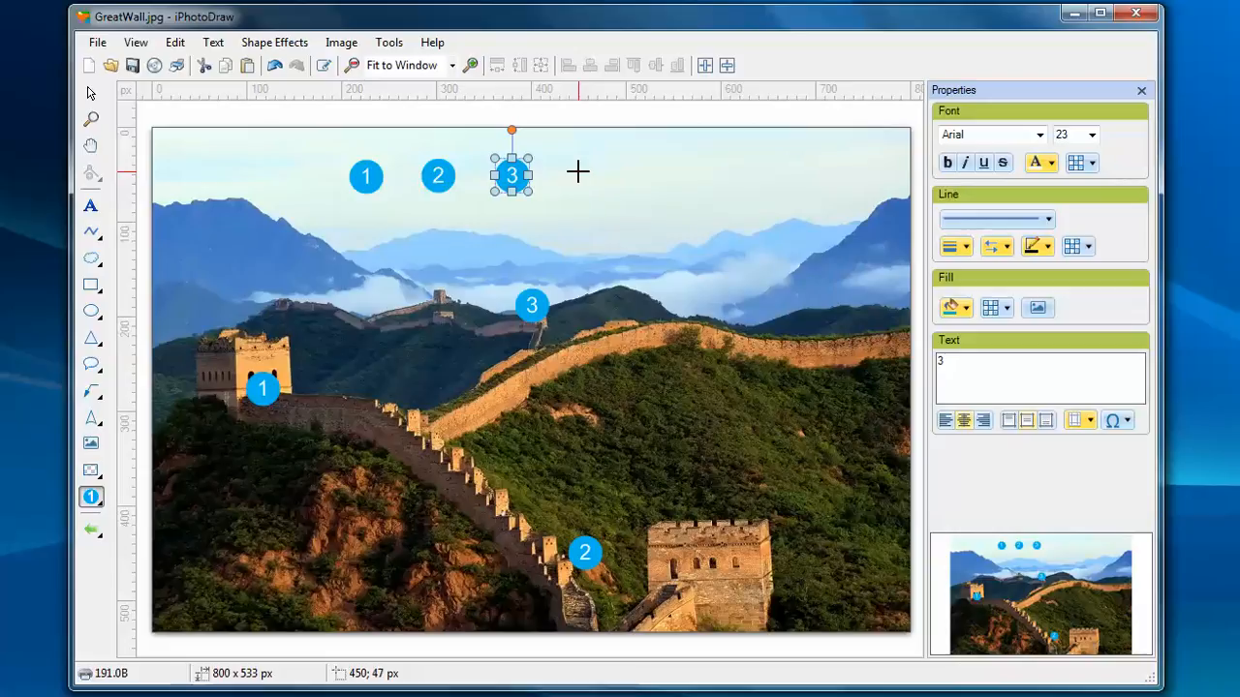
mouse_move(409, 210)
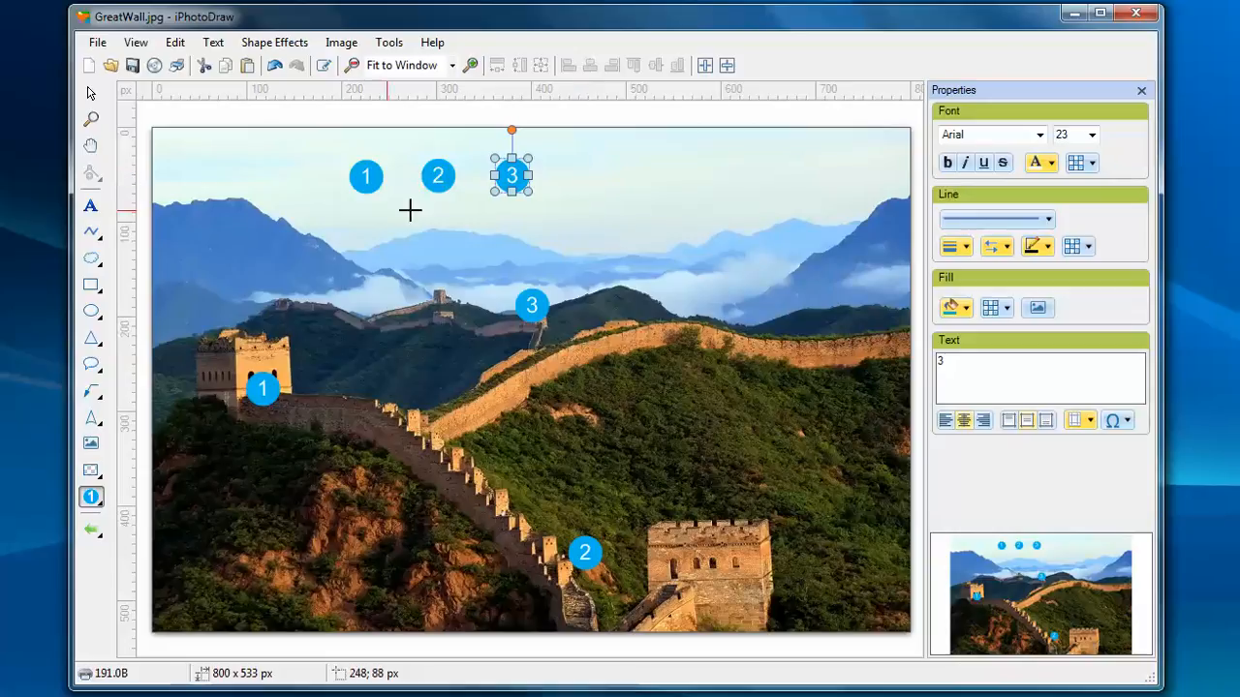
mouse_move(65, 162)
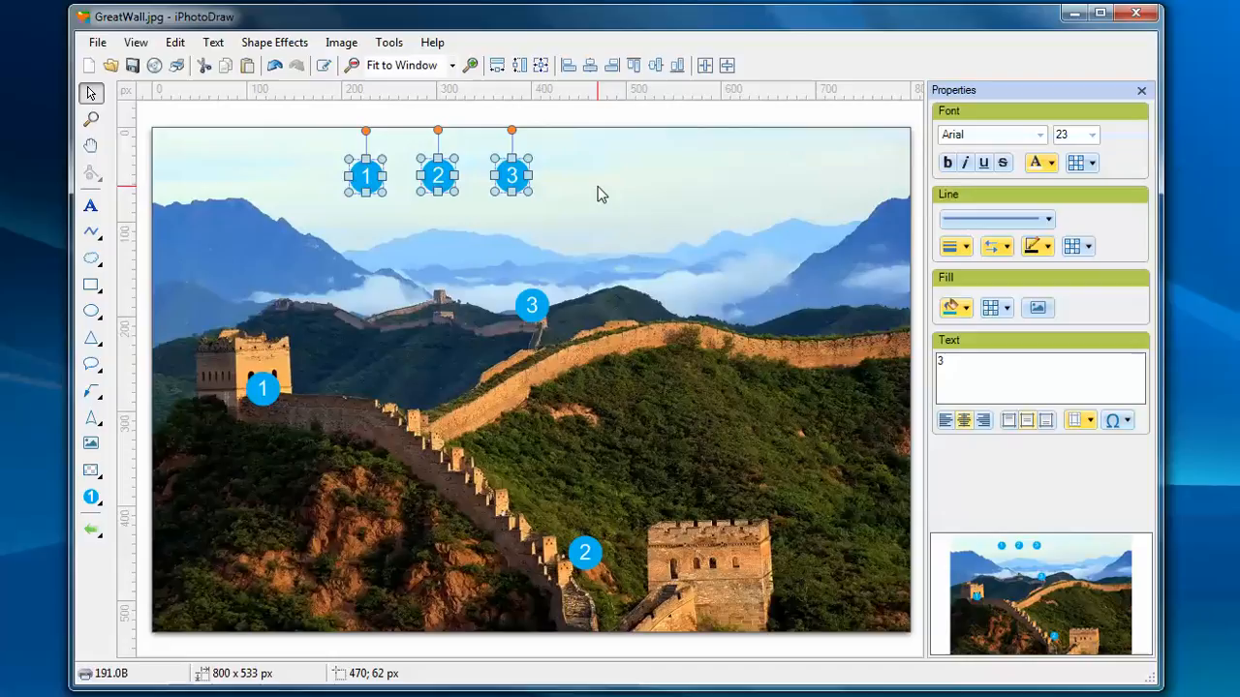
left_click(389, 42)
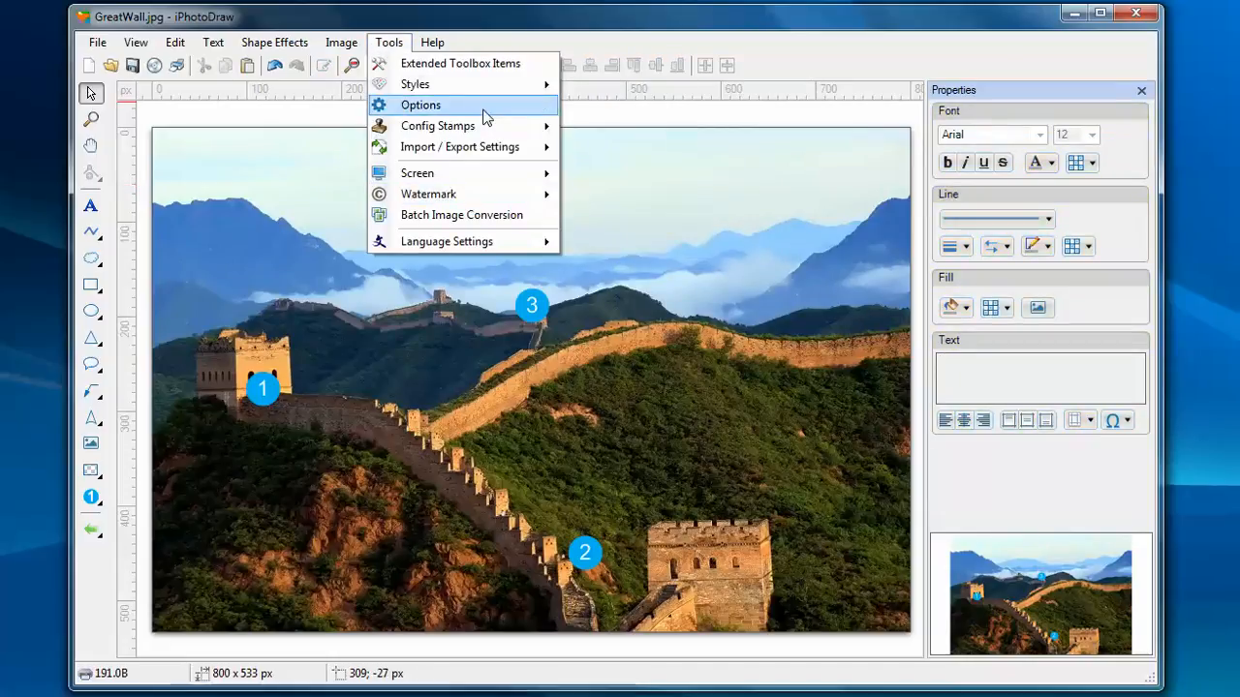
Step: Preview rectangle and diamond stamp shapes, then set the shape back to circle
left_click(438, 126)
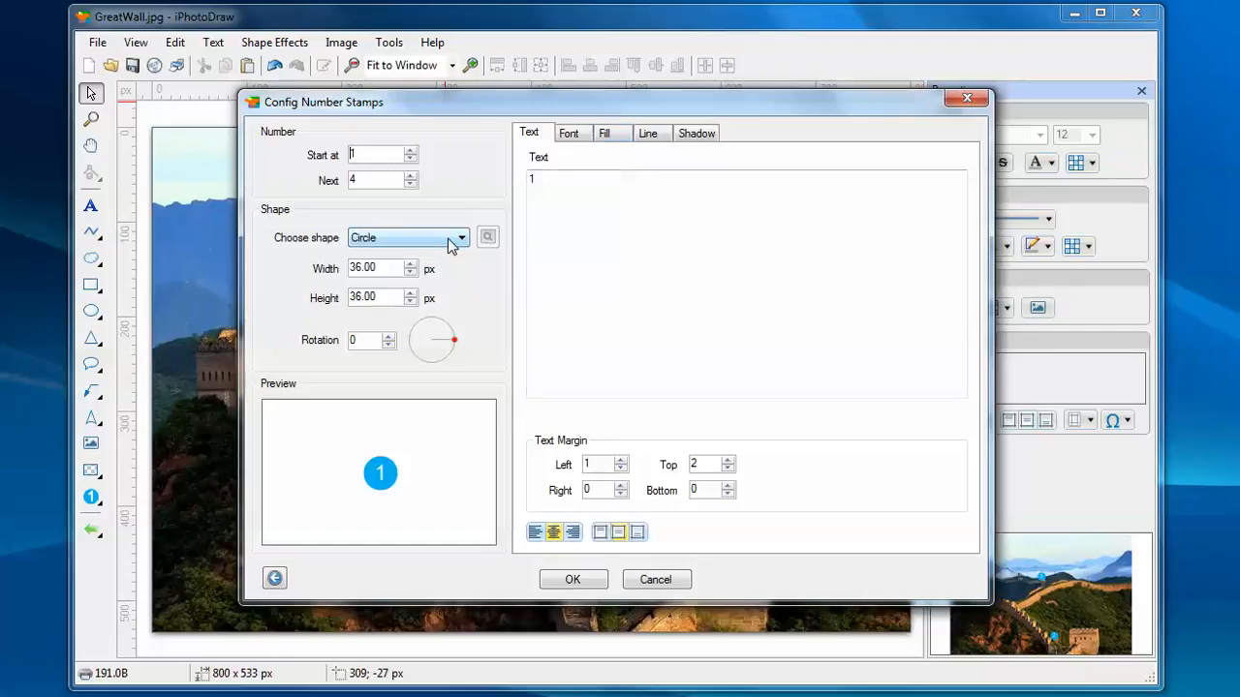
left_click(458, 237)
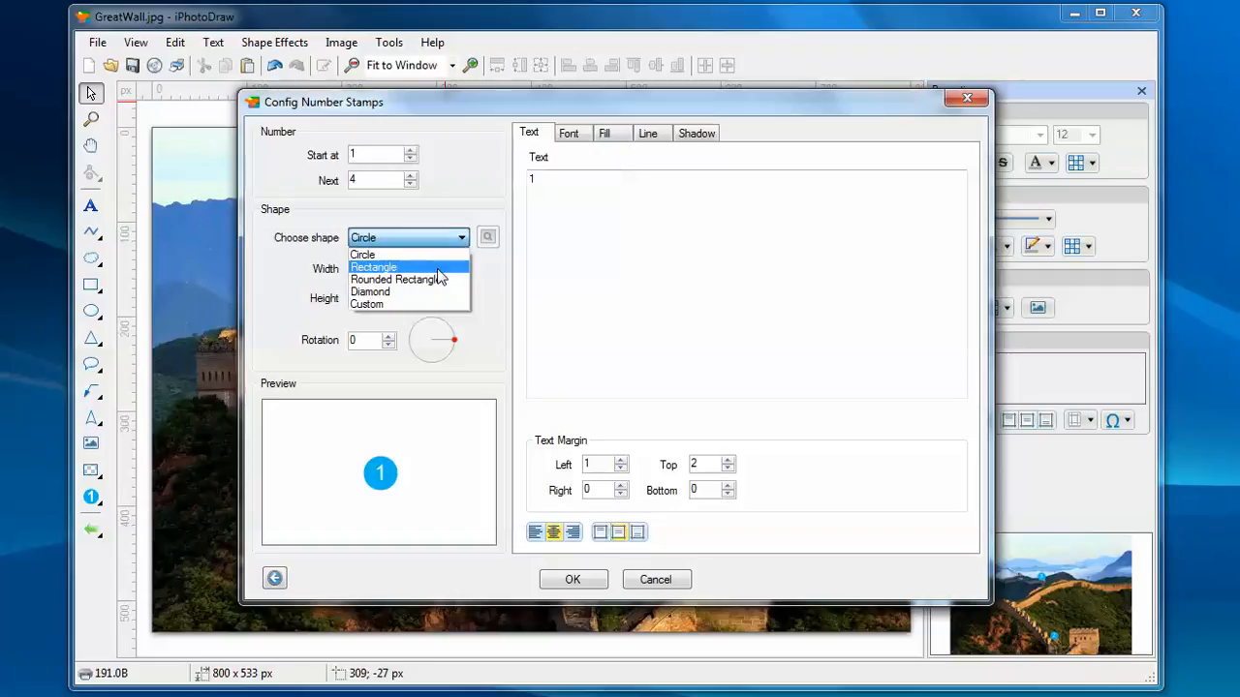
left_click(372, 266)
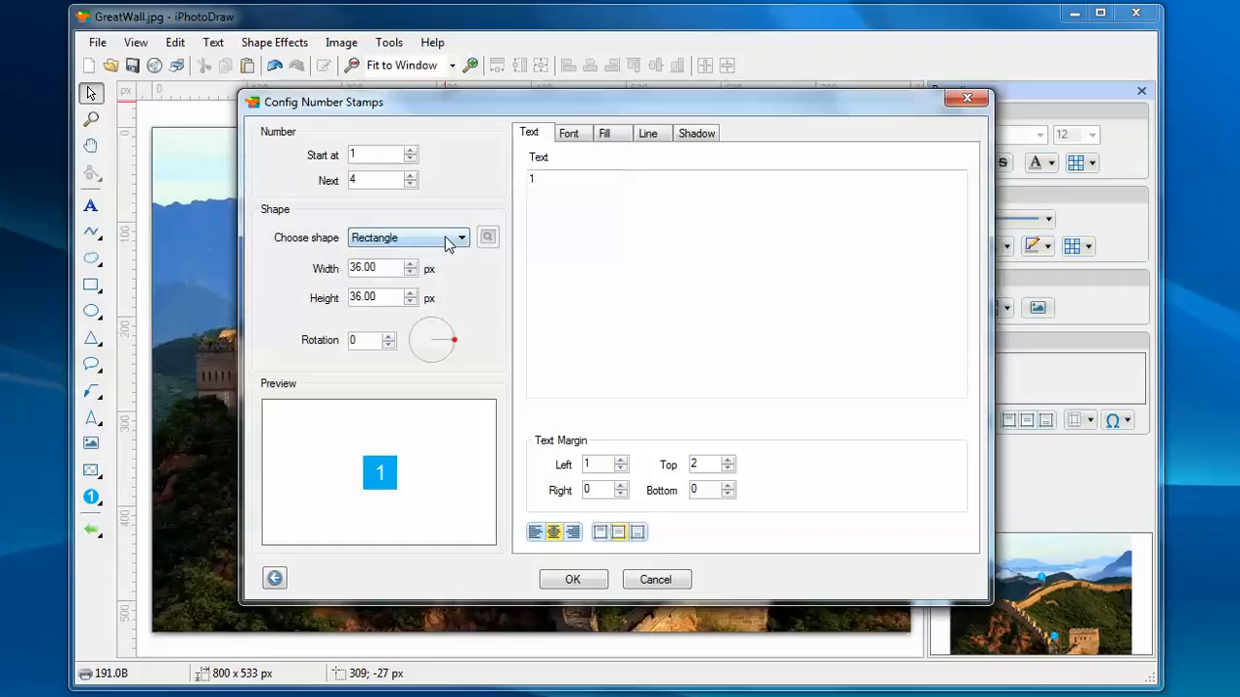
left_click(459, 237)
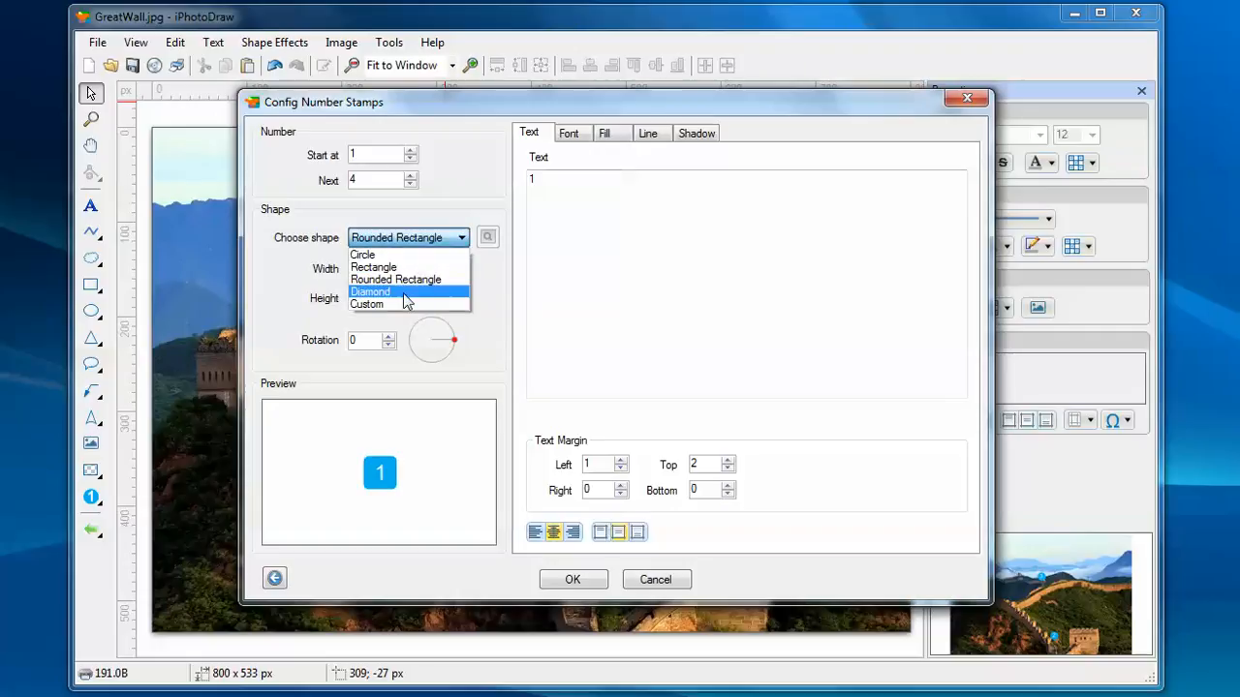
left_click(370, 291)
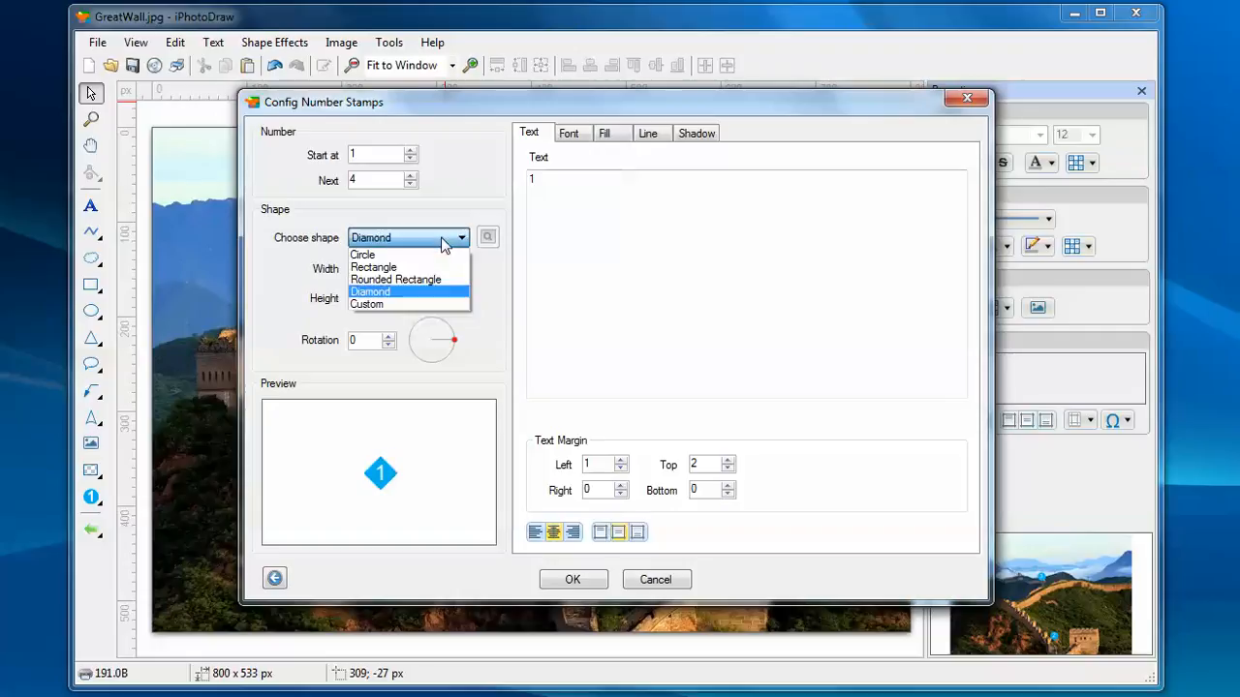
mouse_move(409, 310)
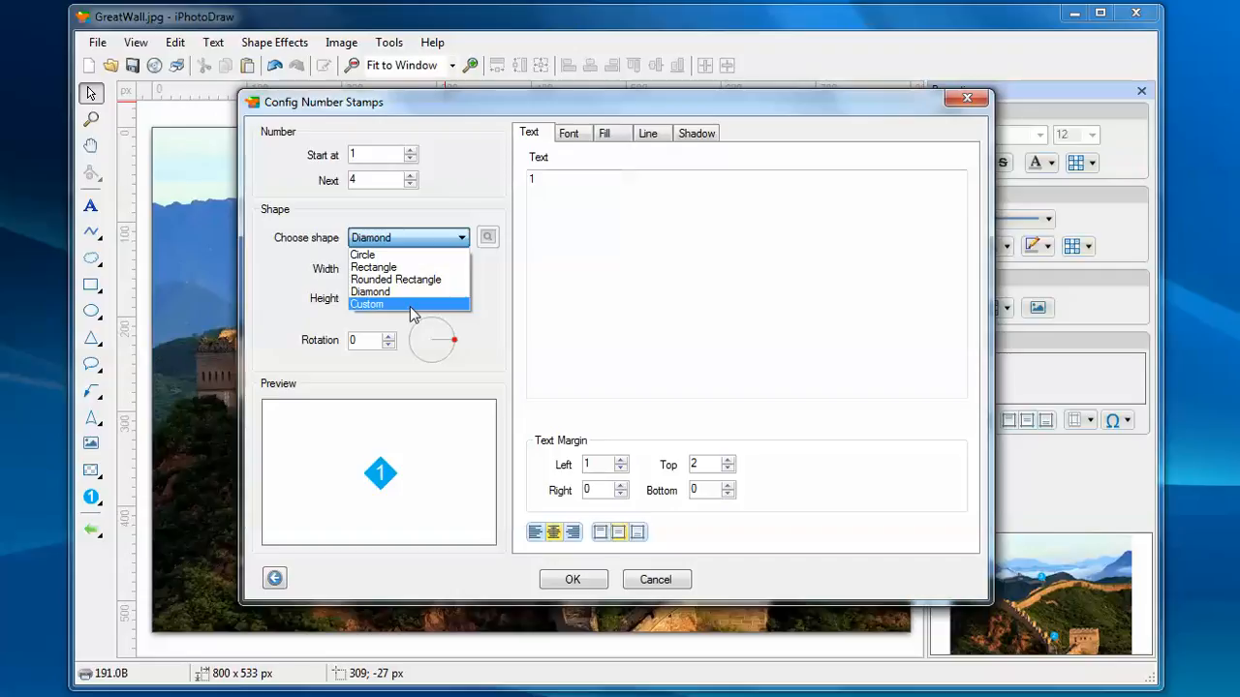
mouse_move(397, 308)
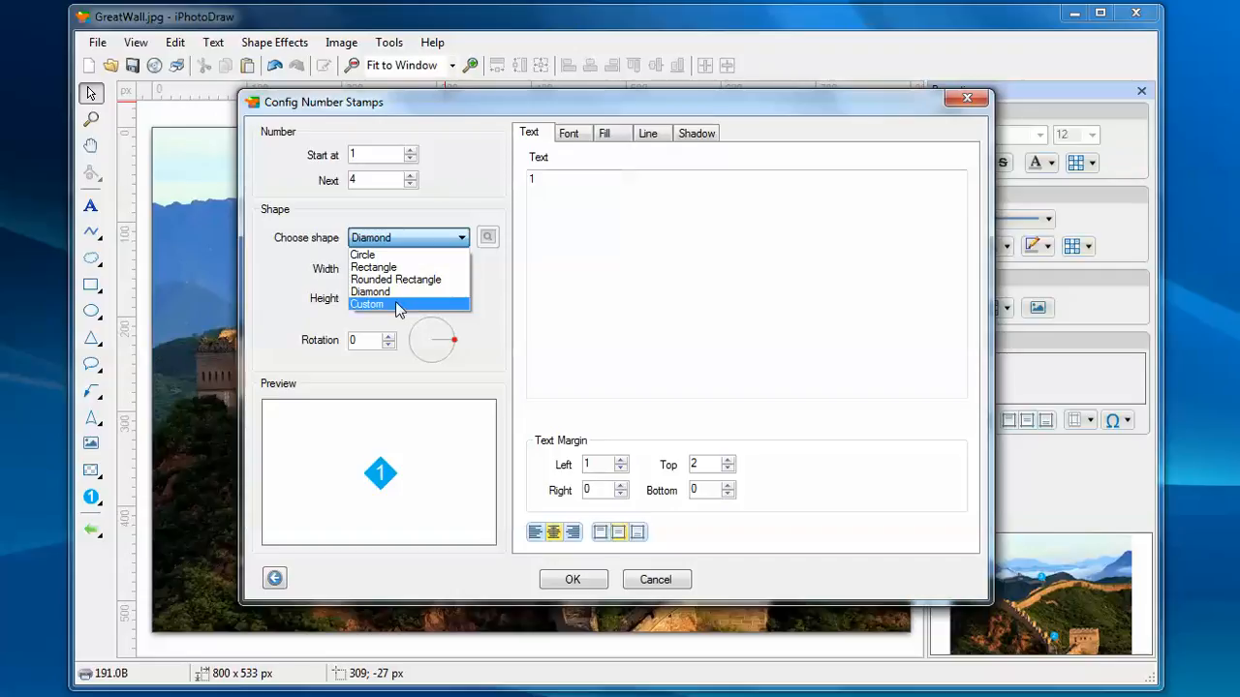
mouse_move(422, 315)
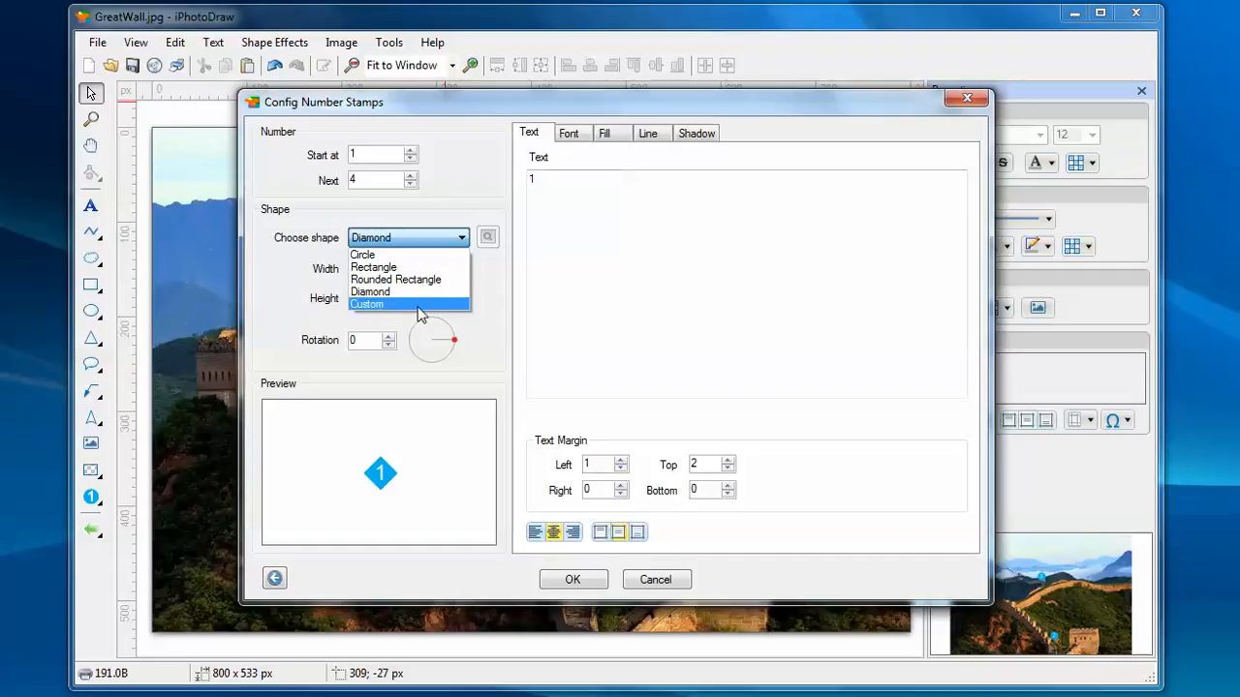
left_click(362, 254)
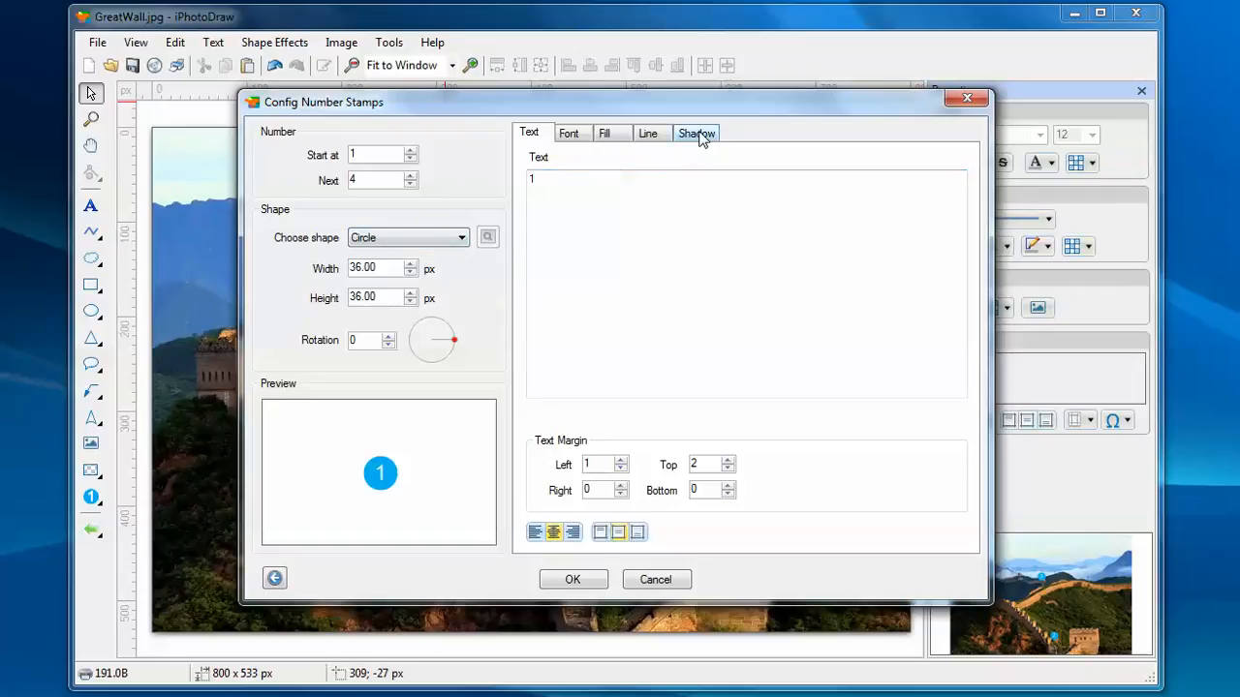
Step: Enable stamp shadow with blur 10 and apply the settings
left_click(695, 133)
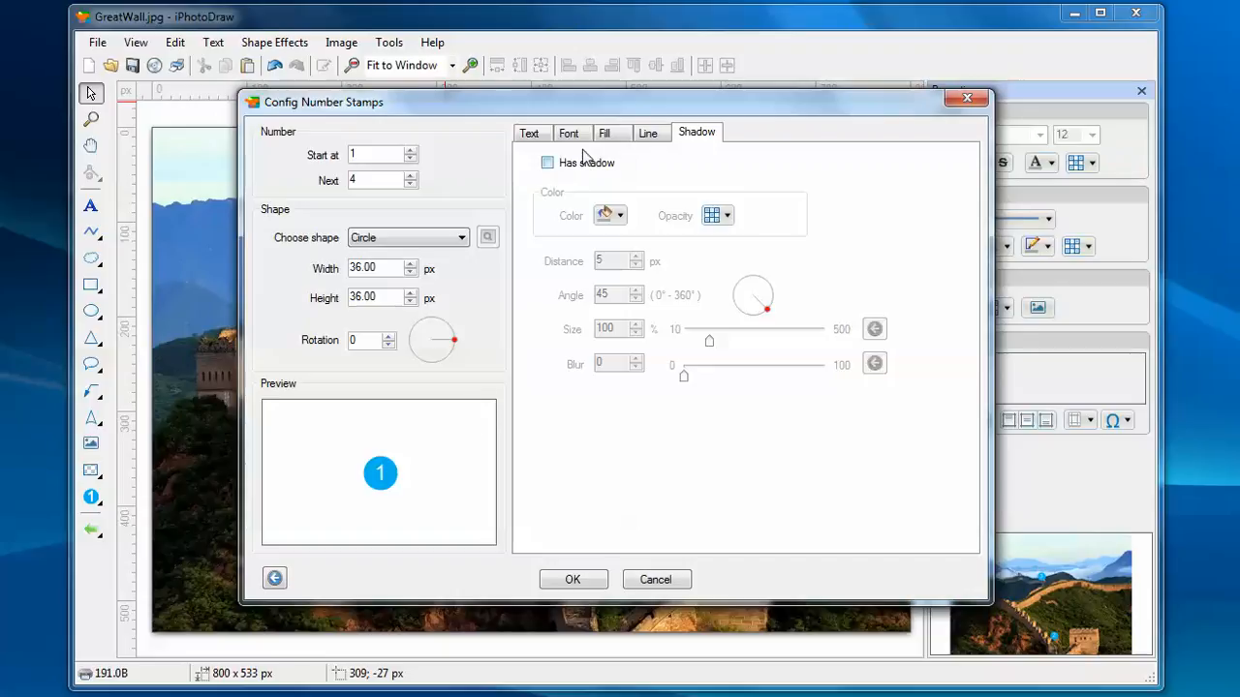
left_click(547, 162)
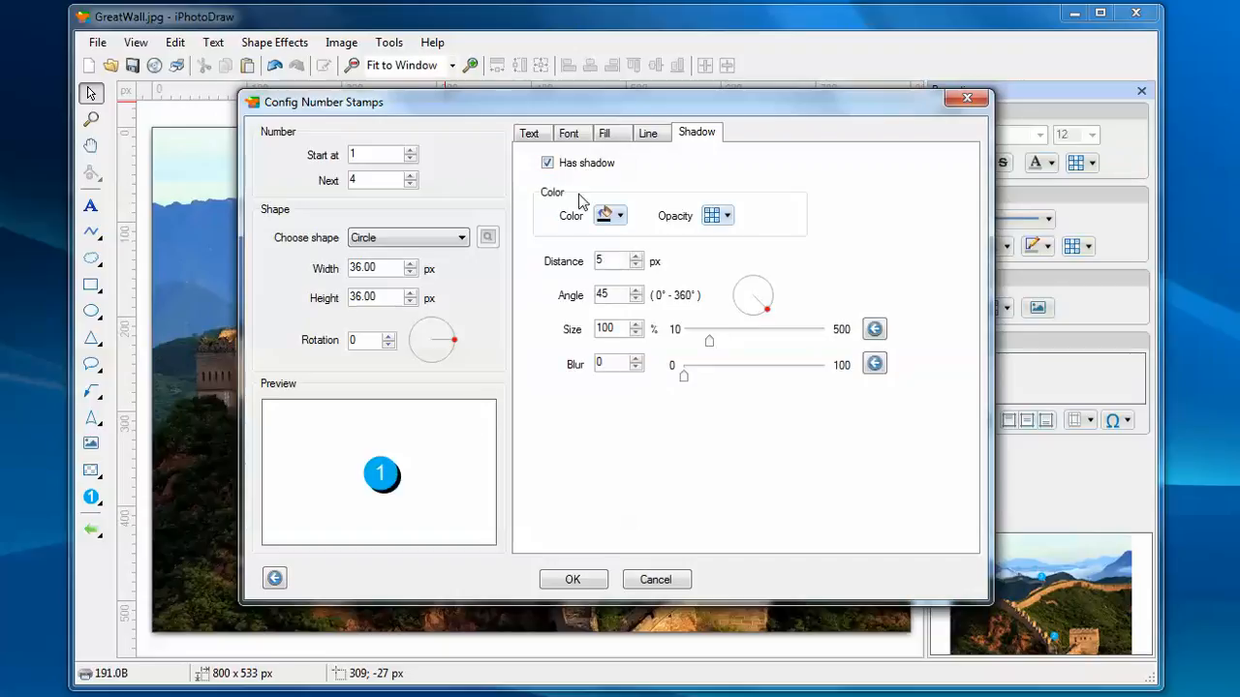
mouse_move(682, 376)
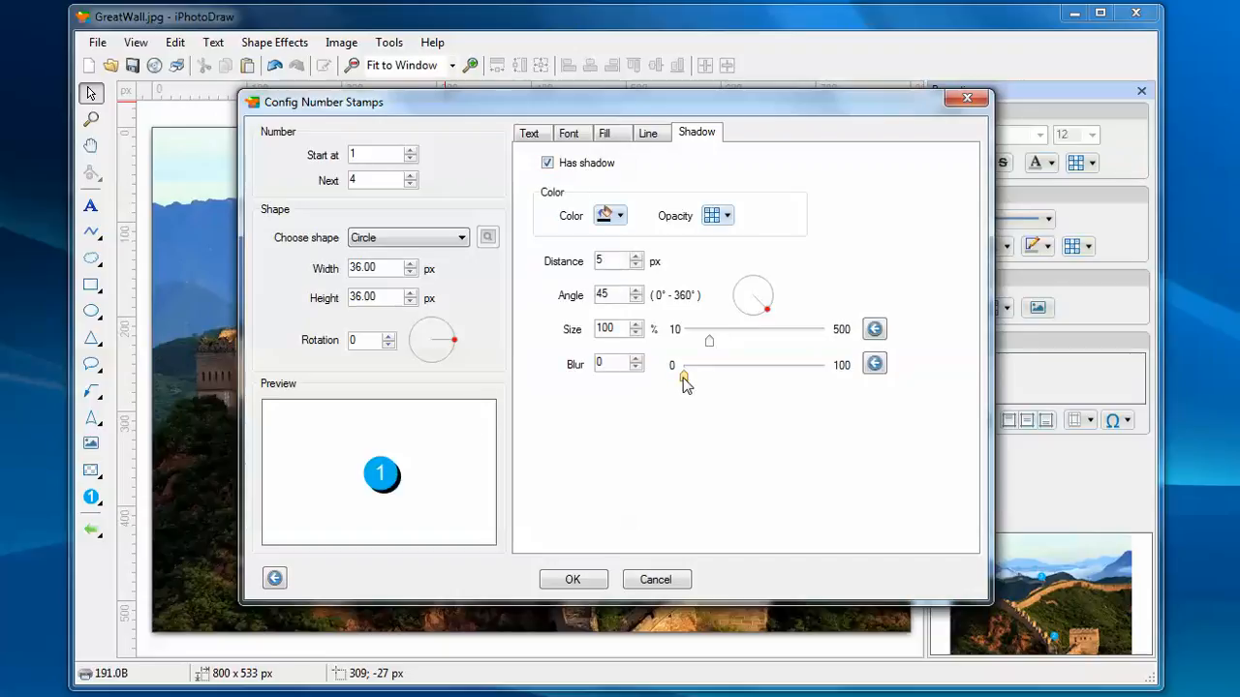
left_click_drag(683, 377, 690, 377)
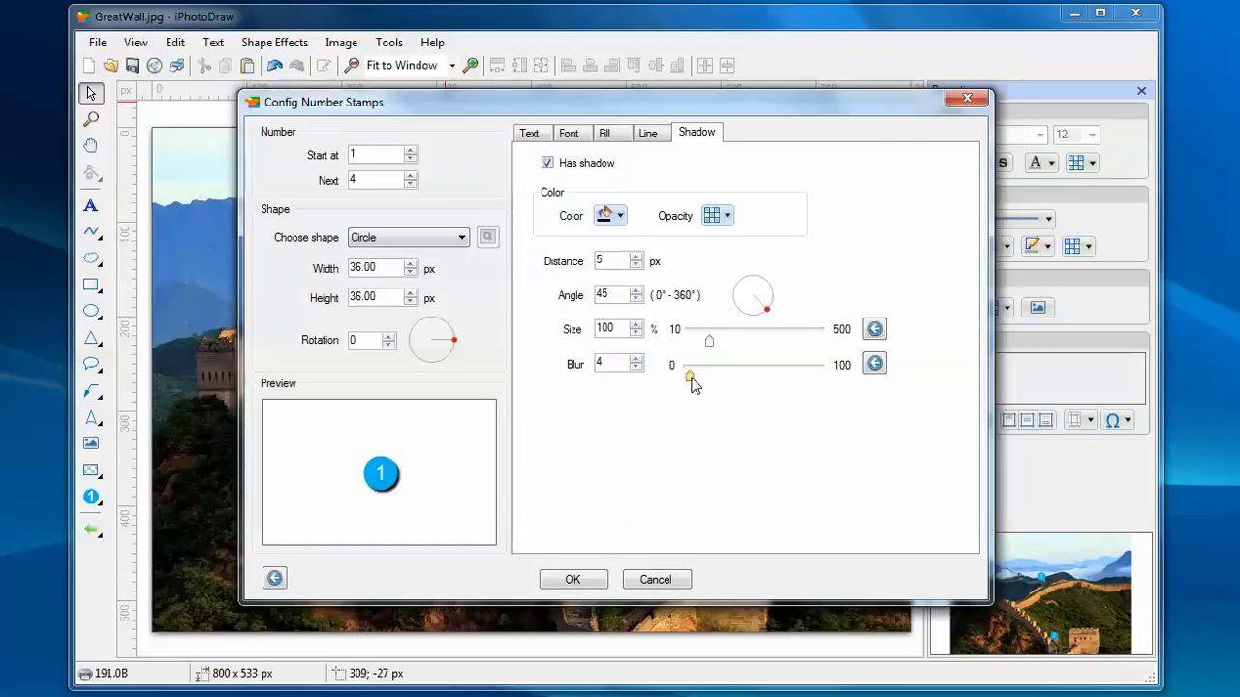
left_click_drag(688, 376, 697, 376)
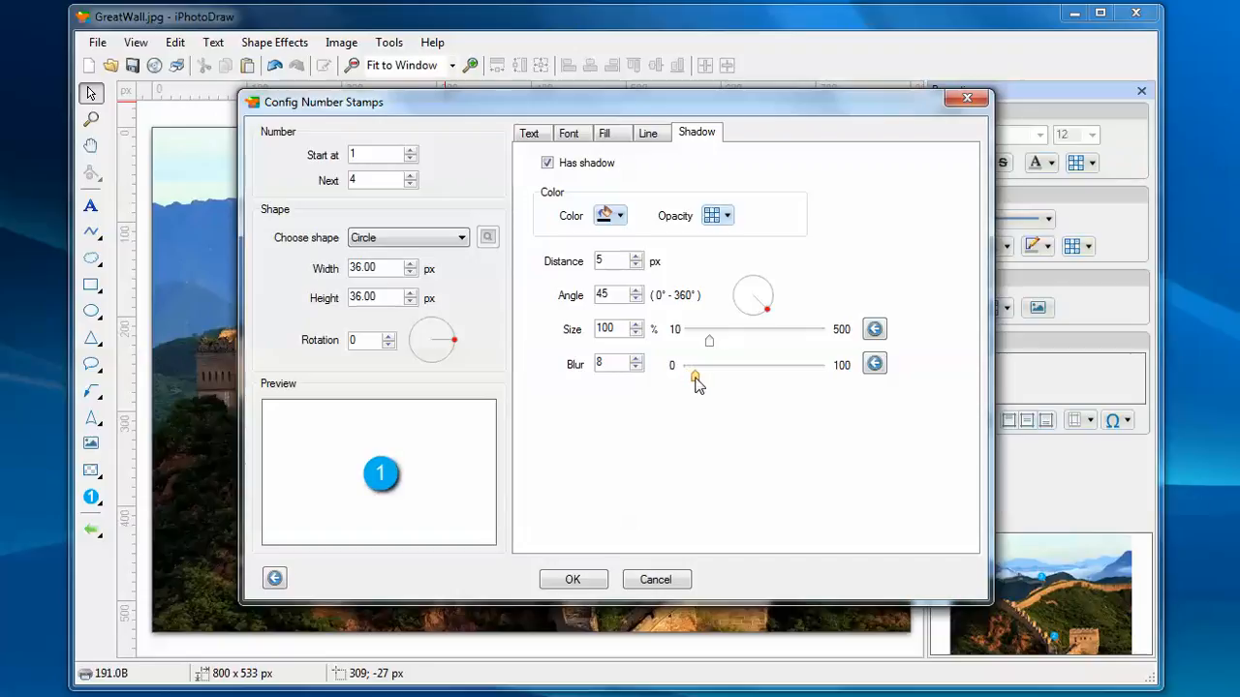
left_click_drag(695, 376, 697, 376)
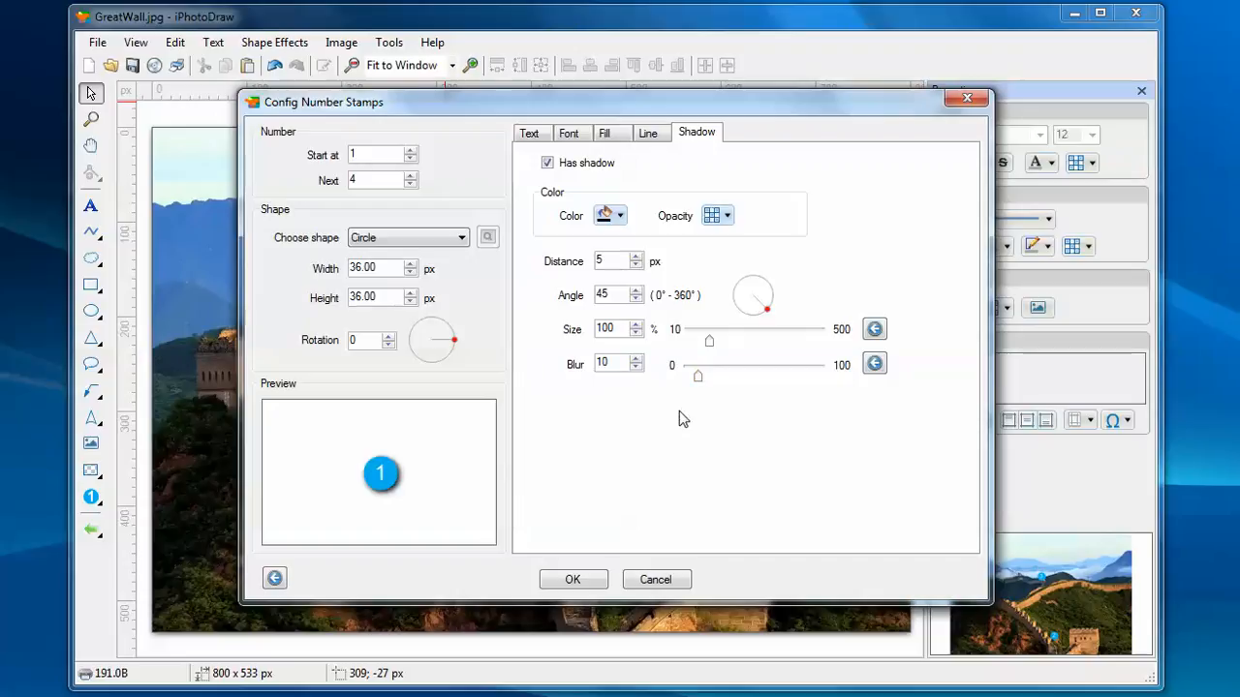
left_click(573, 579)
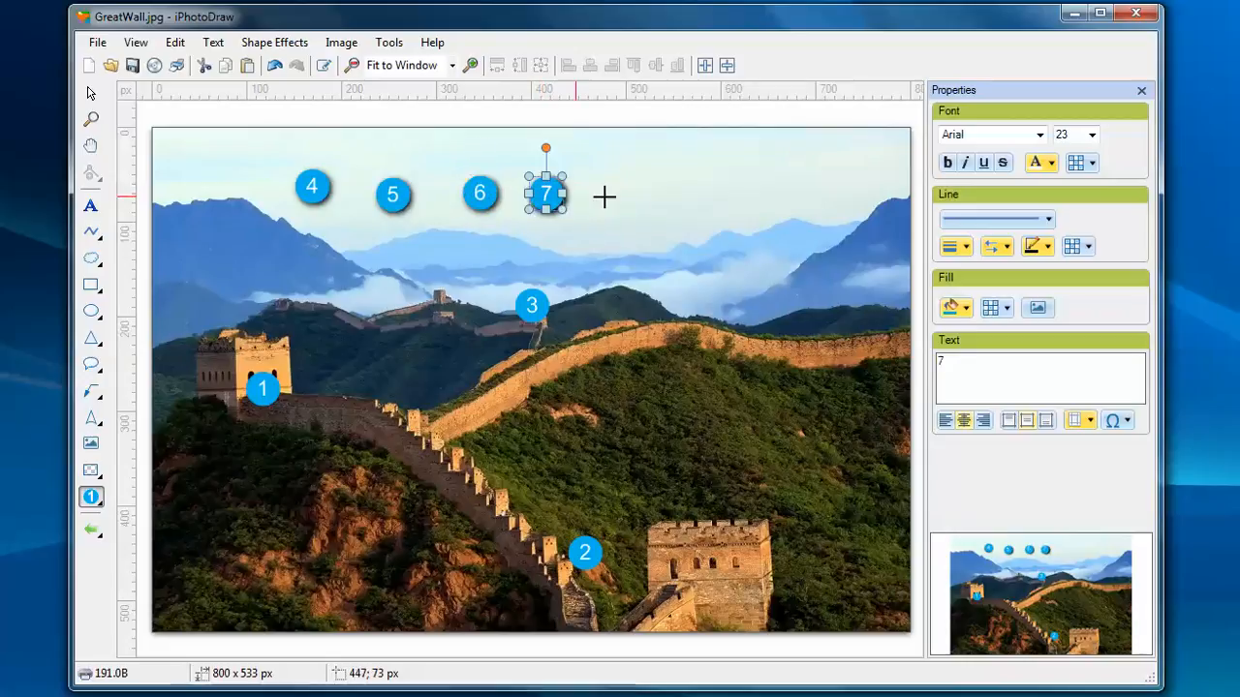
Step: Place shadowed stamp 8 in the sky, then return to the Tools menu
left_click(632, 194)
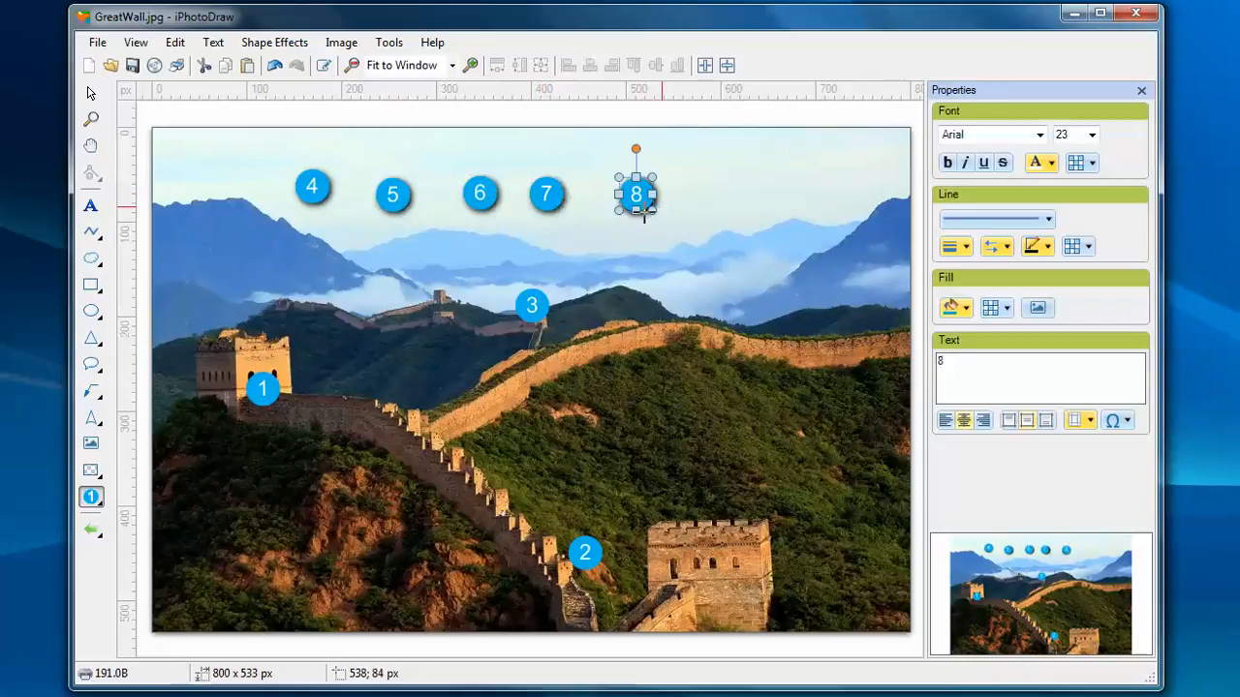
mouse_move(401, 225)
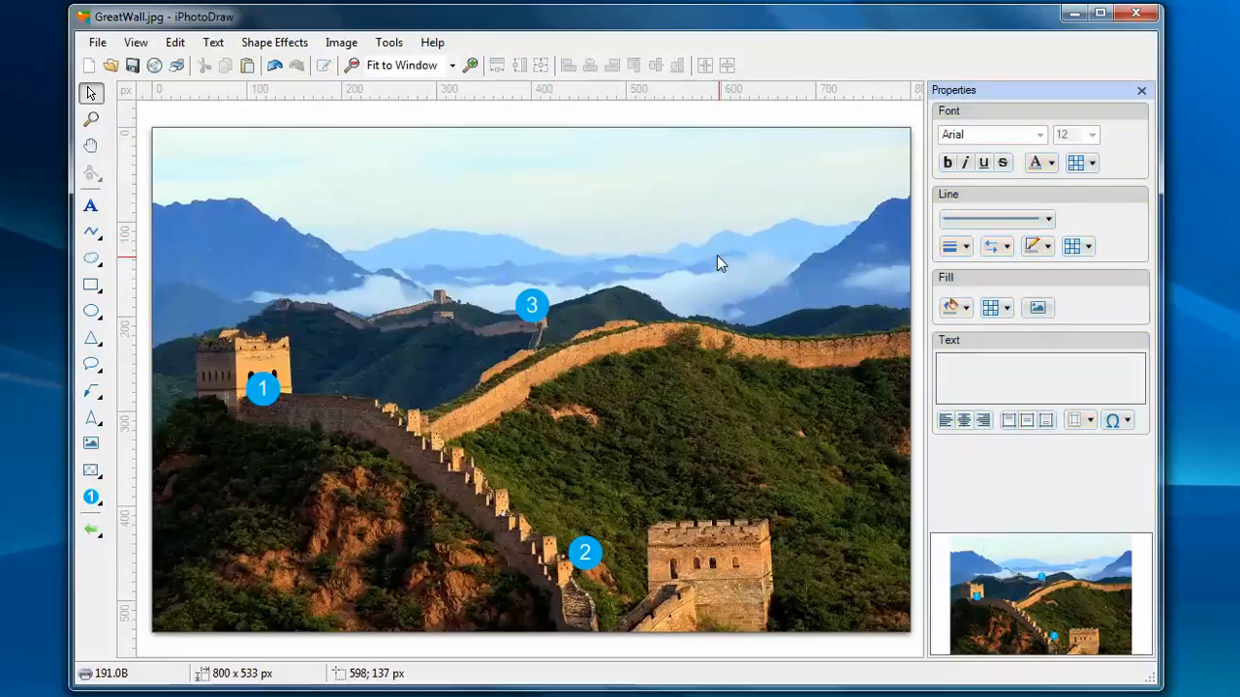
left_click(389, 42)
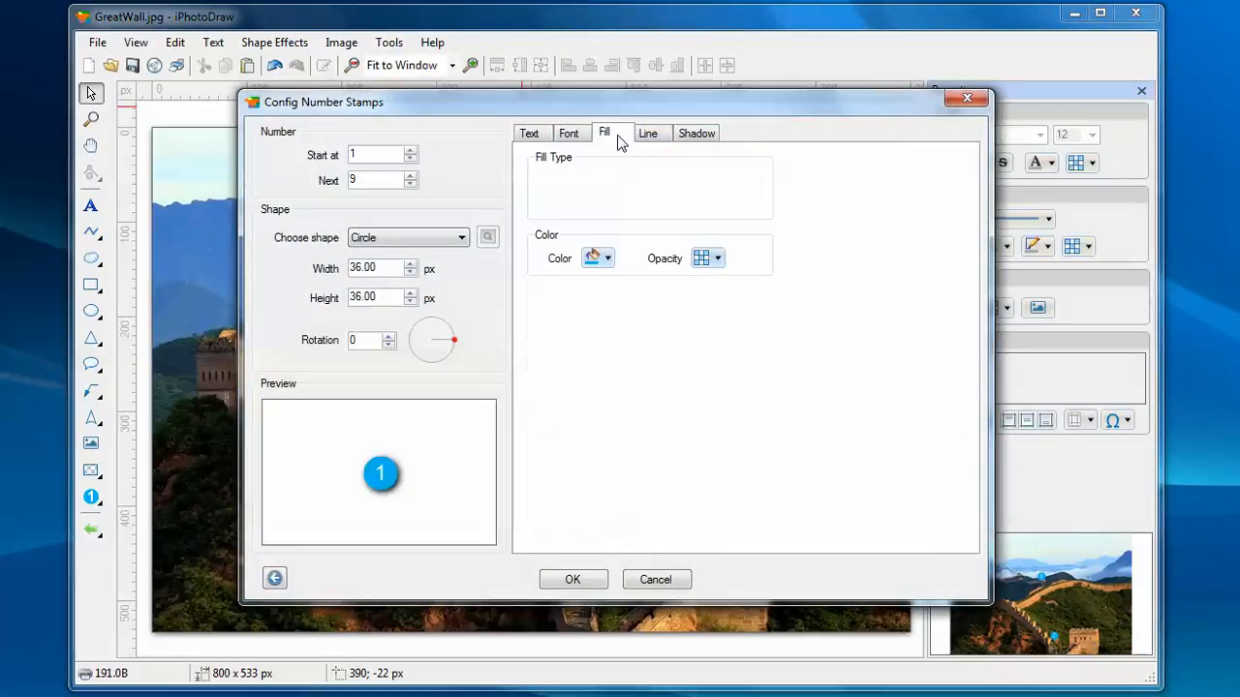
Step: Switch the number stamp fill on the Fill tab to Picture
left_click(604, 132)
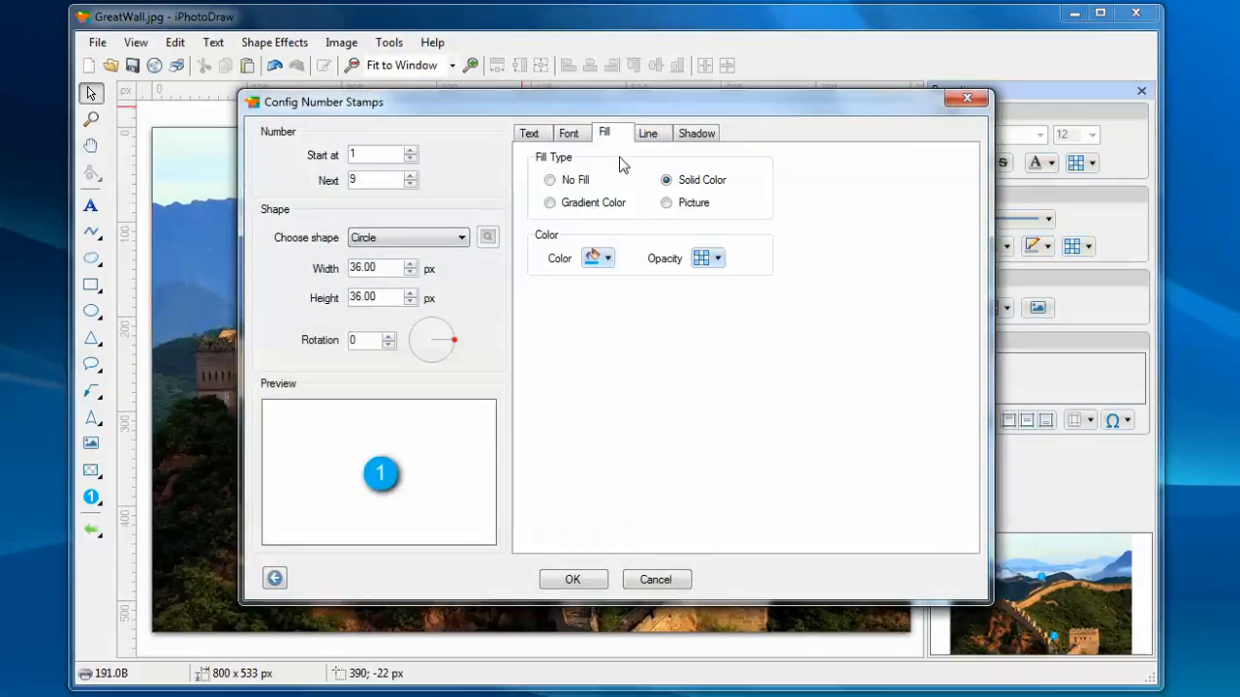
mouse_move(810, 164)
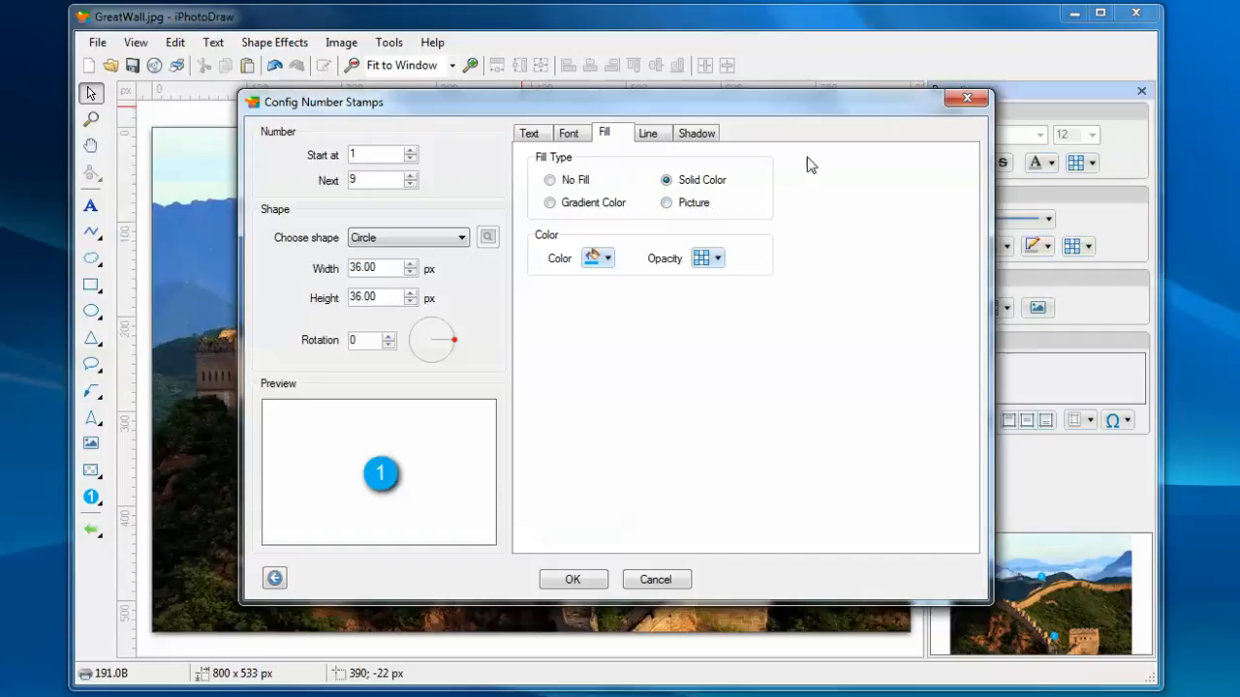
mouse_move(705, 202)
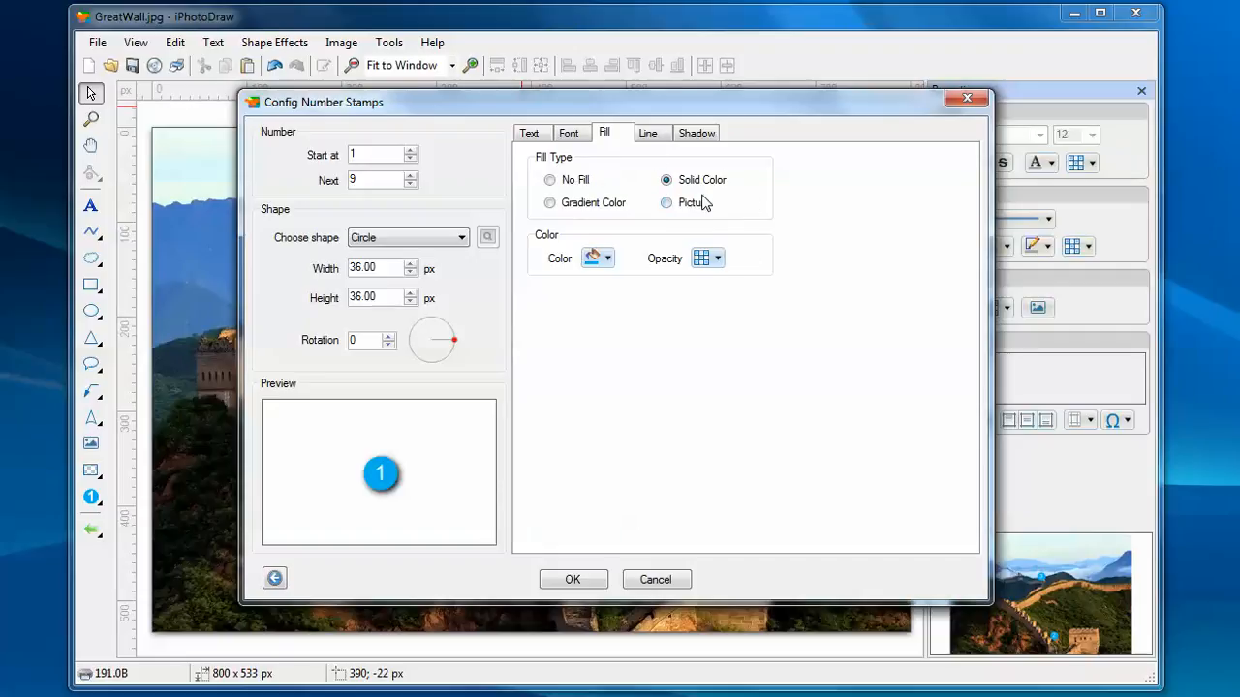
mouse_move(719, 188)
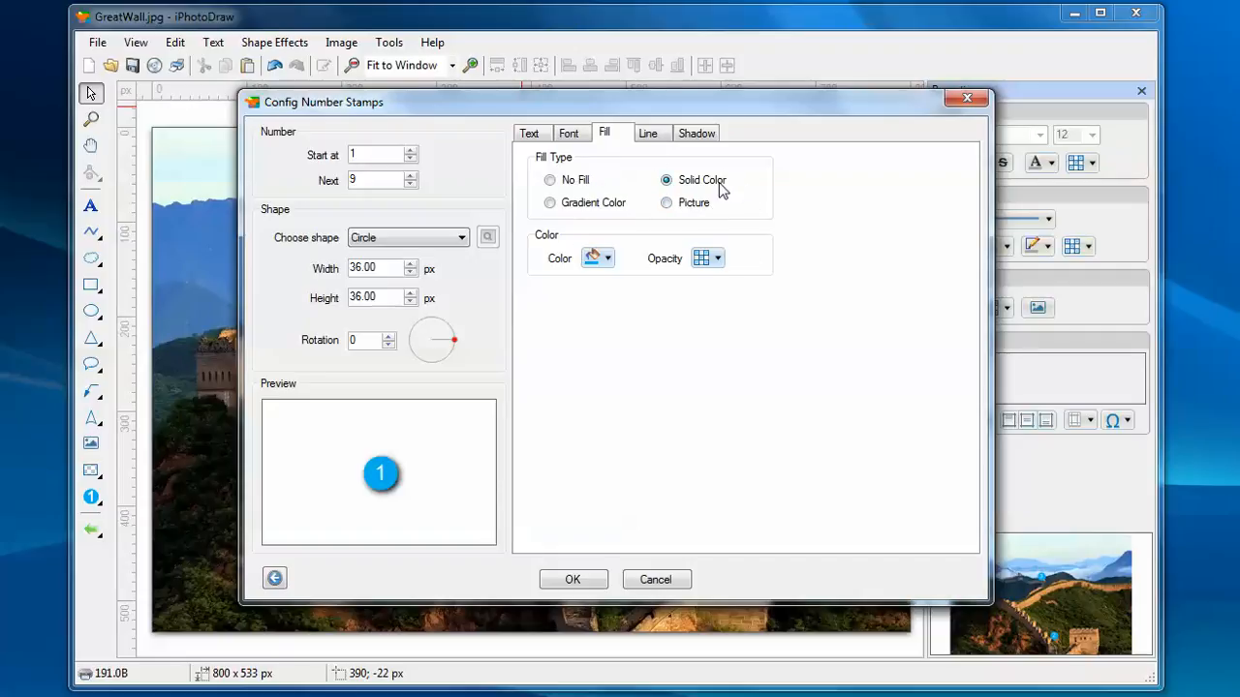
mouse_move(700, 213)
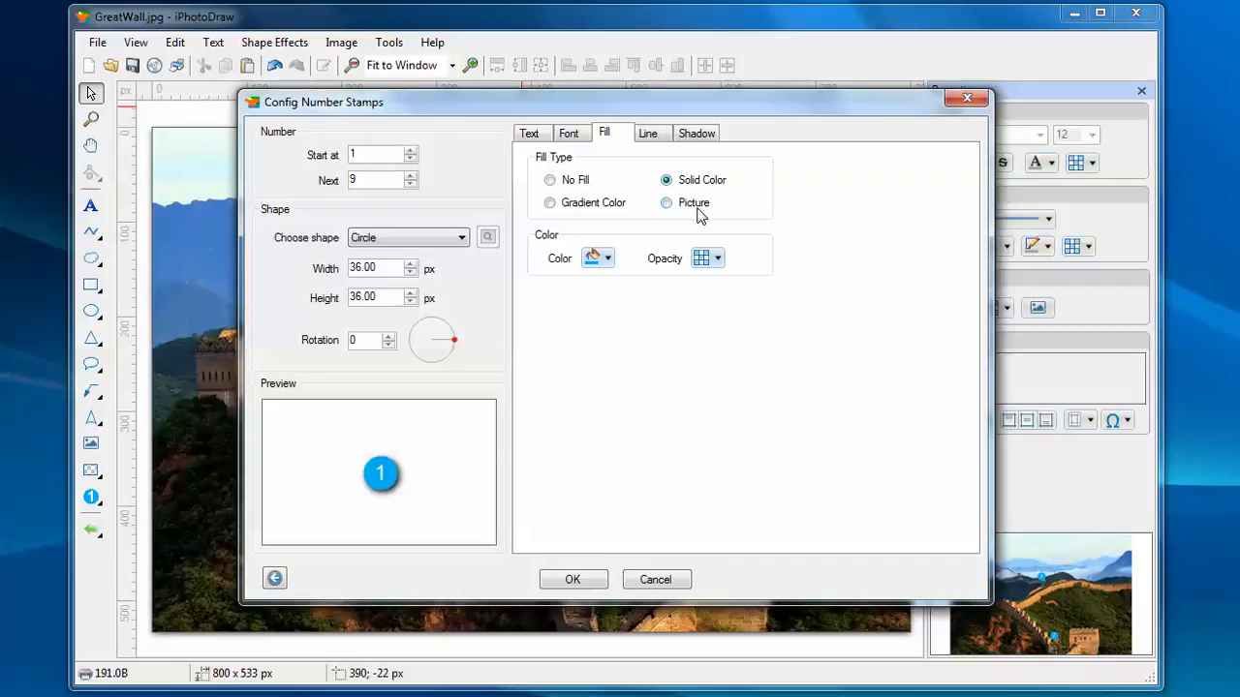
left_click(665, 202)
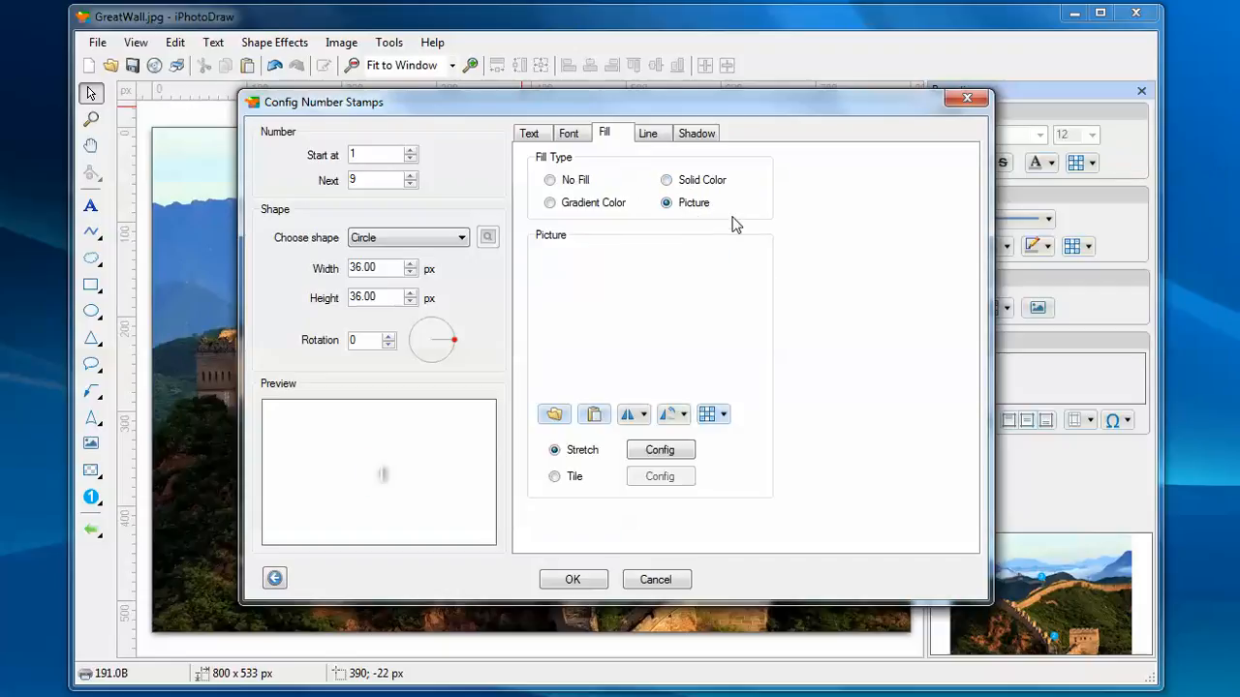
Step: Browse the Stamp folder for a picture to fill the stamp
left_click(553, 415)
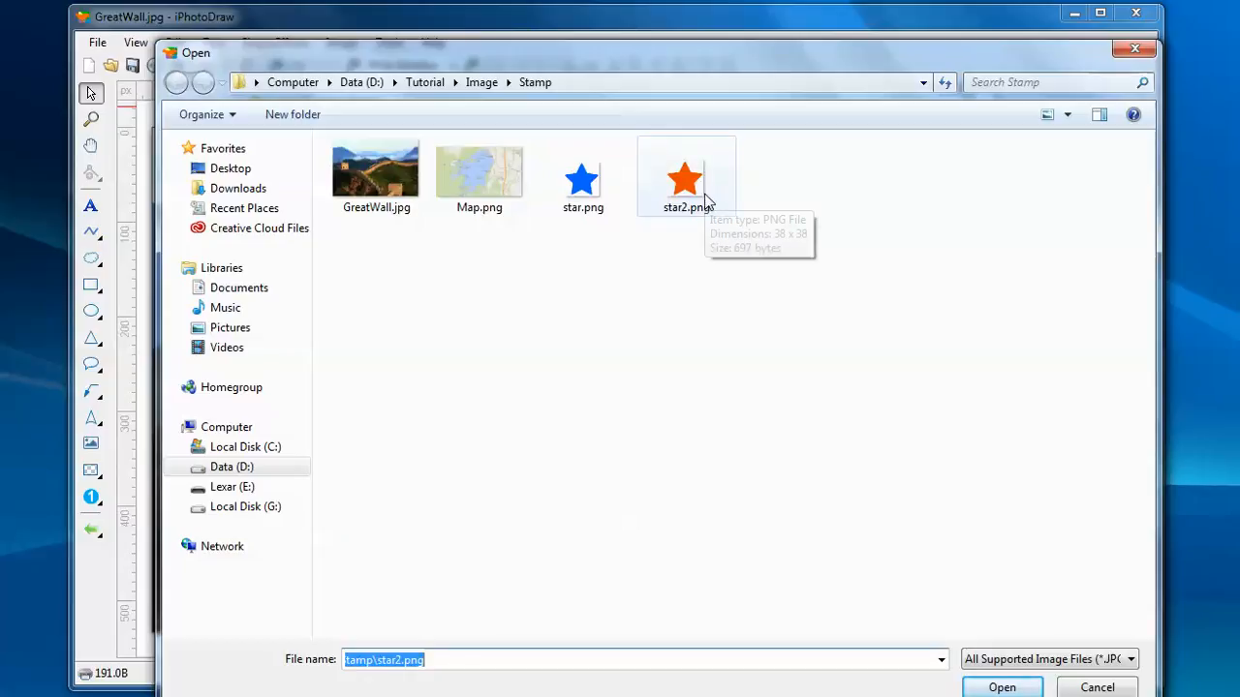
mouse_move(698, 199)
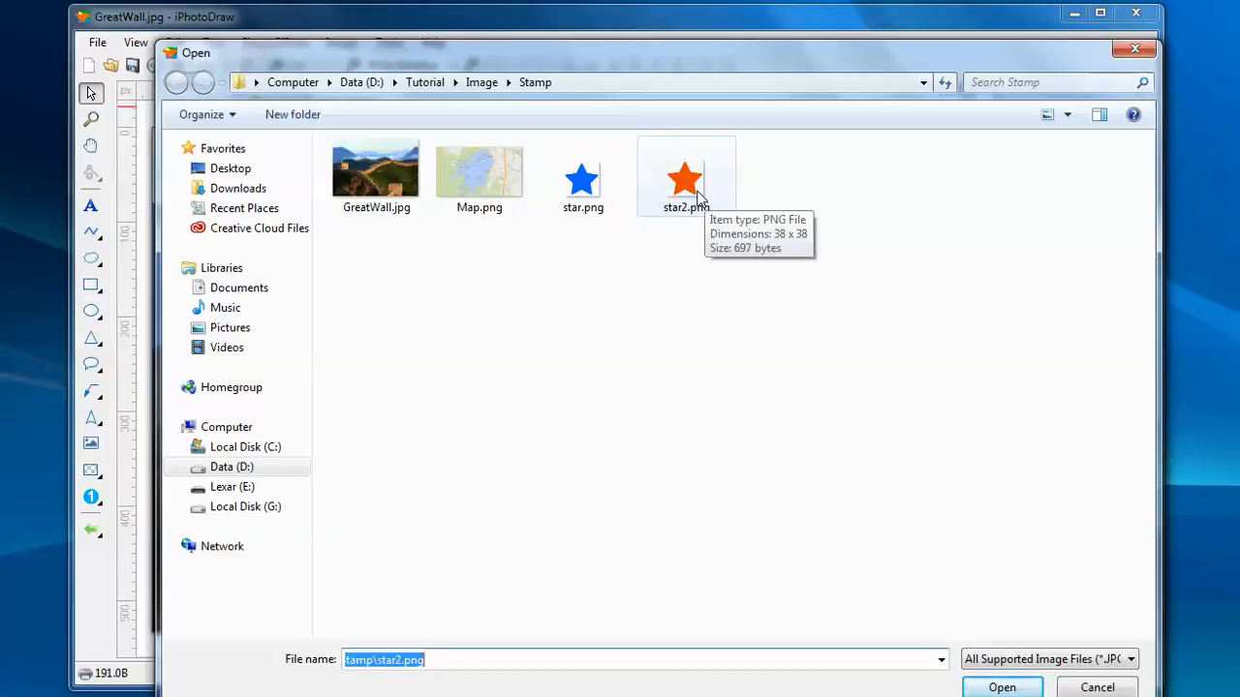
mouse_move(692, 186)
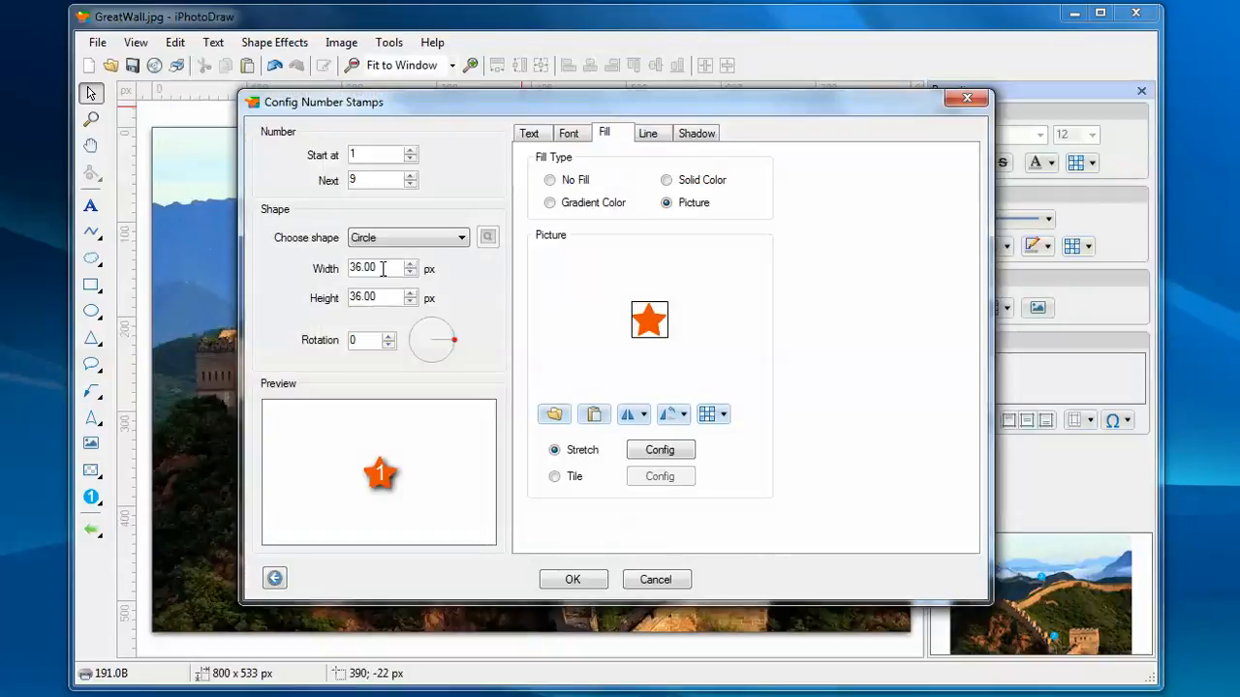
Step: Configure number stamps at 42 px, 16-pt numbers, top text margin 4, and apply
type("42")
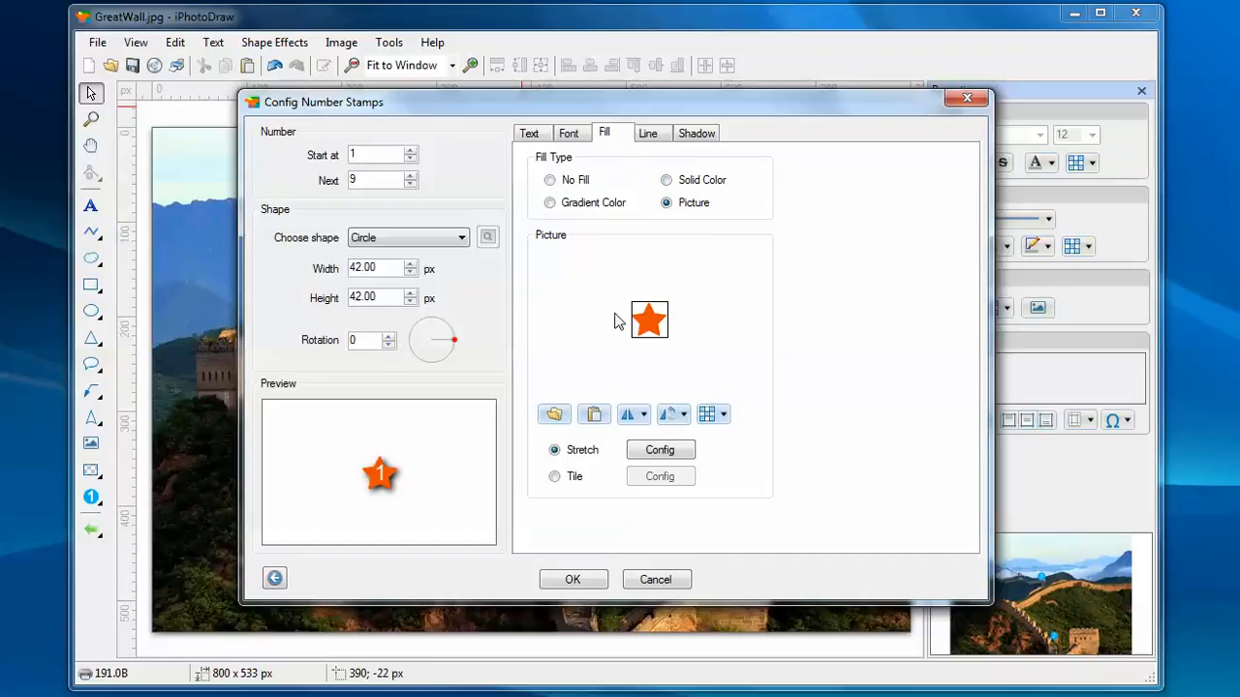
left_click(570, 133)
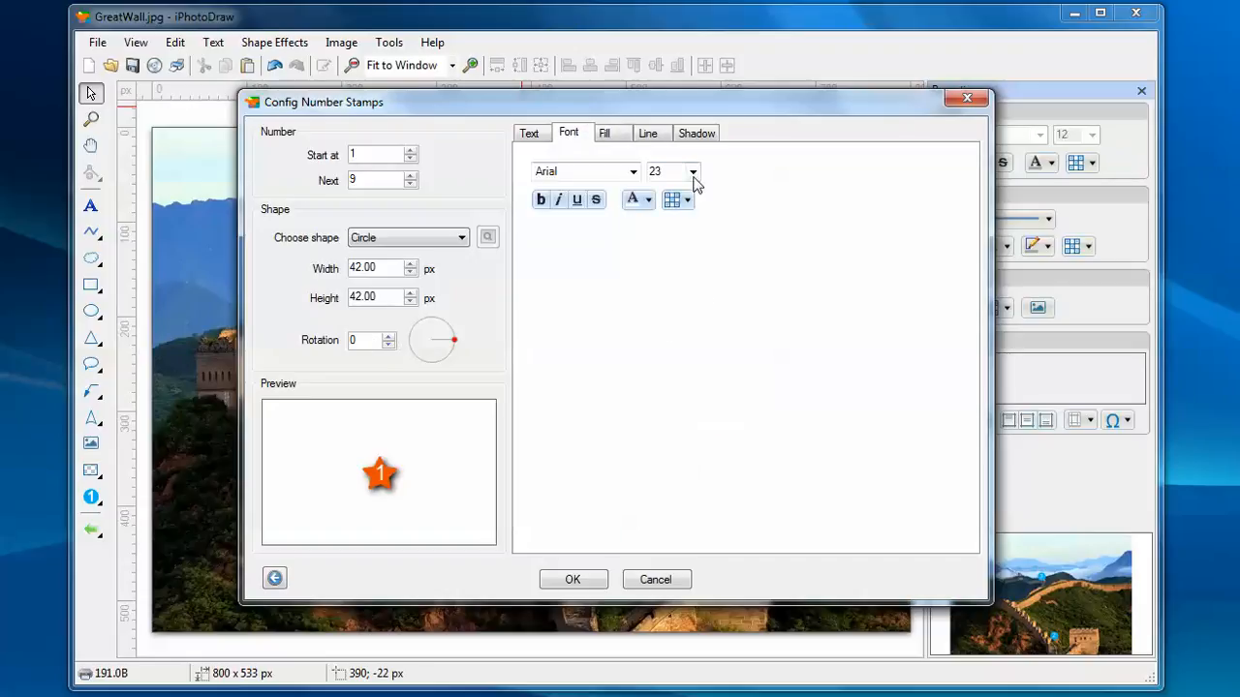
left_click(692, 172)
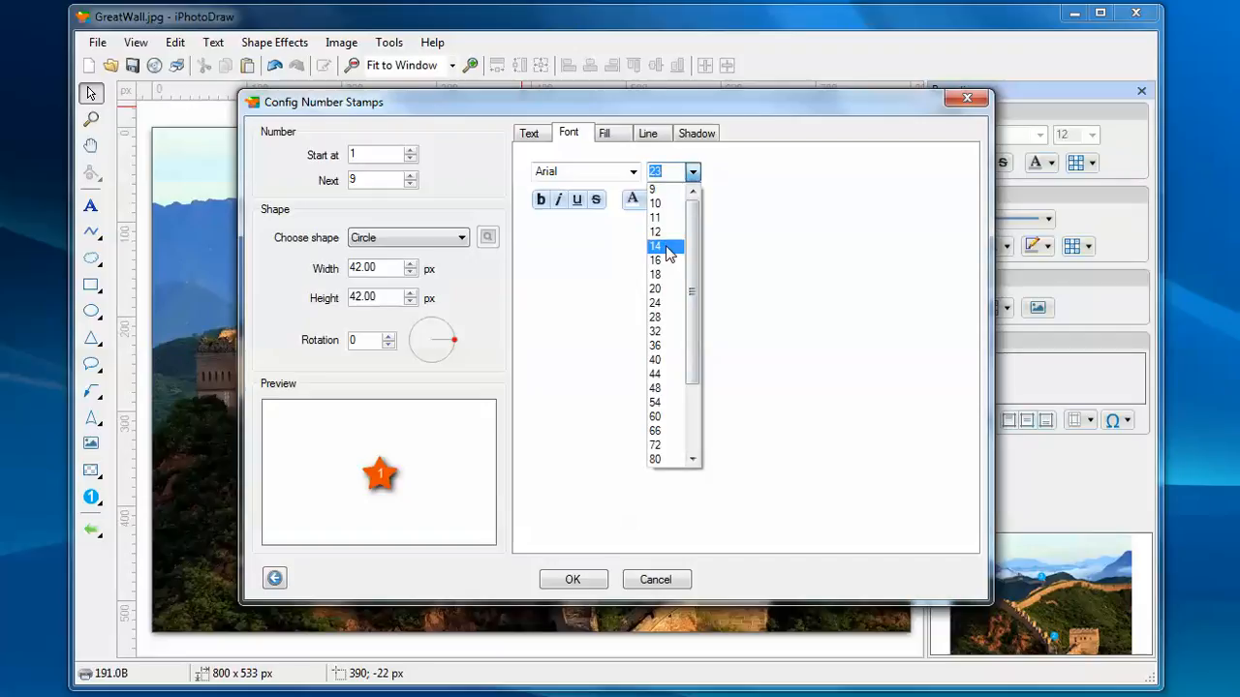
left_click(660, 260)
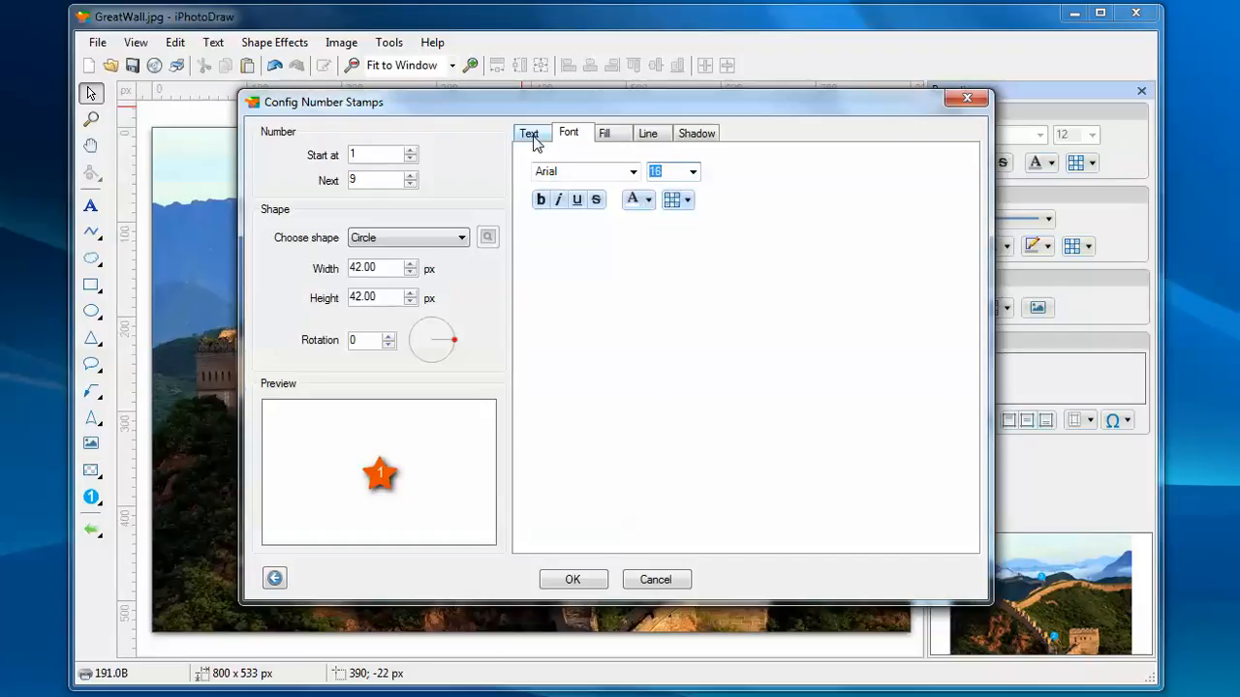
left_click(529, 133)
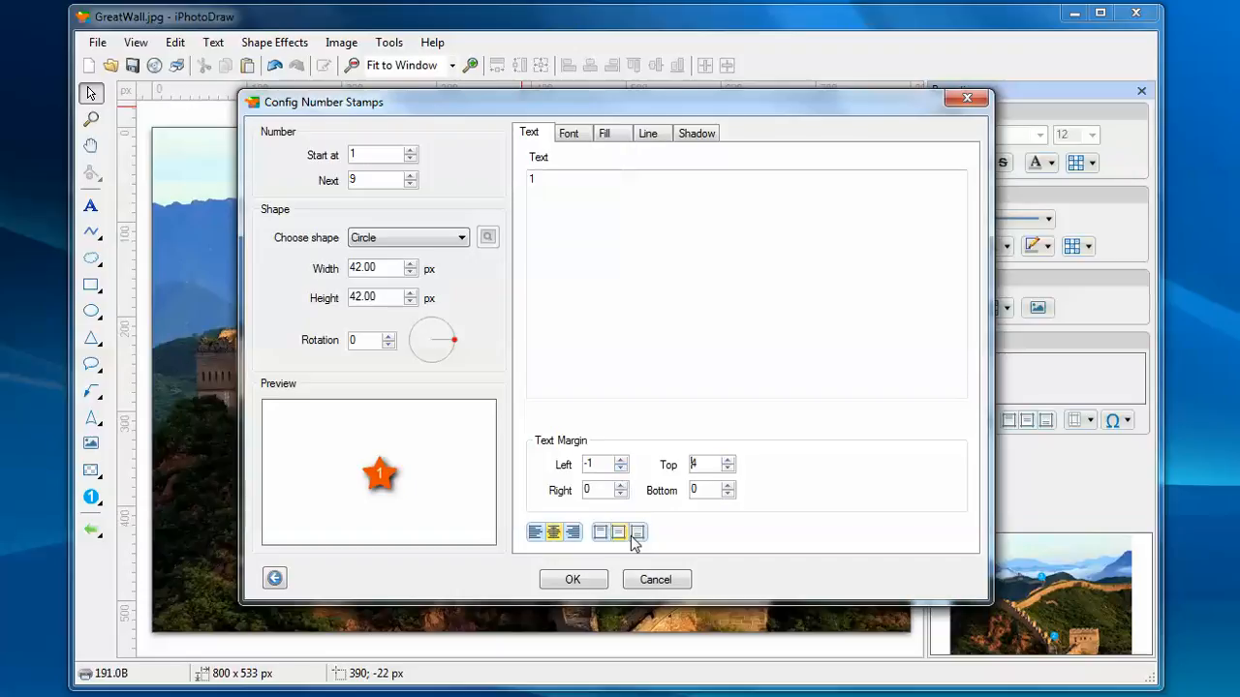
left_click(572, 579)
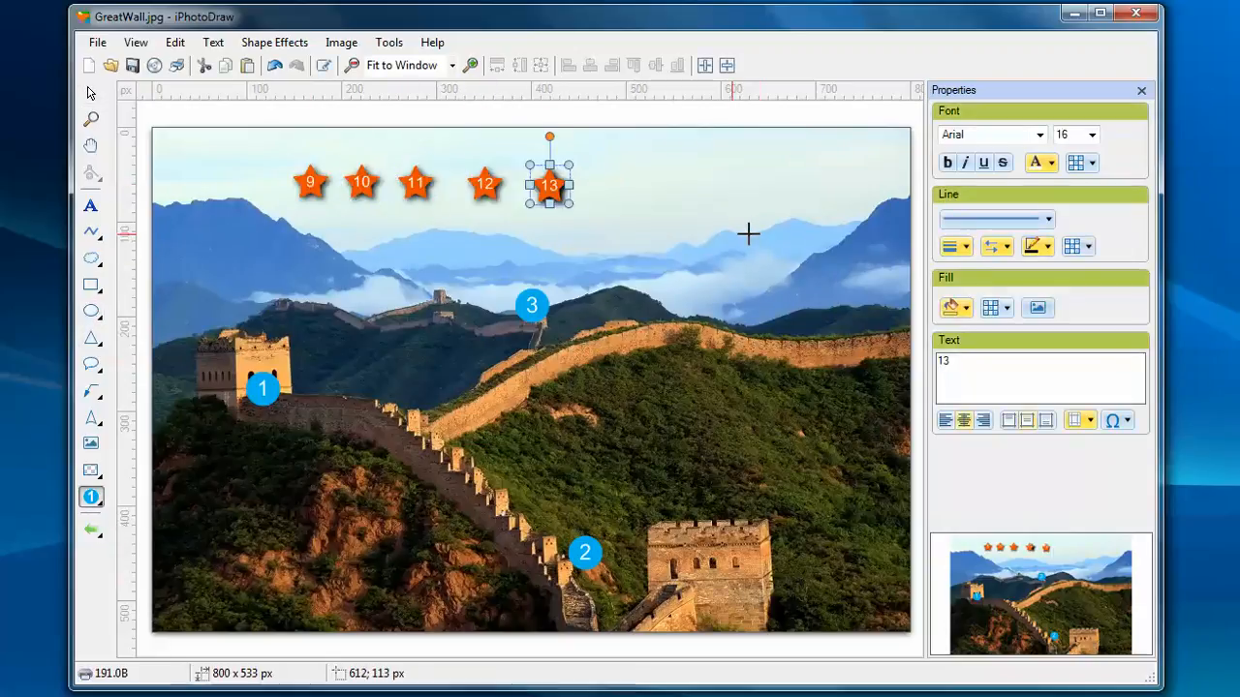
mouse_move(343, 223)
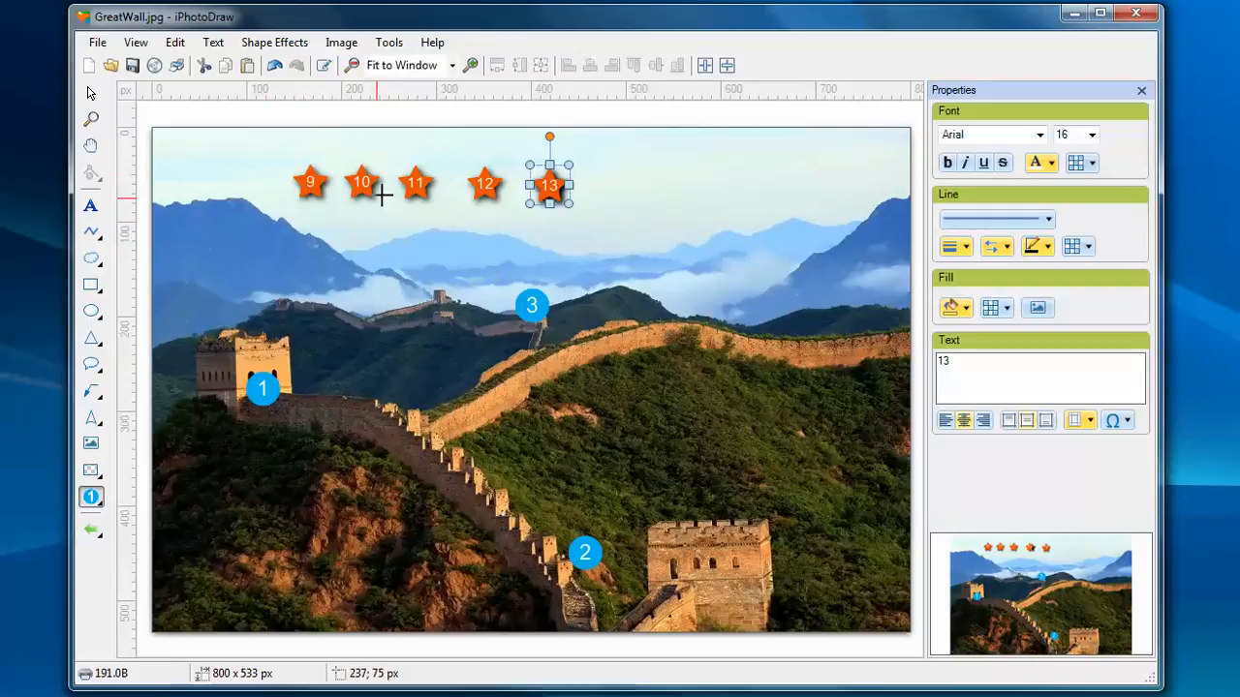
mouse_move(370, 225)
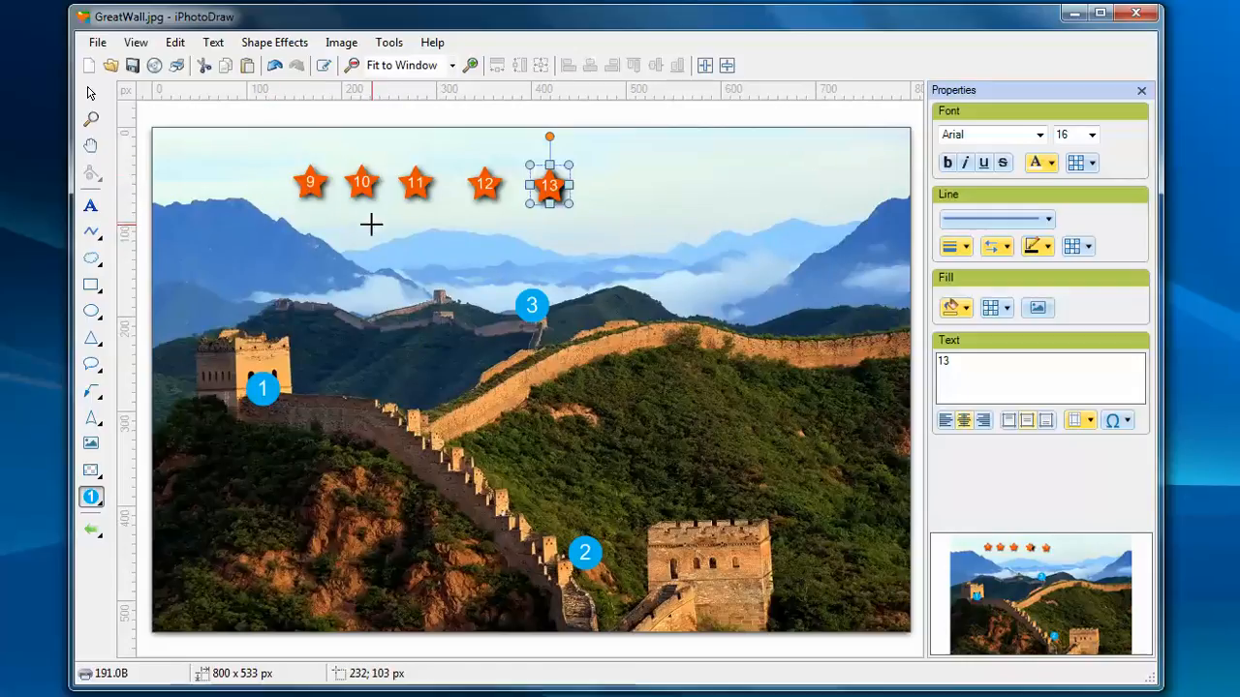
mouse_move(222, 260)
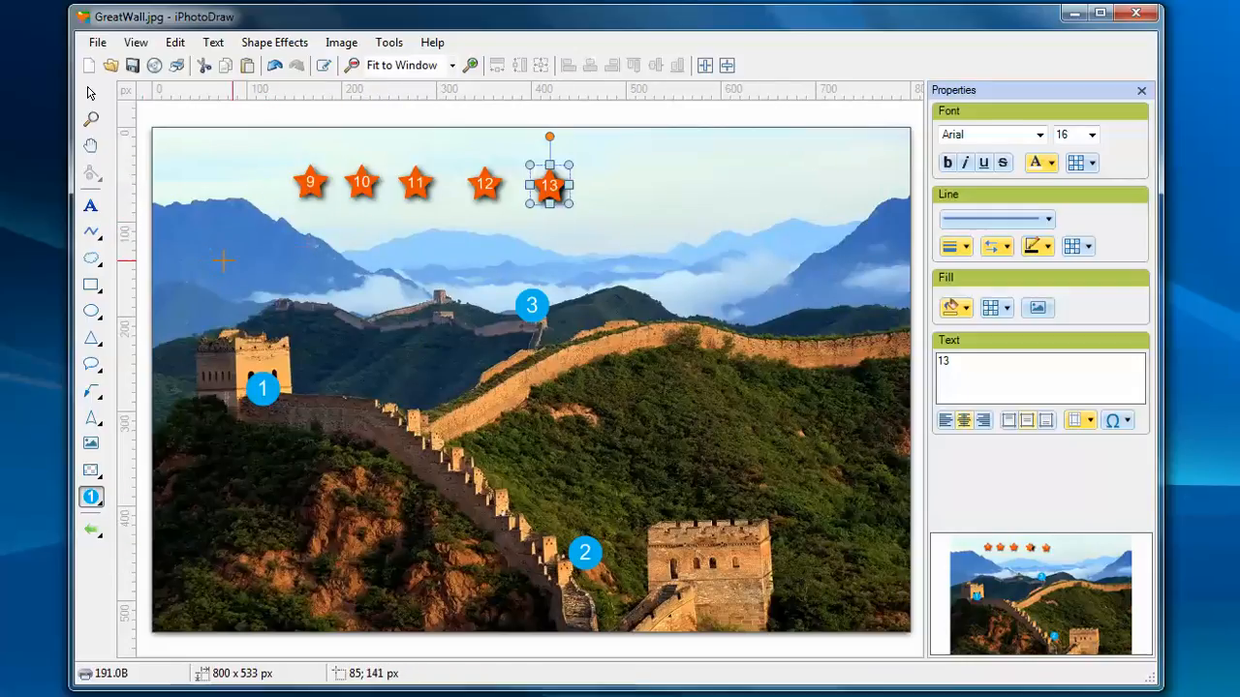
mouse_move(90, 94)
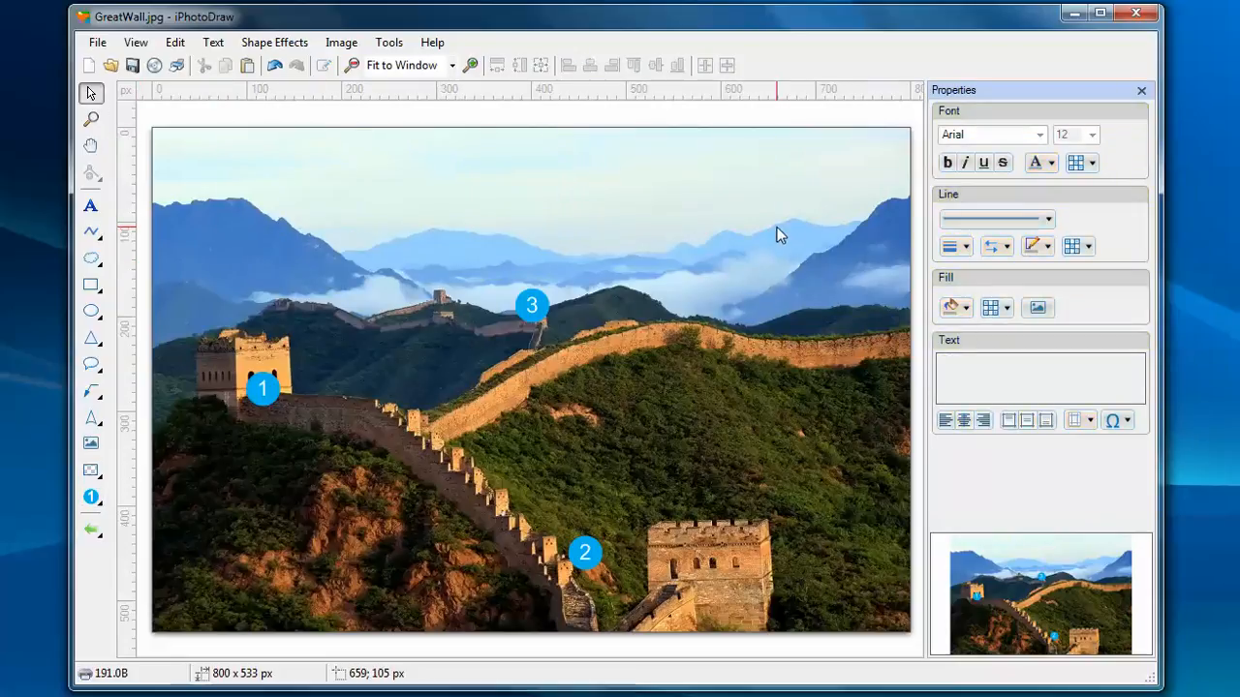
mouse_move(758, 237)
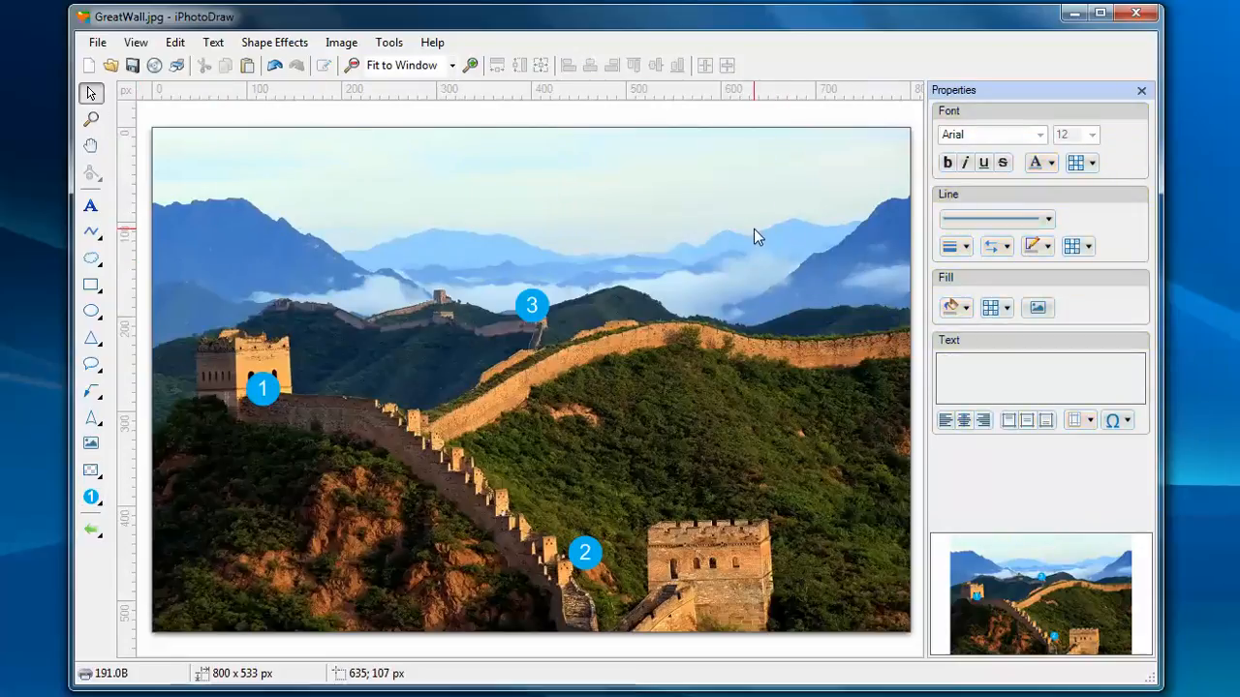
left_click(388, 41)
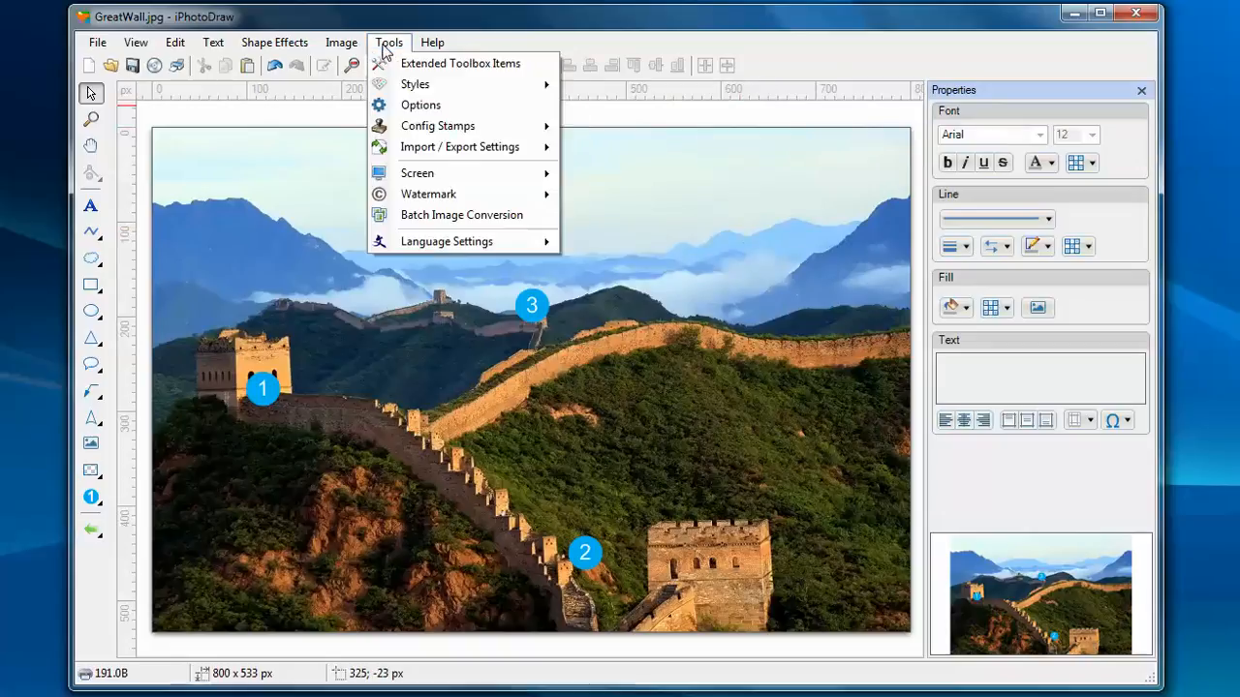
mouse_move(437, 126)
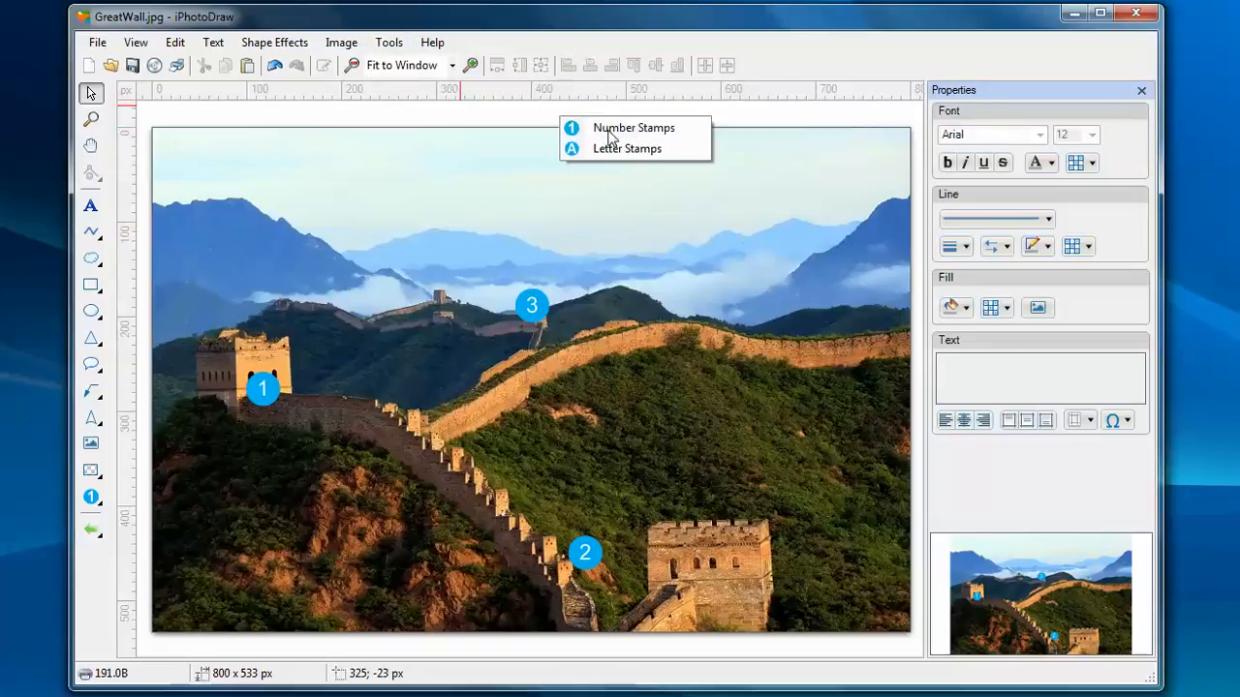
left_click(634, 126)
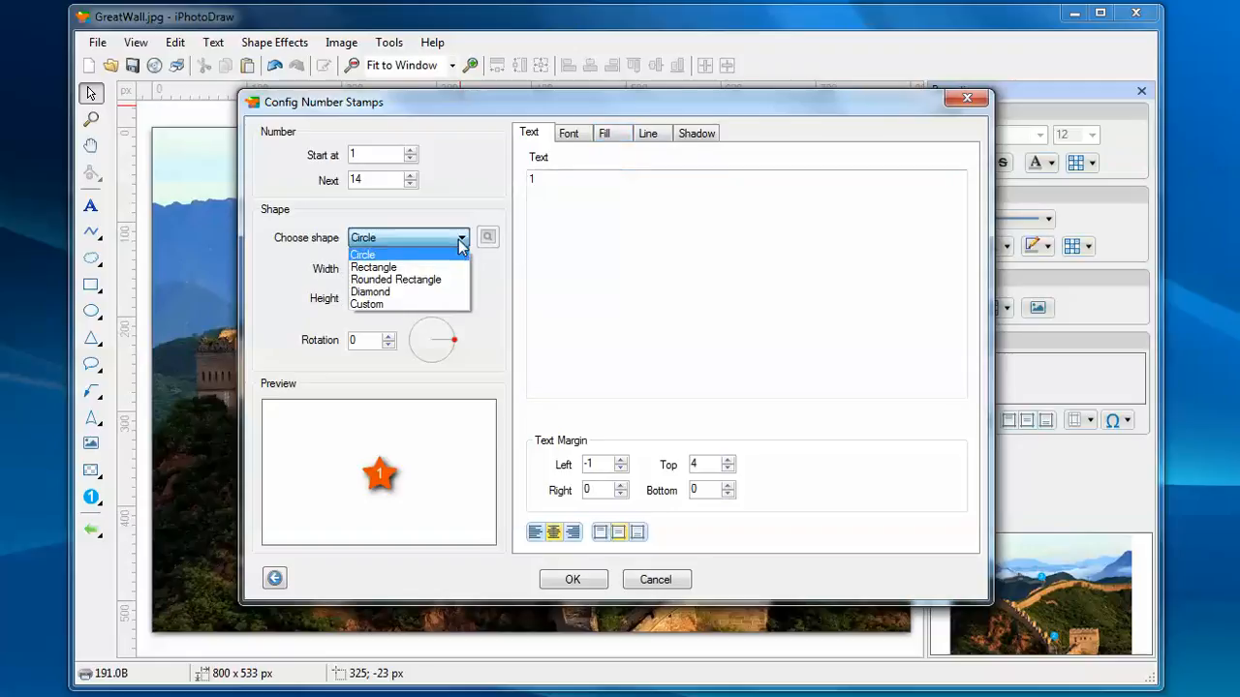
mouse_move(403, 304)
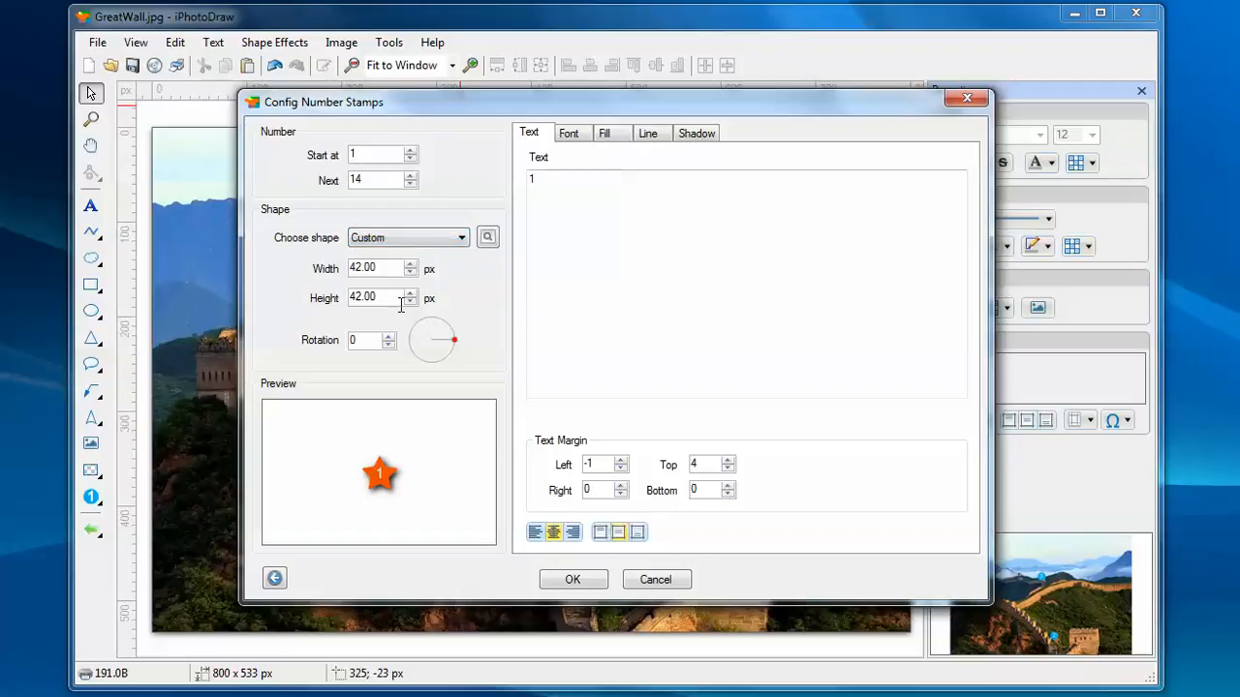
mouse_move(487, 237)
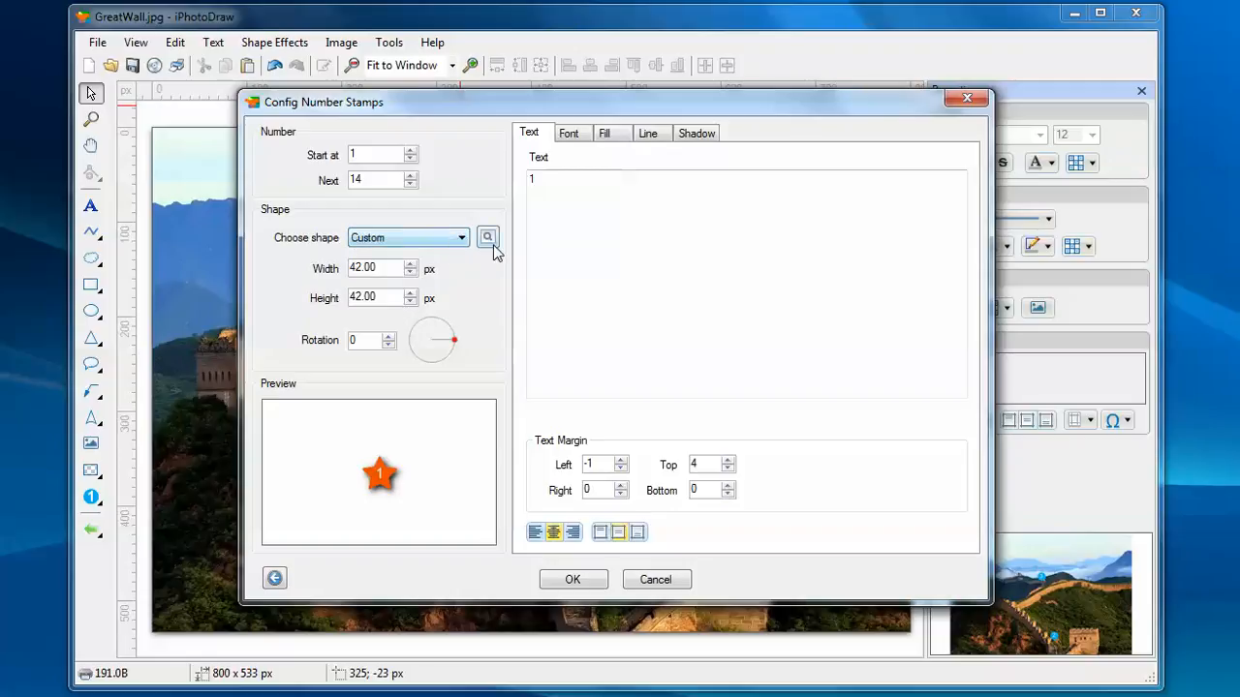
mouse_move(565, 249)
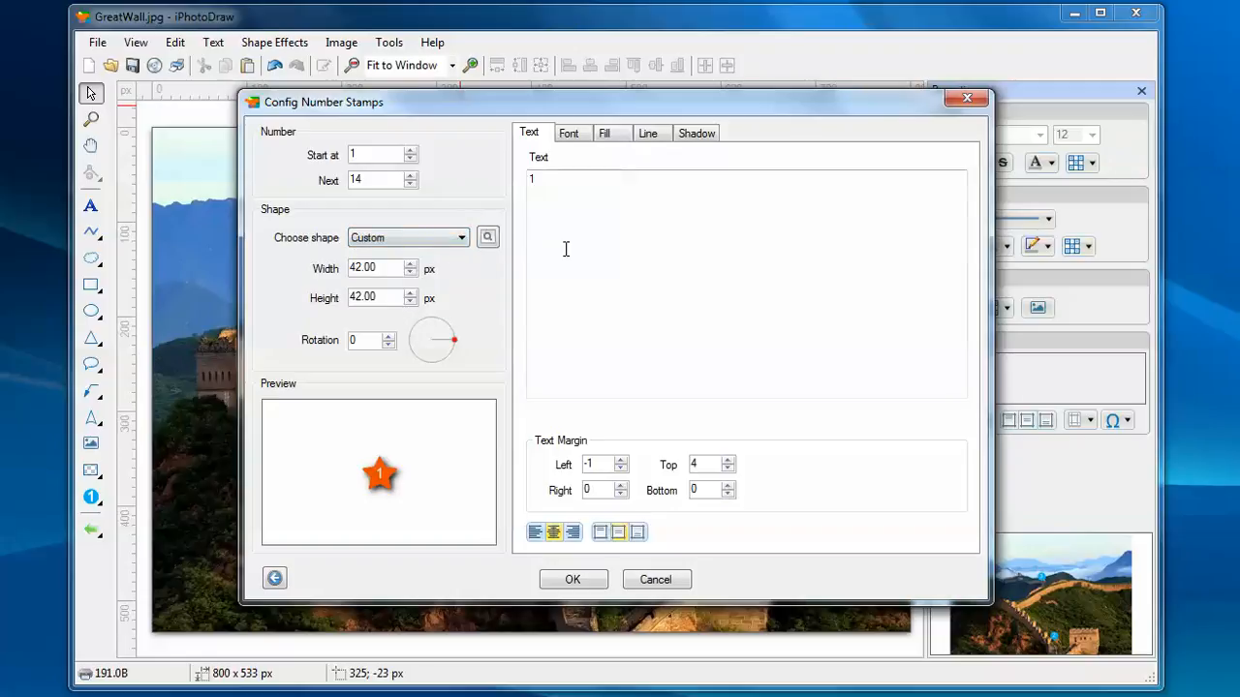
mouse_move(488, 238)
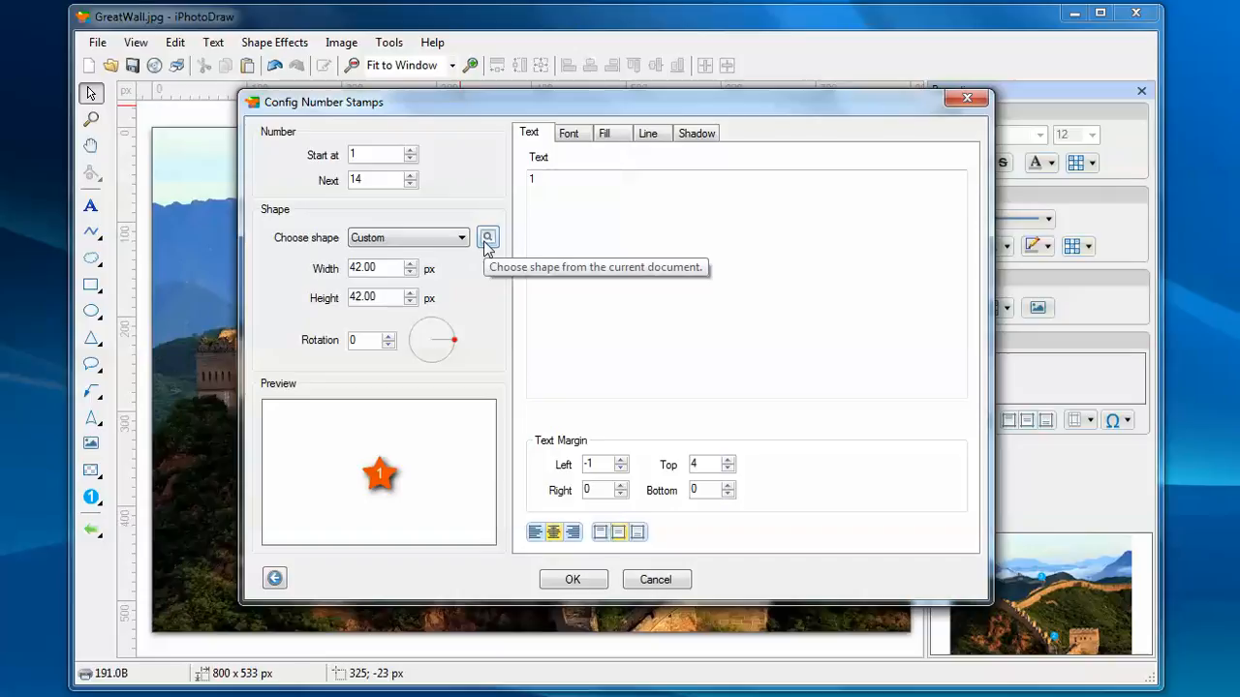
mouse_move(483, 255)
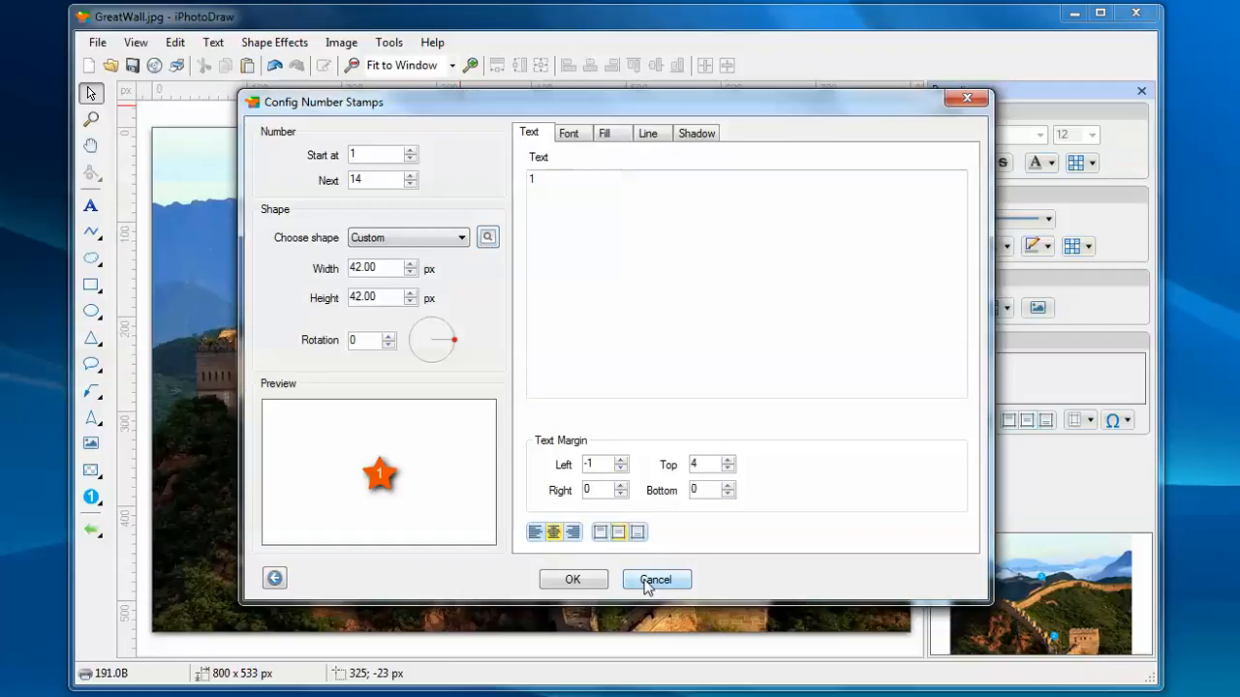
left_click(656, 579)
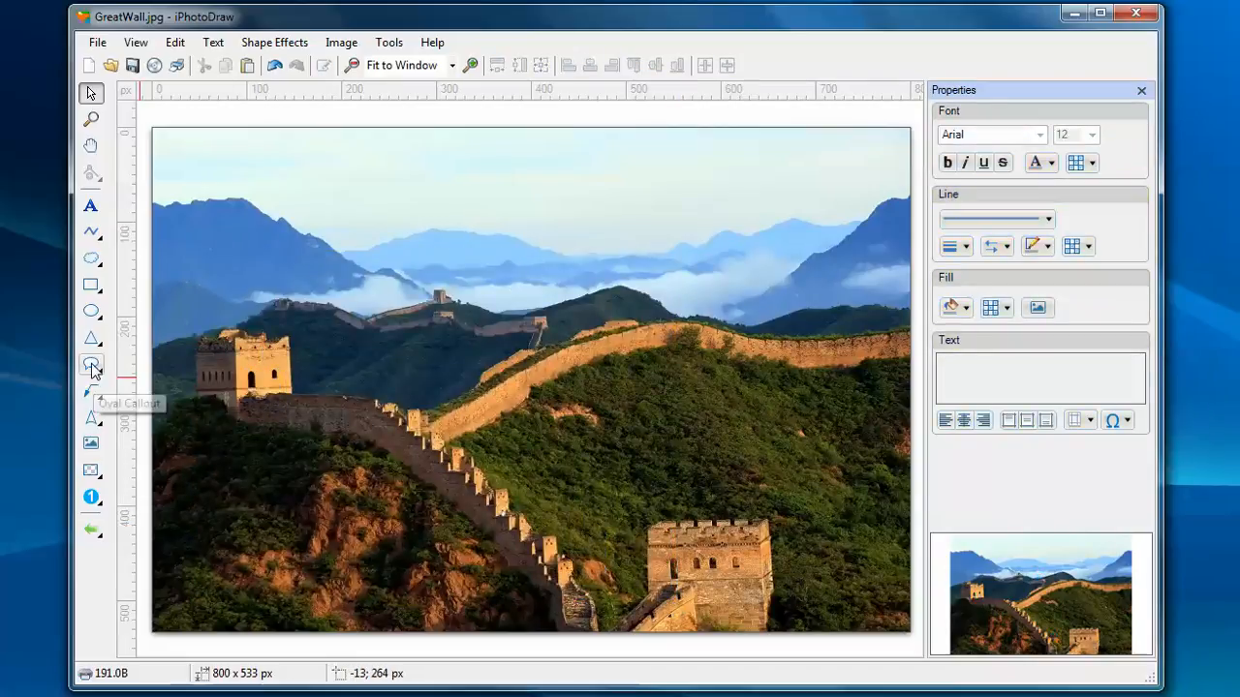
Step: Draw an oval callout bubble above the left watchtower and give it a green outline
left_click_drag(330, 296, 363, 315)
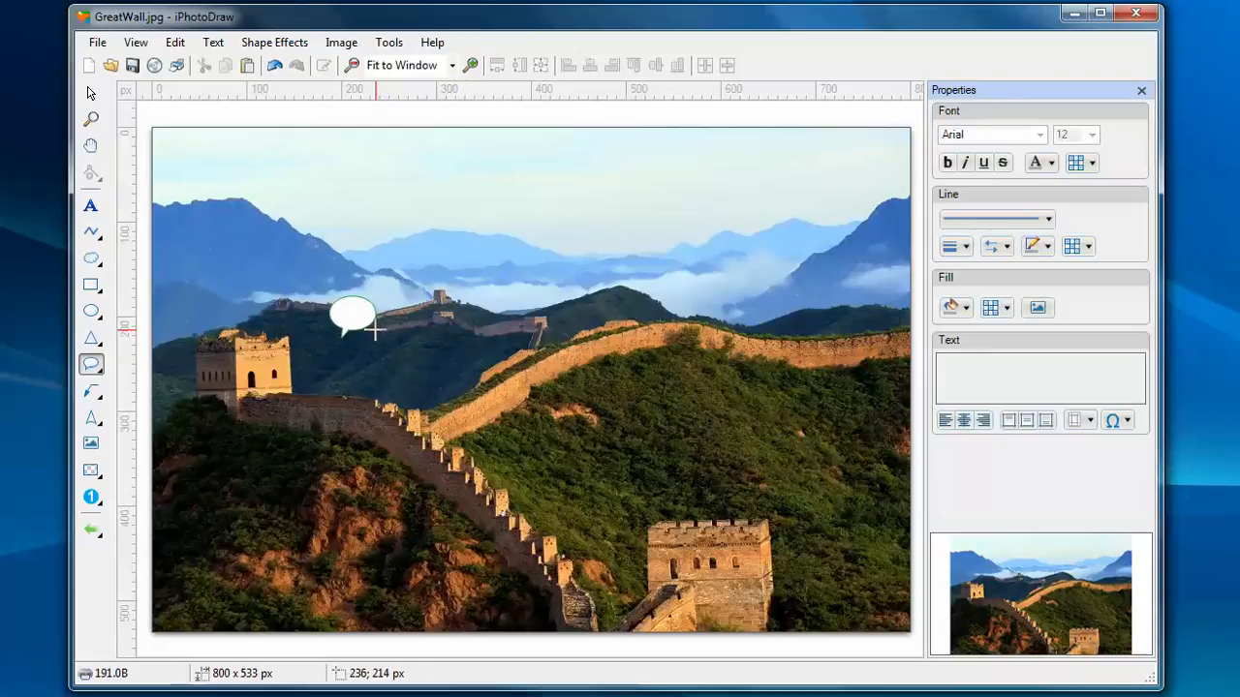
mouse_move(378, 334)
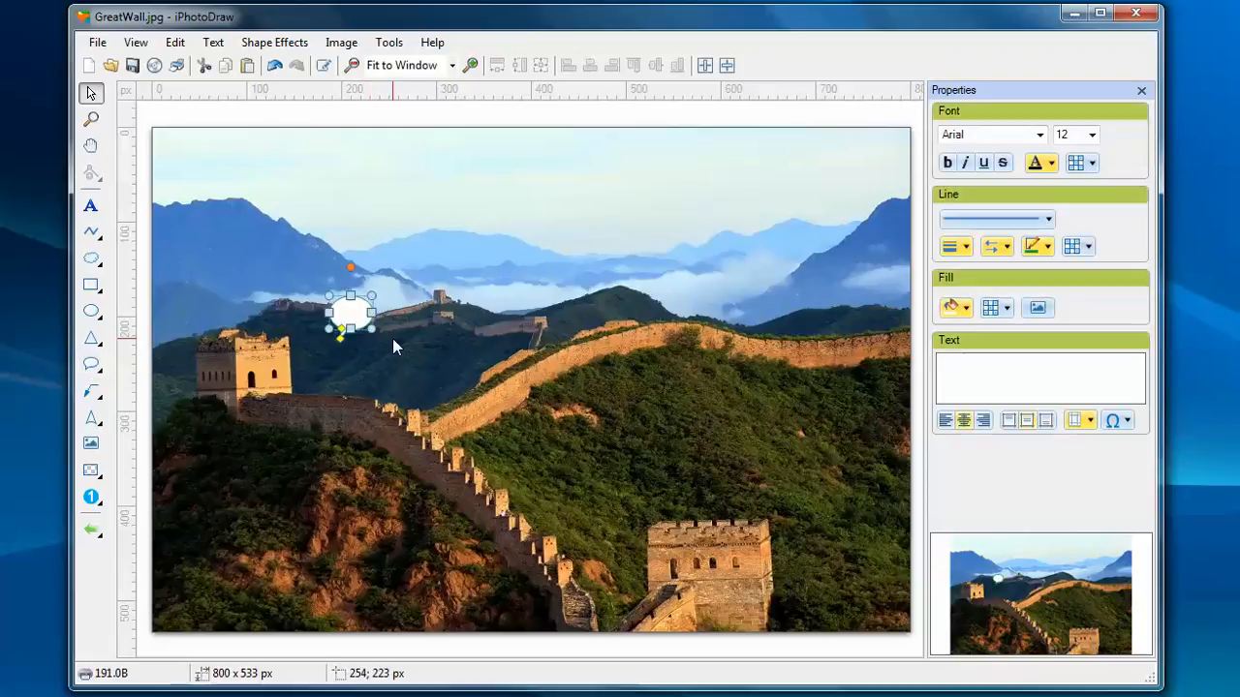
mouse_move(971, 307)
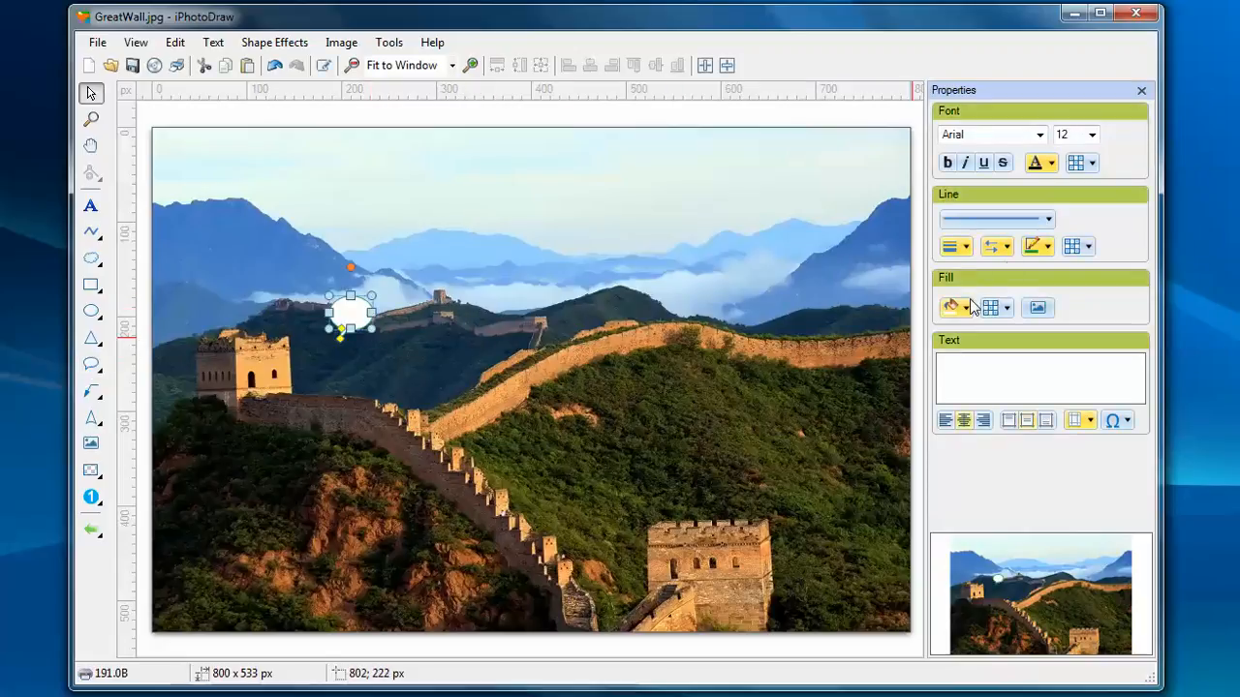
left_click(1049, 246)
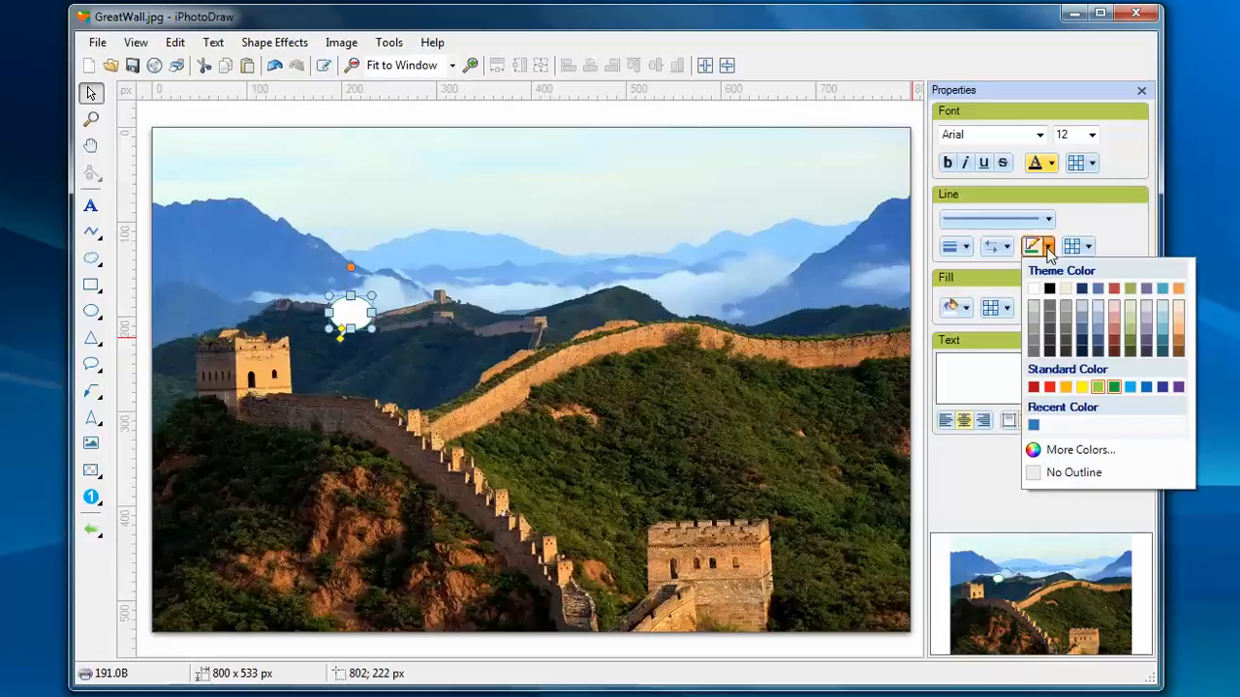
left_click(1010, 256)
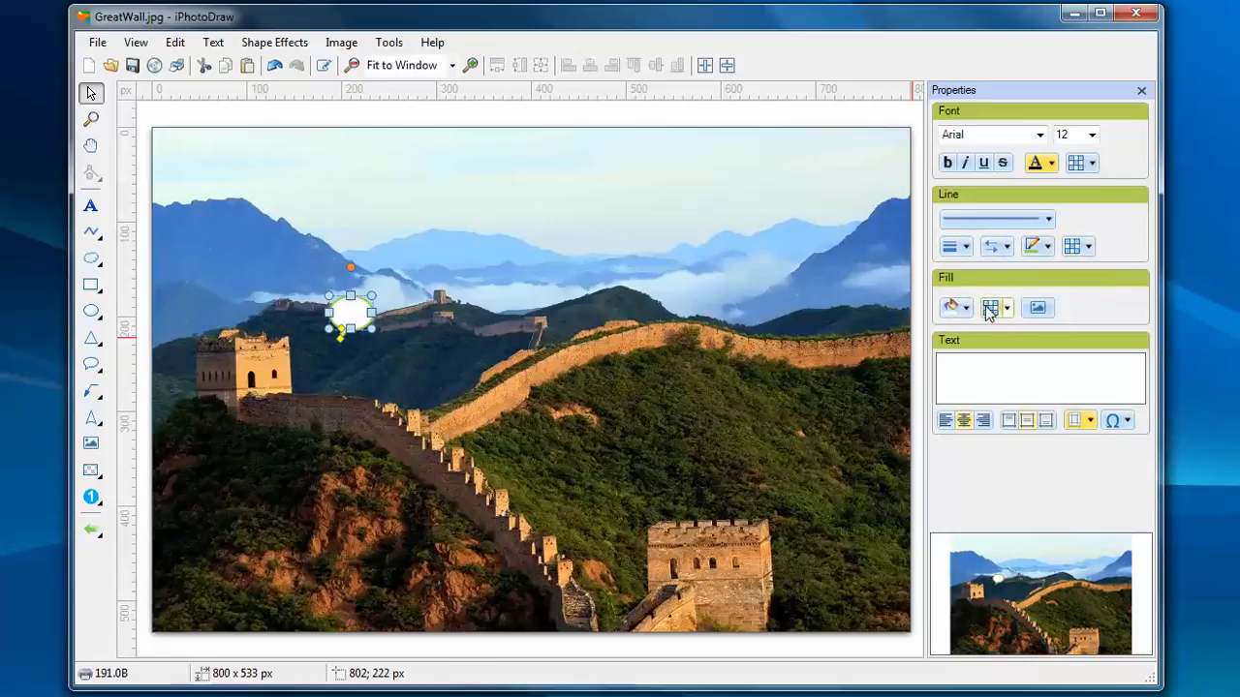
Step: Fill the callout bubble green and type 10 as its text
left_click(991, 307)
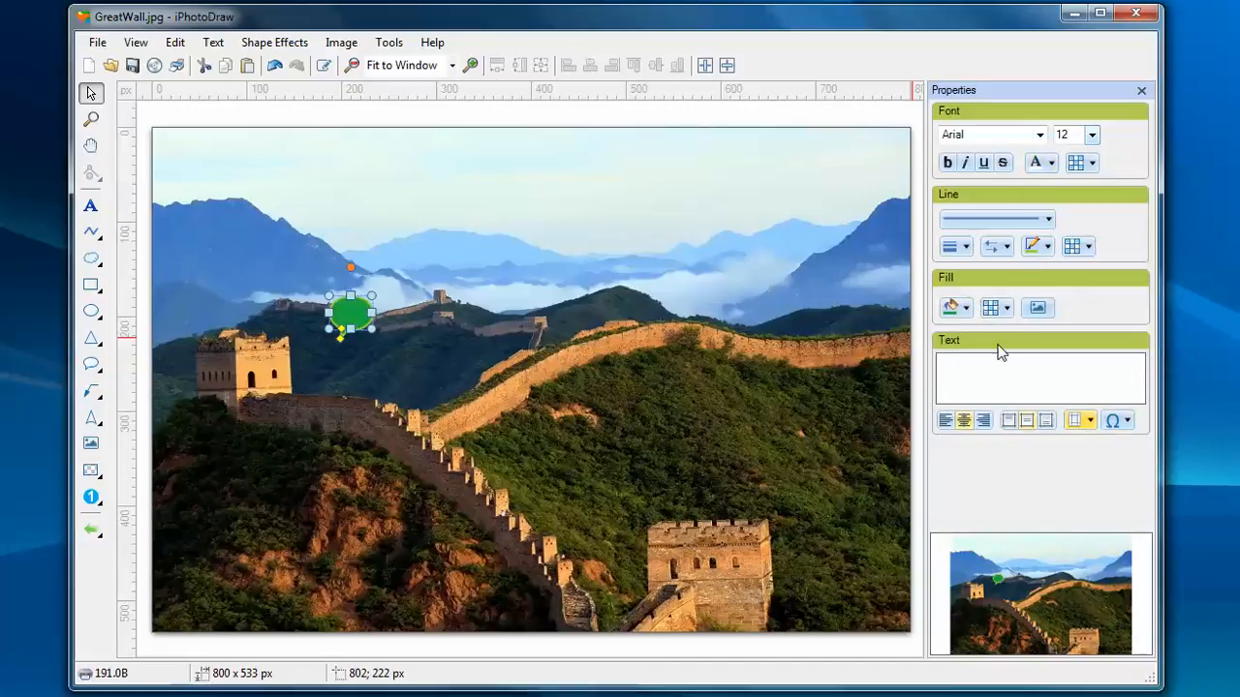
type("1")
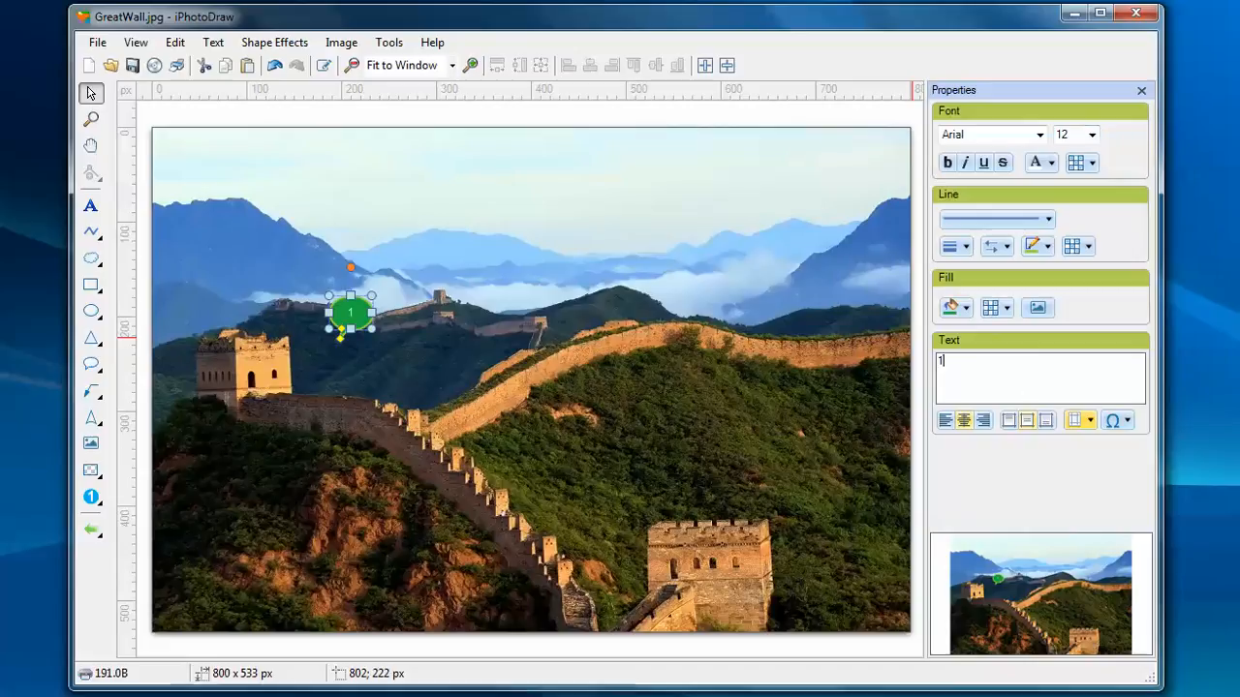
type("0")
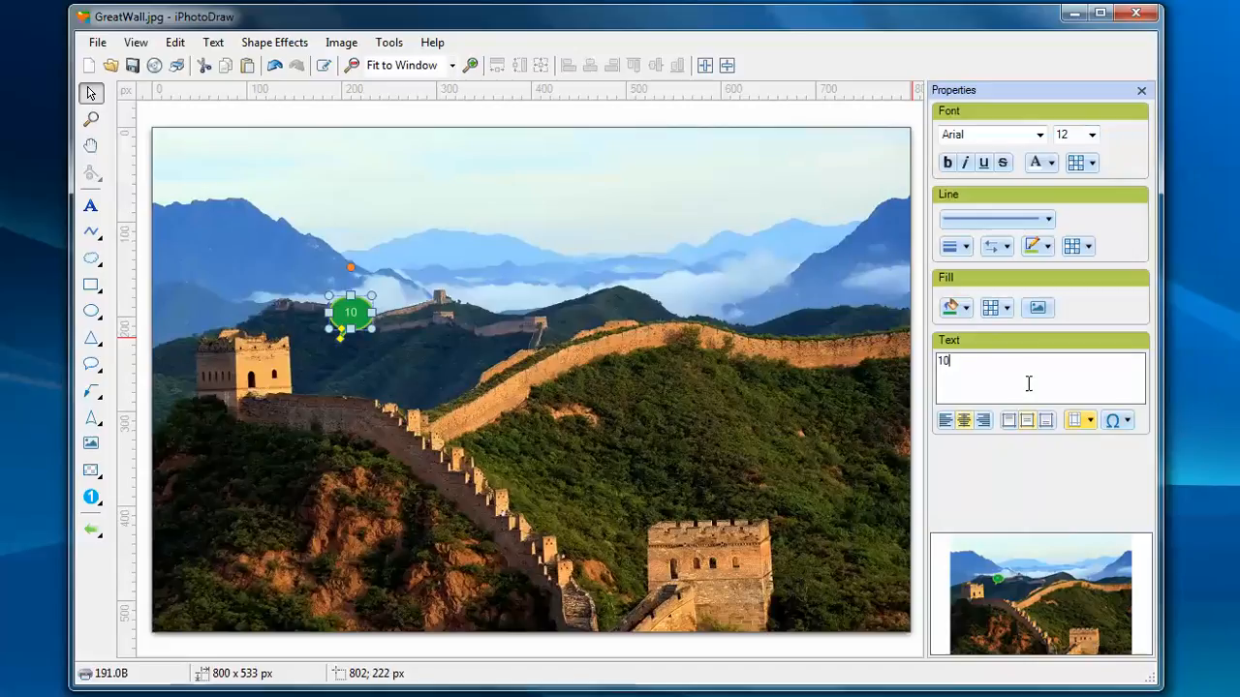
mouse_move(1133, 114)
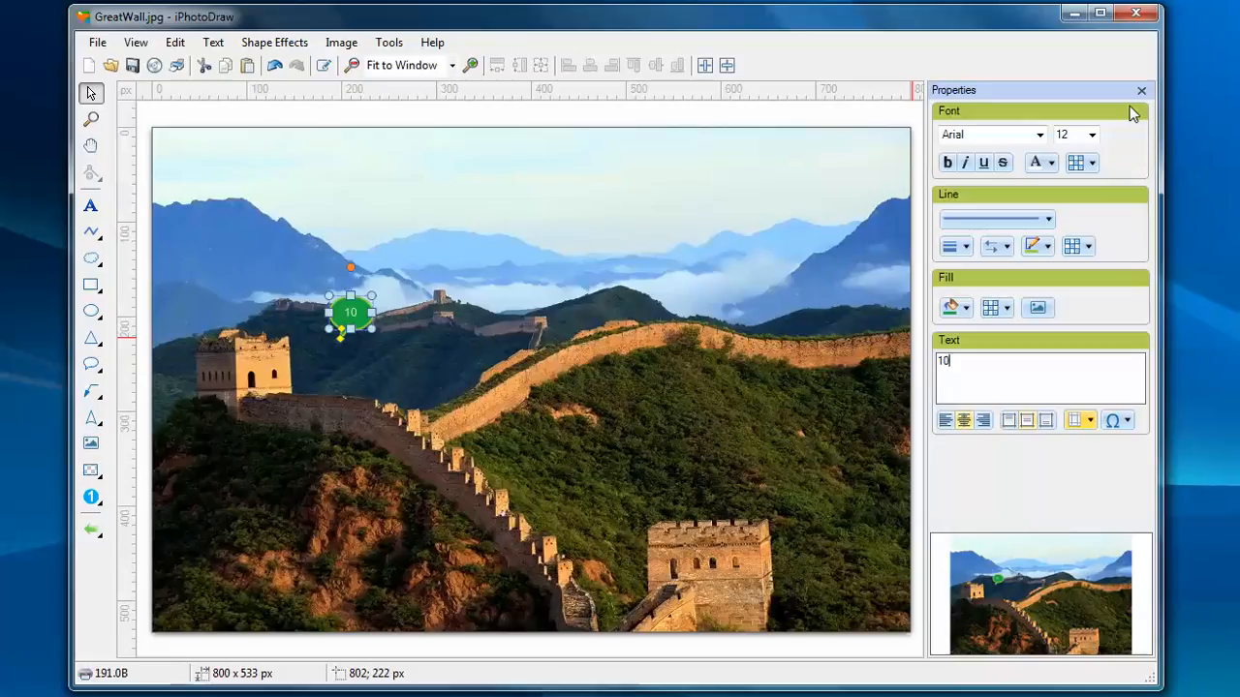
Step: Set the callout's number 10 to font size 24 with a top text margin of 2
left_click(1095, 135)
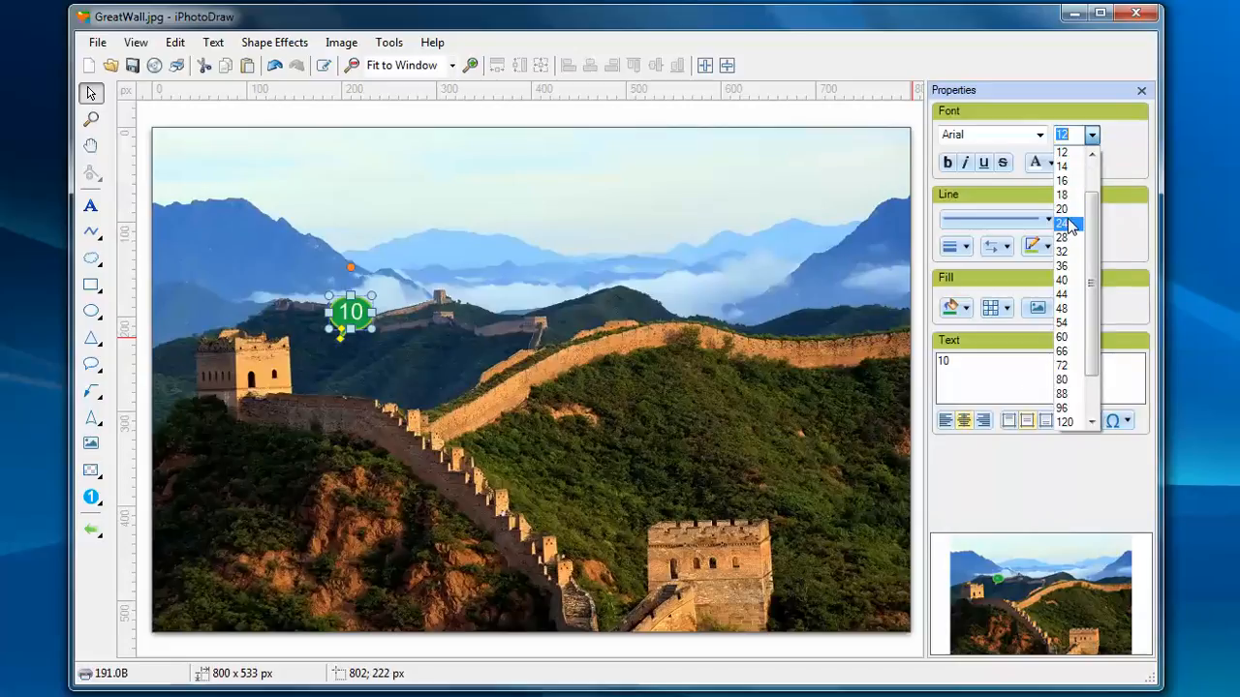
left_click(1066, 224)
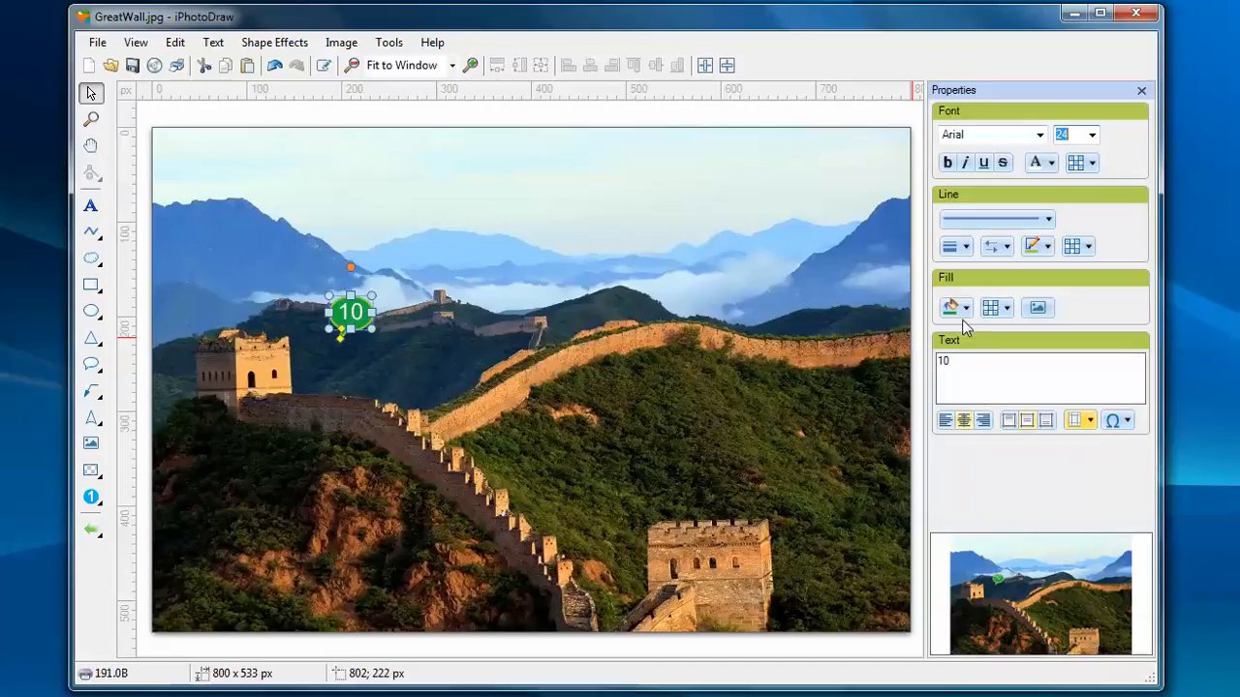
mouse_move(949, 307)
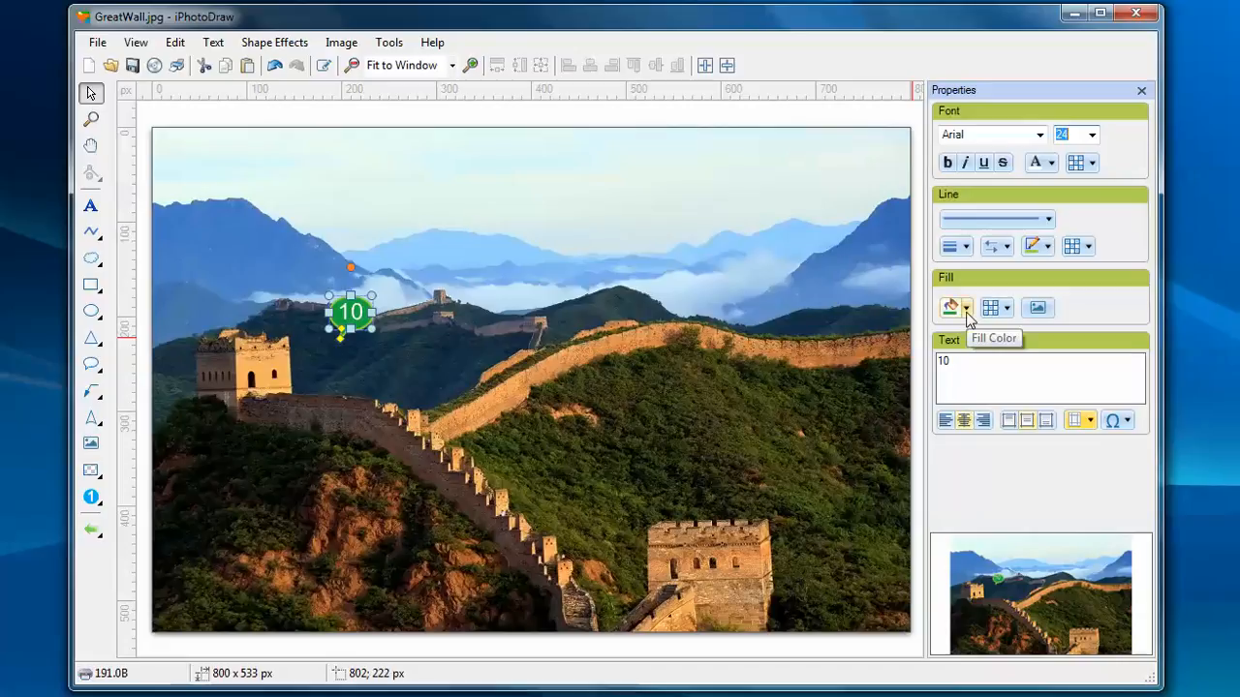
mouse_move(1093, 420)
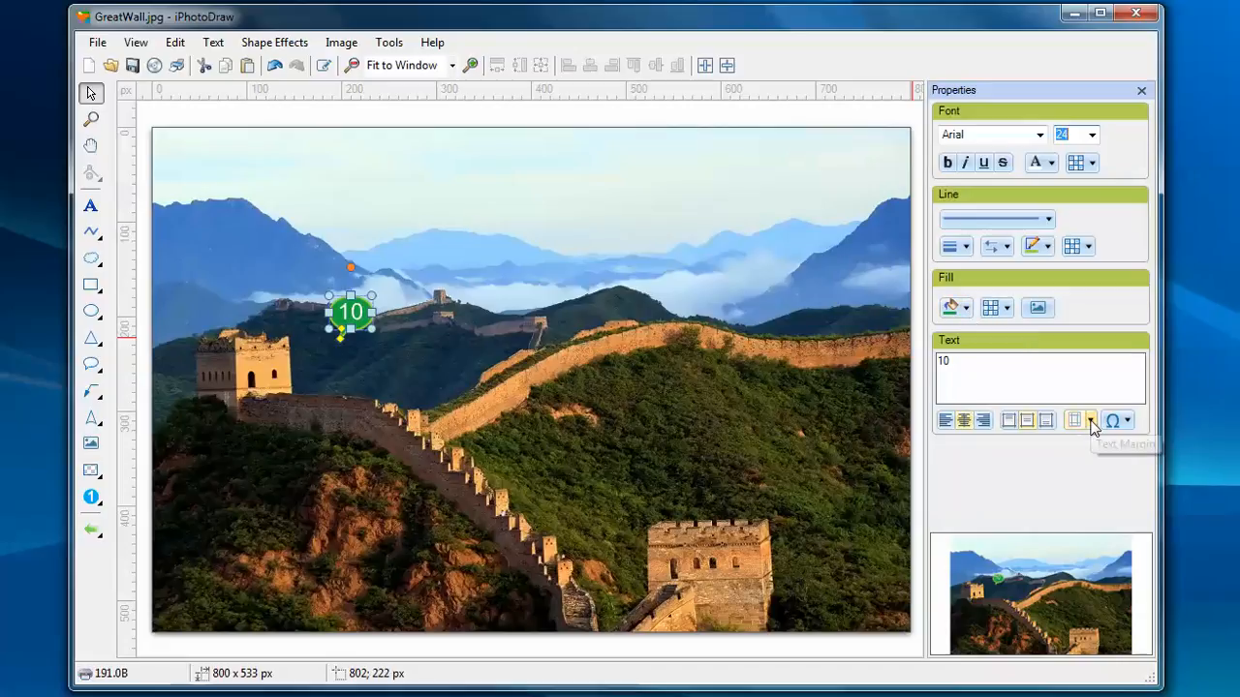
left_click(1078, 420)
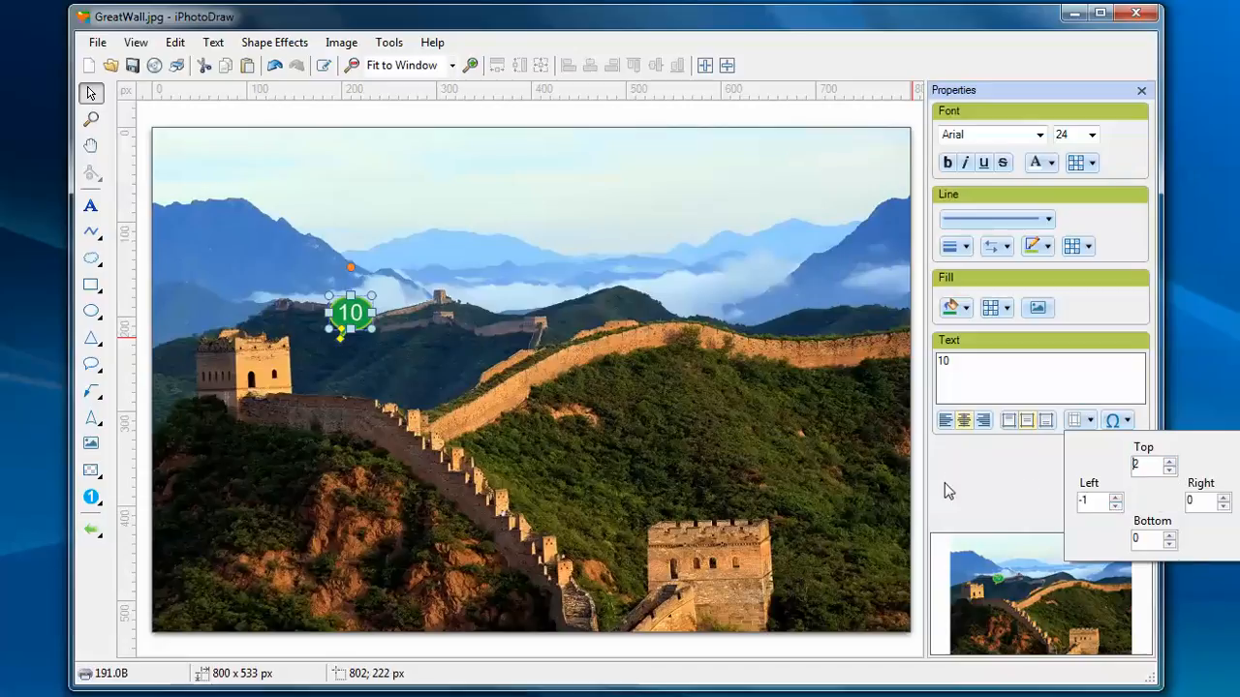
left_click(518, 420)
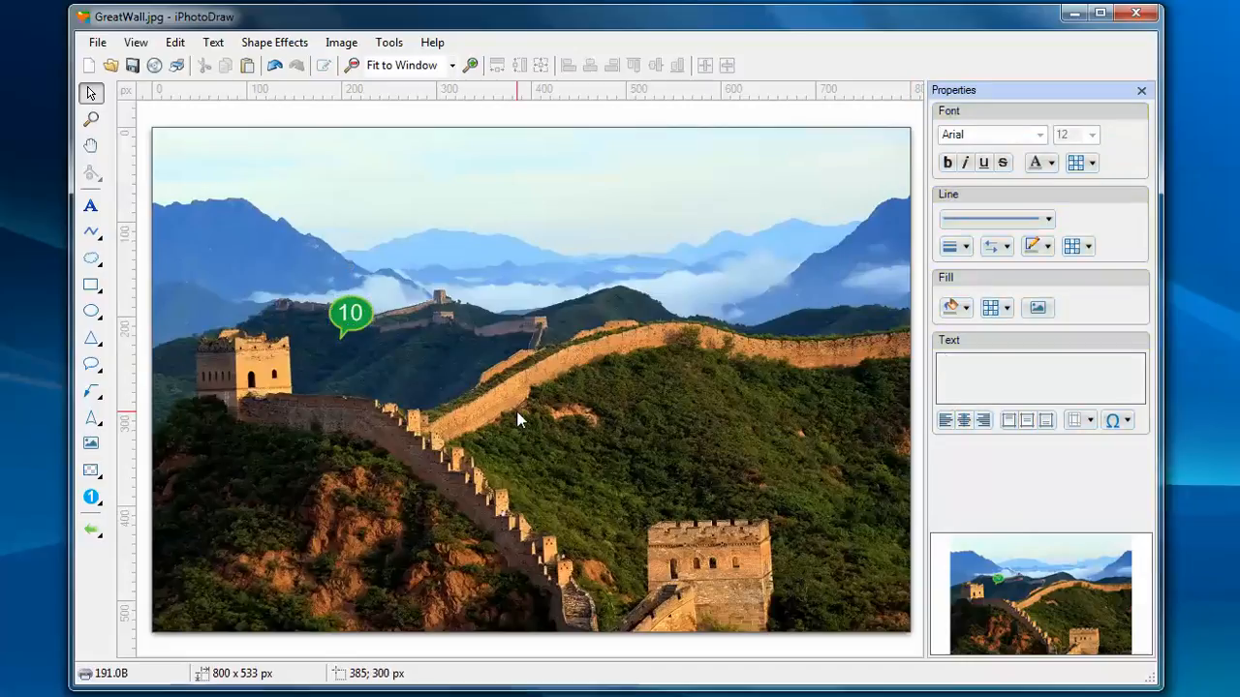
mouse_move(348, 319)
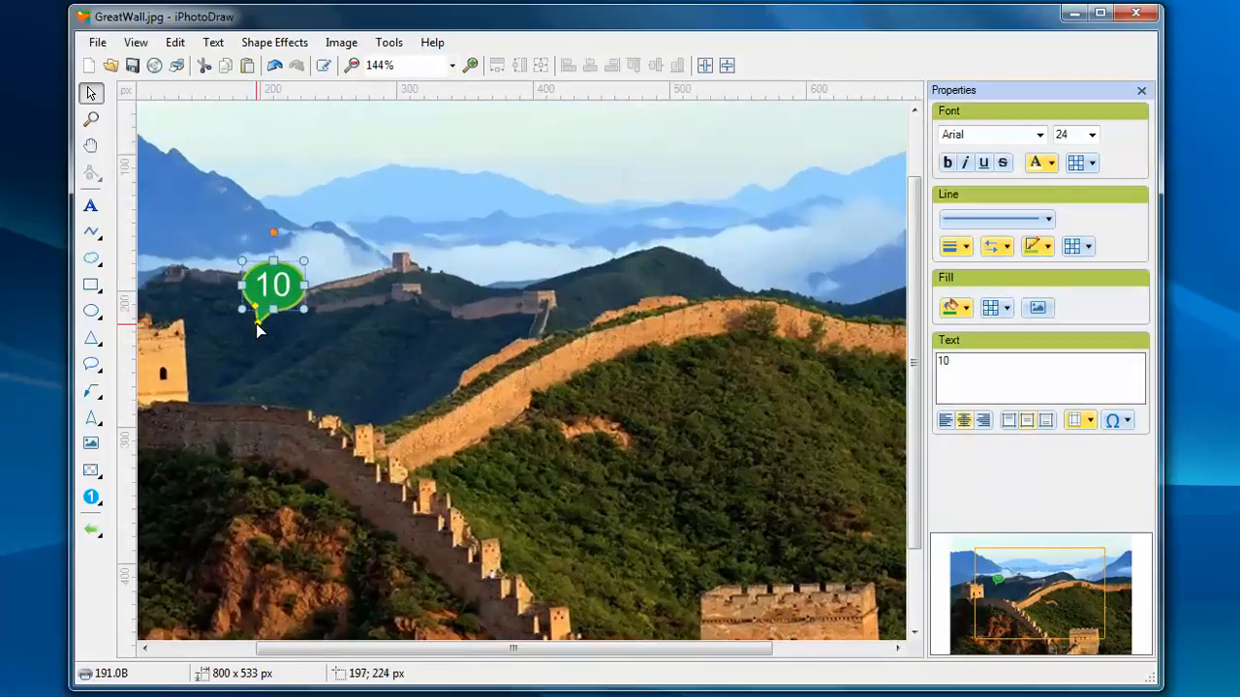
Step: Zoom back out and reselect the green callout bubble
left_click(328, 358)
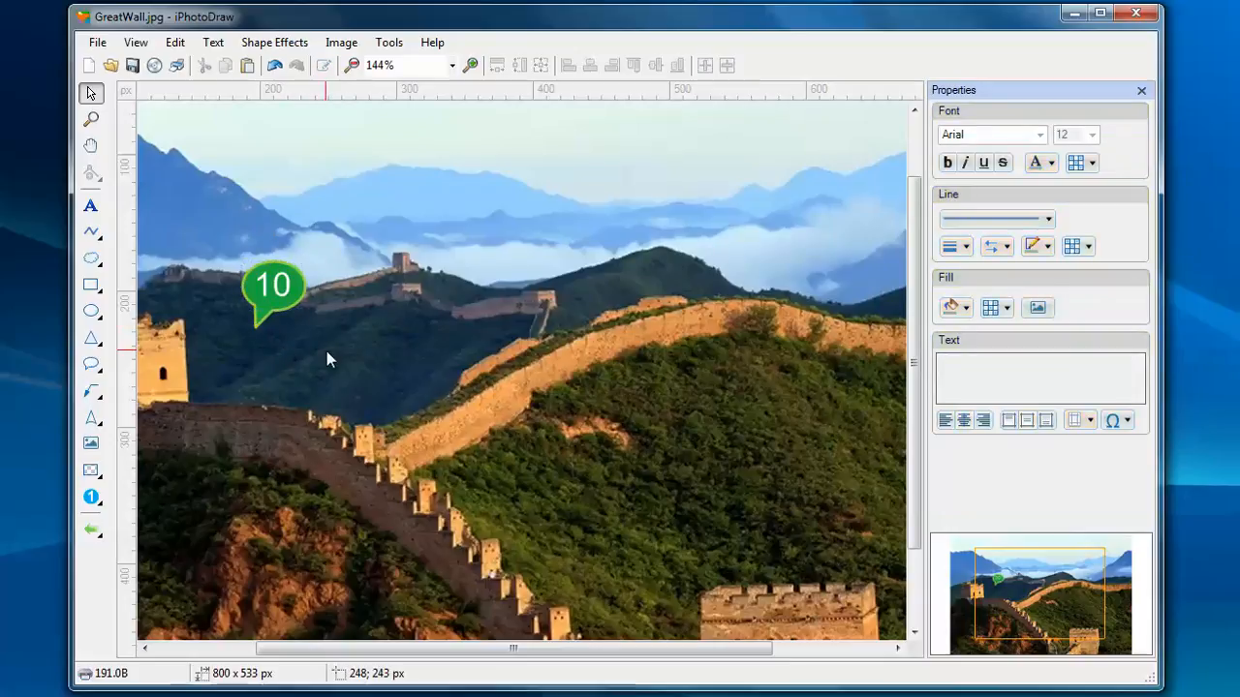
left_click(447, 65)
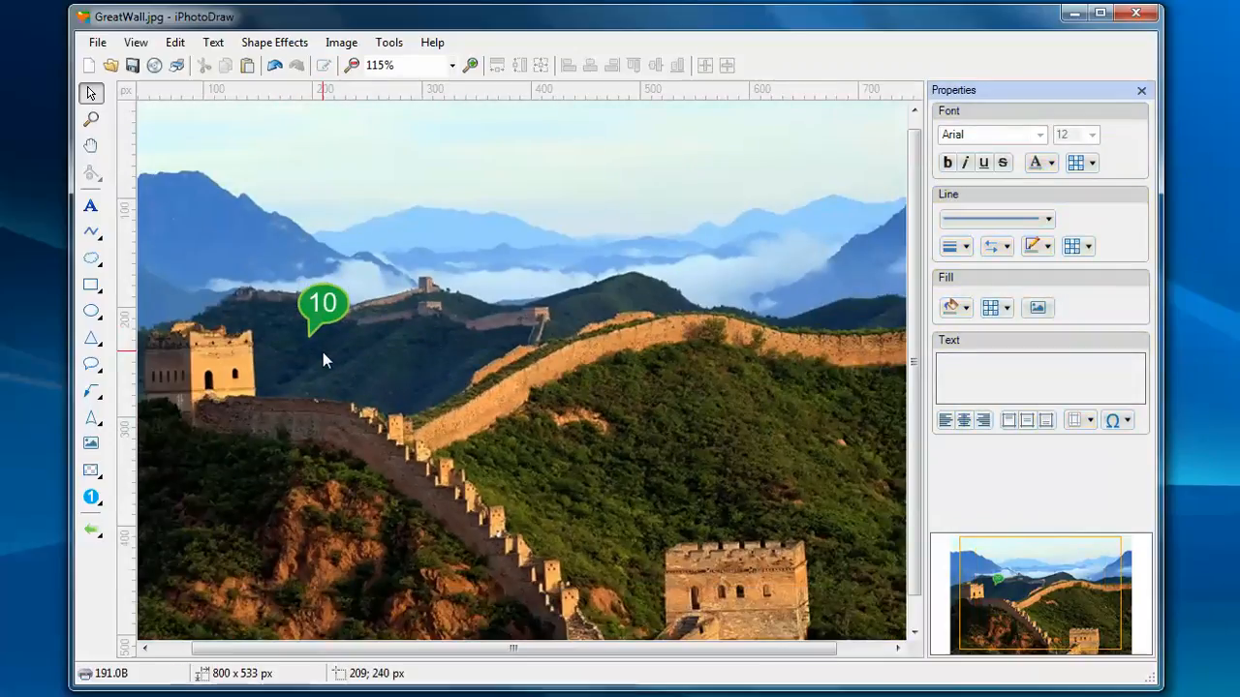
mouse_move(324, 325)
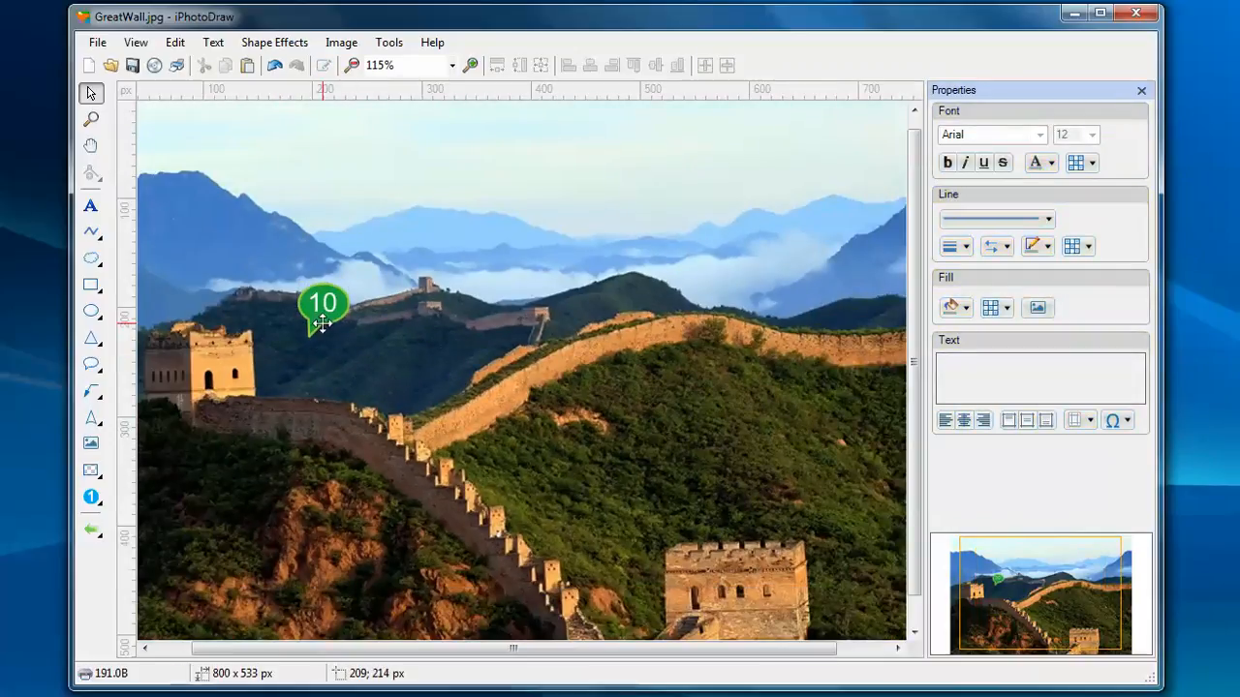
left_click(326, 310)
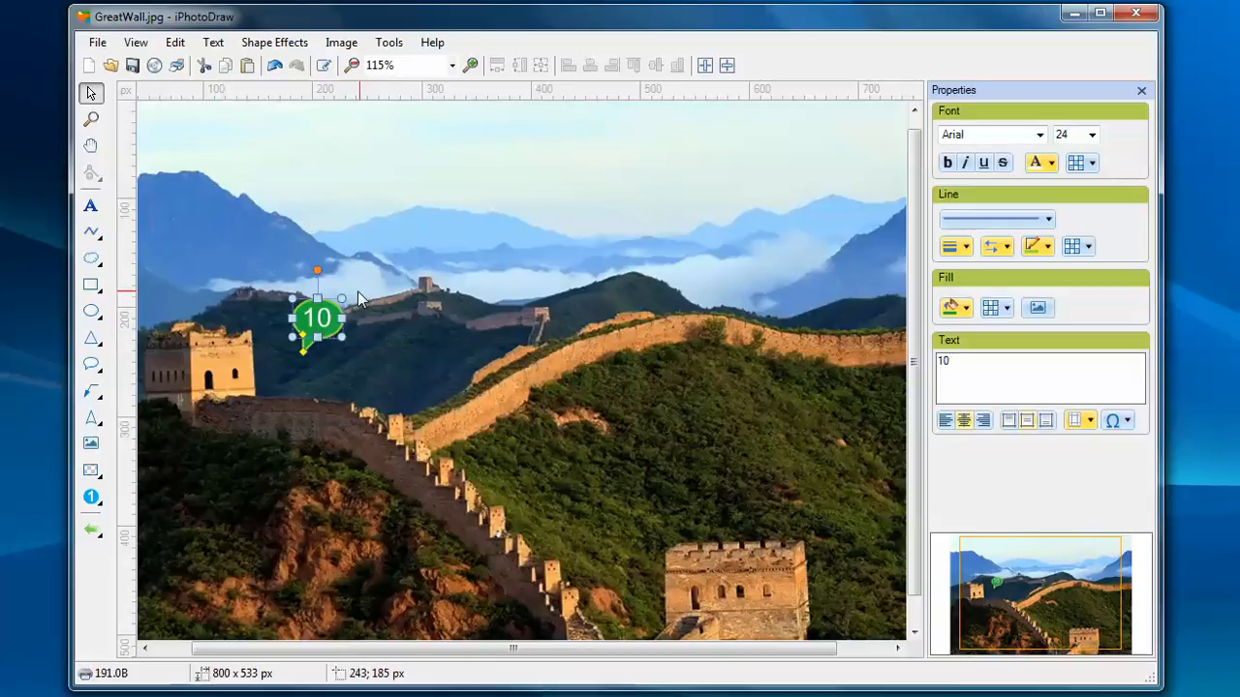
left_click(390, 42)
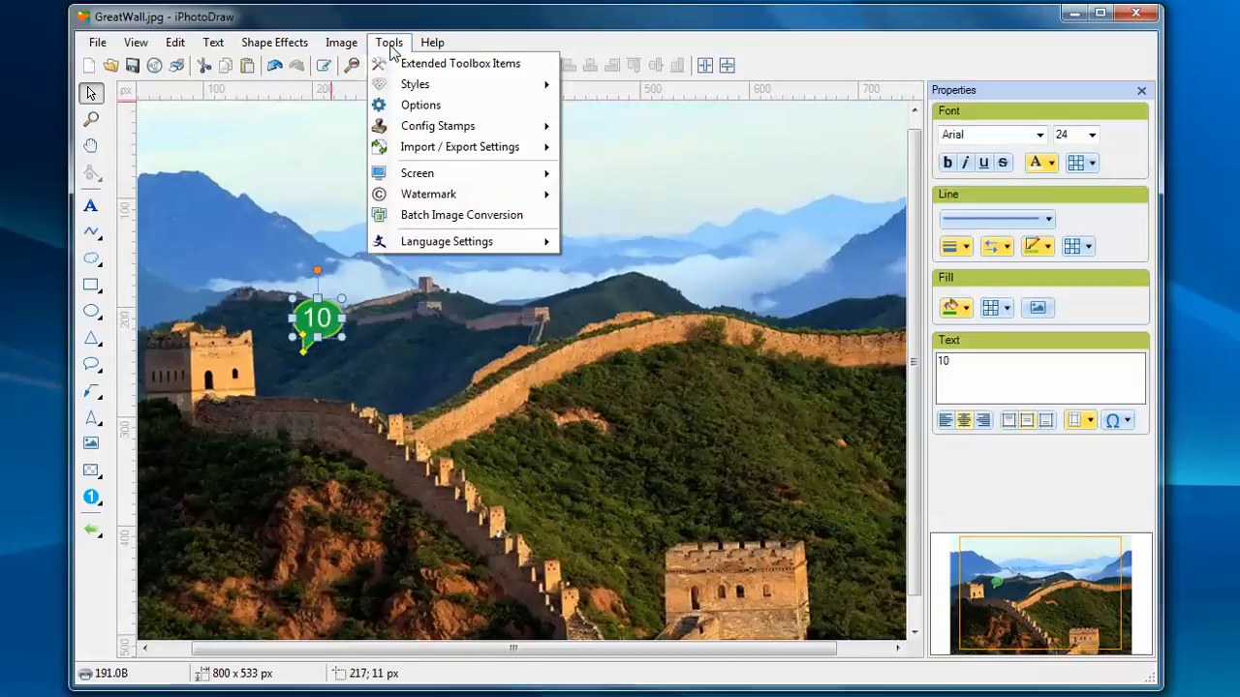
mouse_move(437, 125)
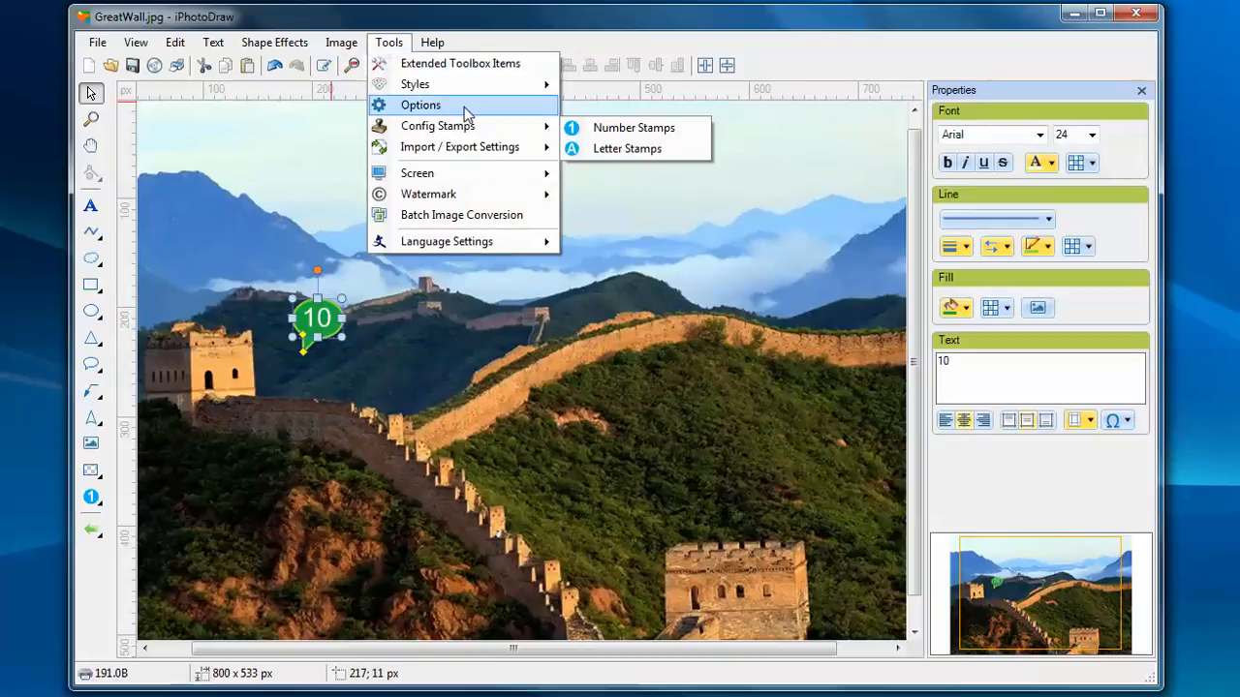
Step: Set the number stamp shape to Custom using the green callout bubble, and apply
left_click(633, 127)
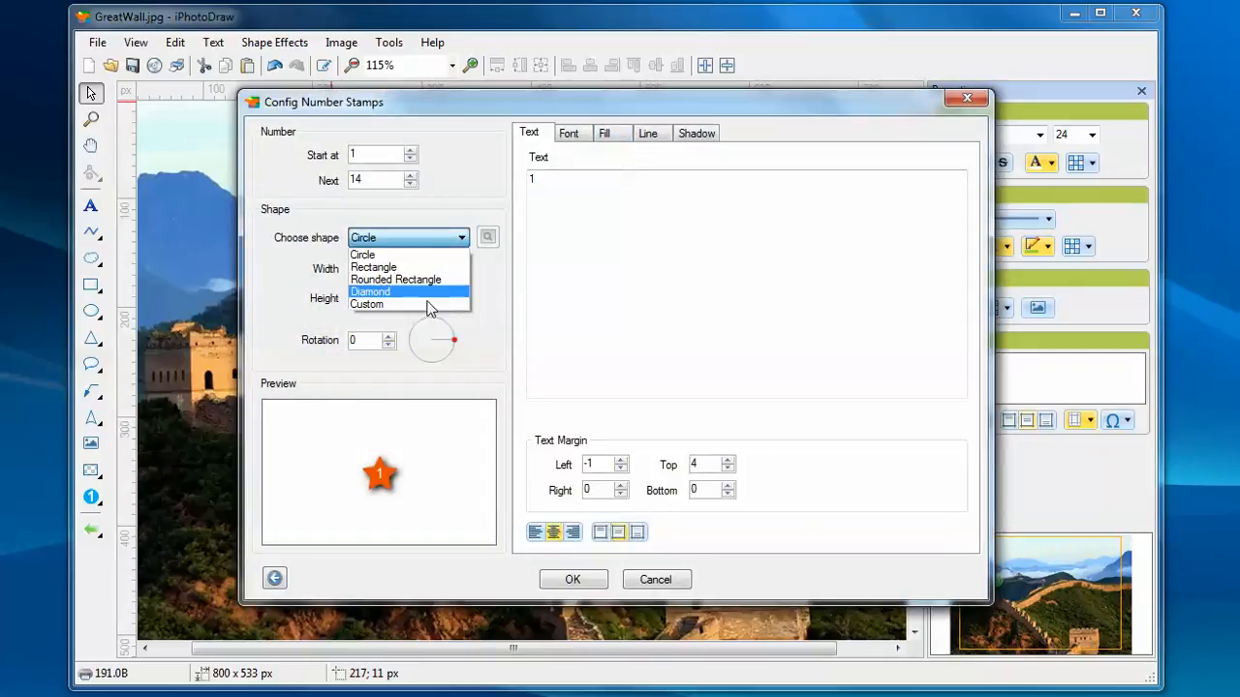
left_click(368, 304)
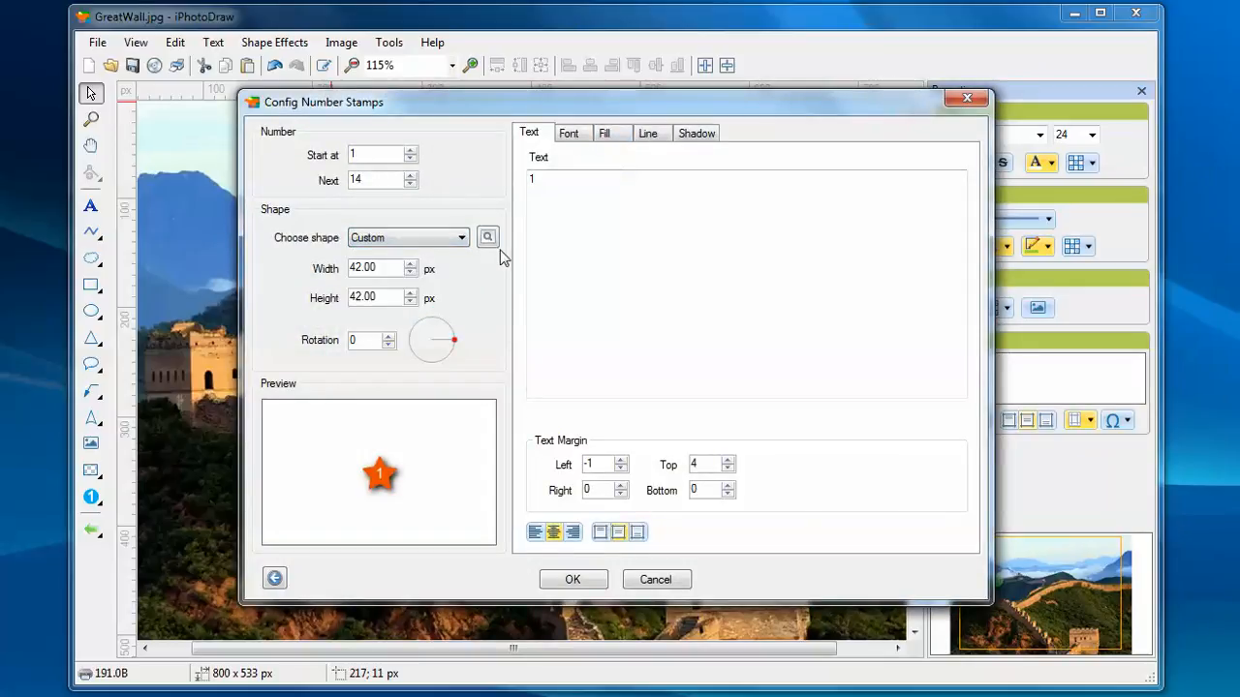
left_click(487, 237)
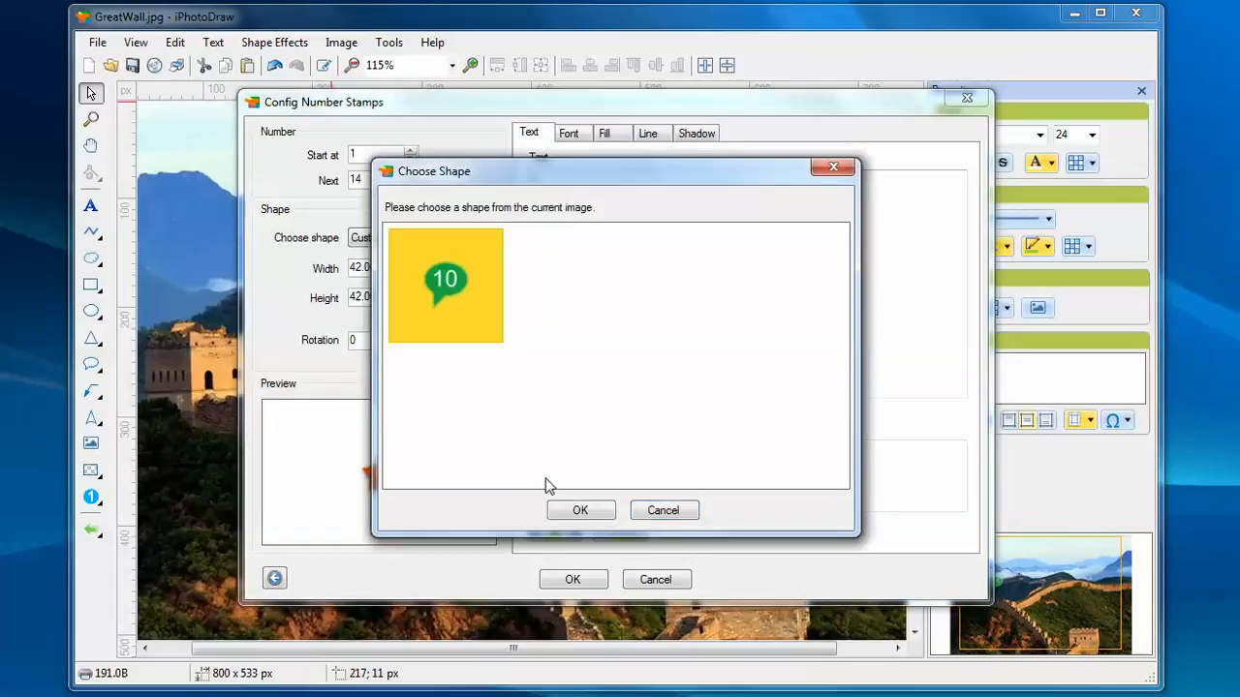
left_click(580, 510)
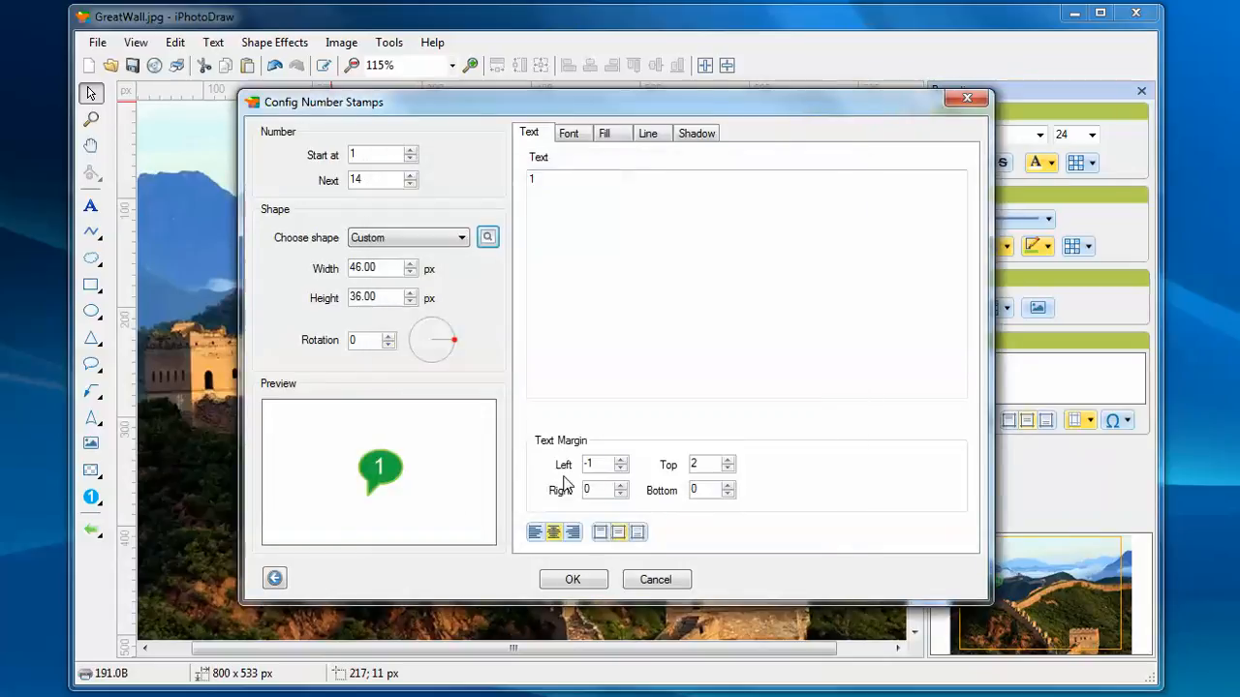
left_click(573, 579)
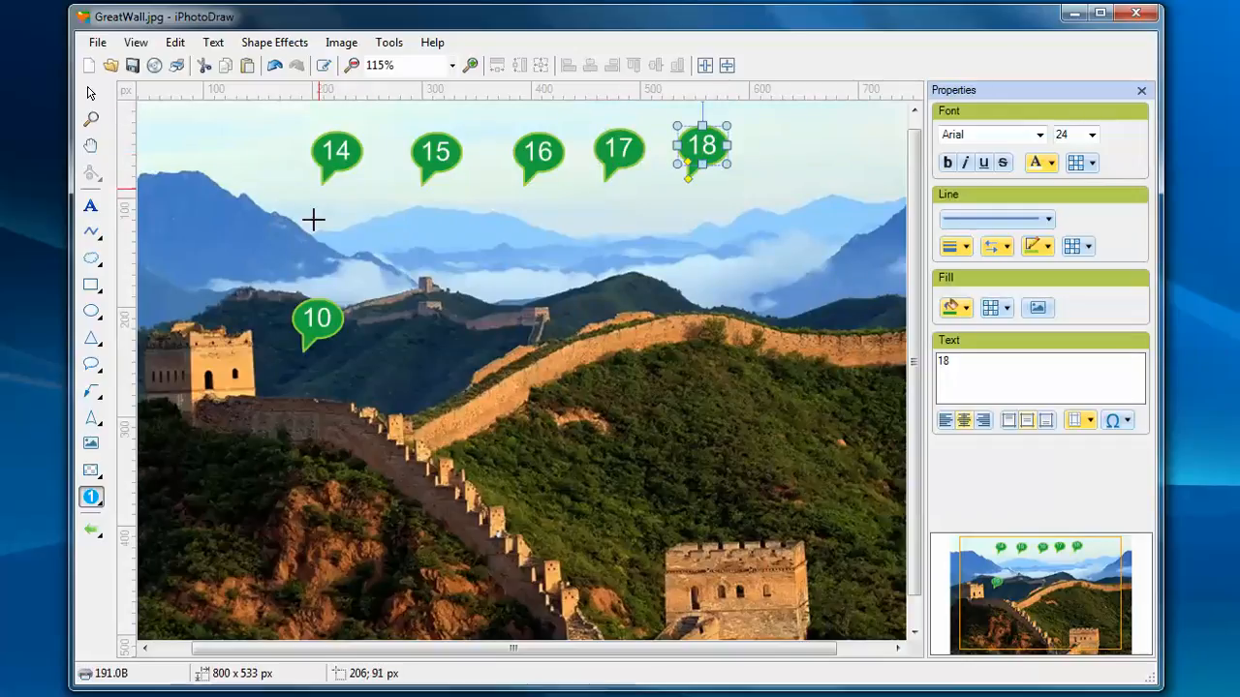
mouse_move(295, 346)
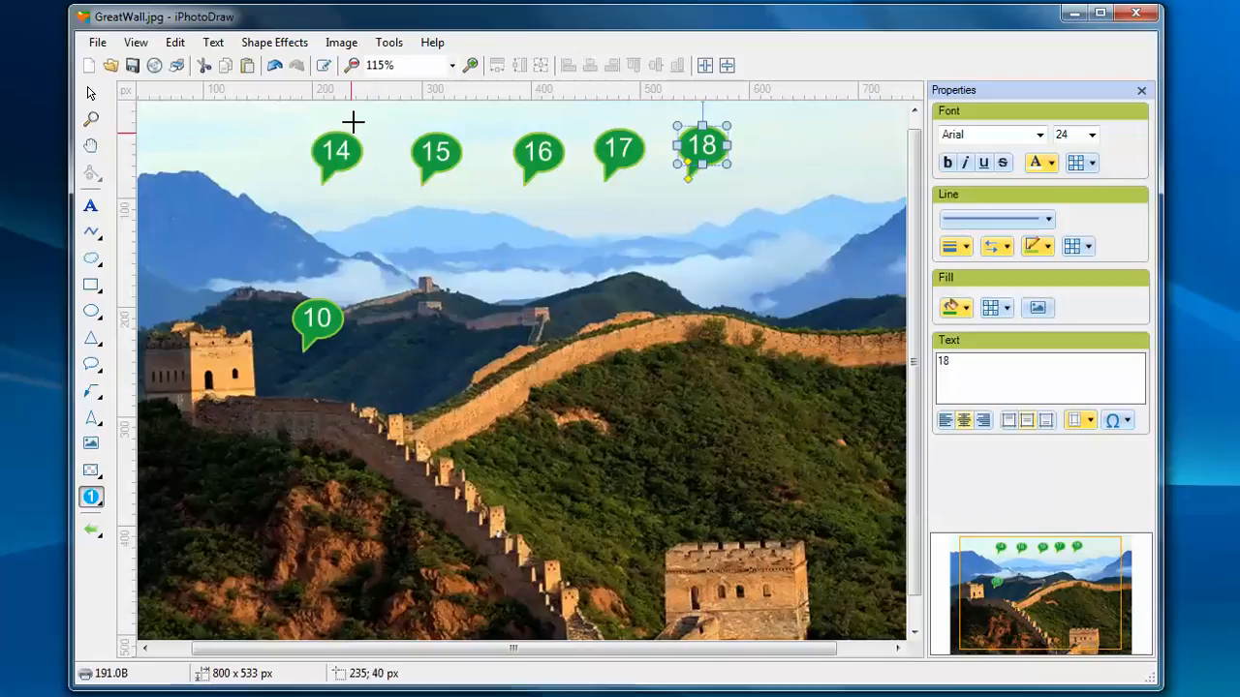
Step: Reopen the number stamp configuration, now showing next number 19
left_click(390, 42)
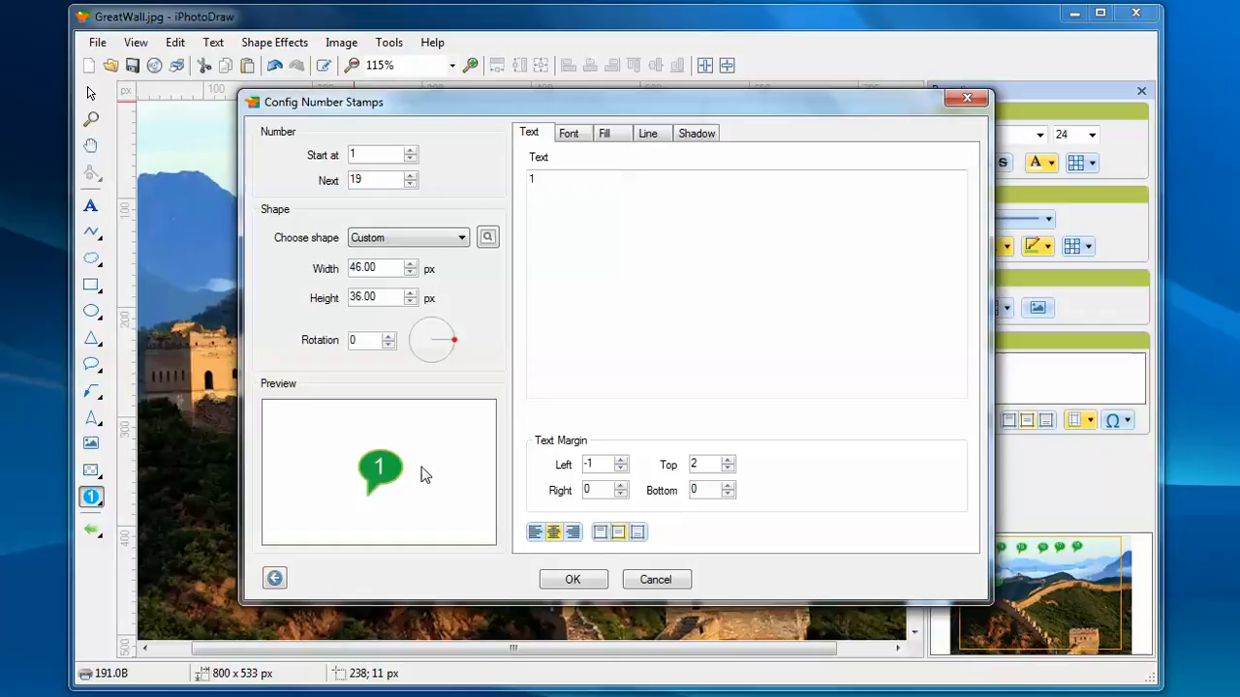
mouse_move(274, 579)
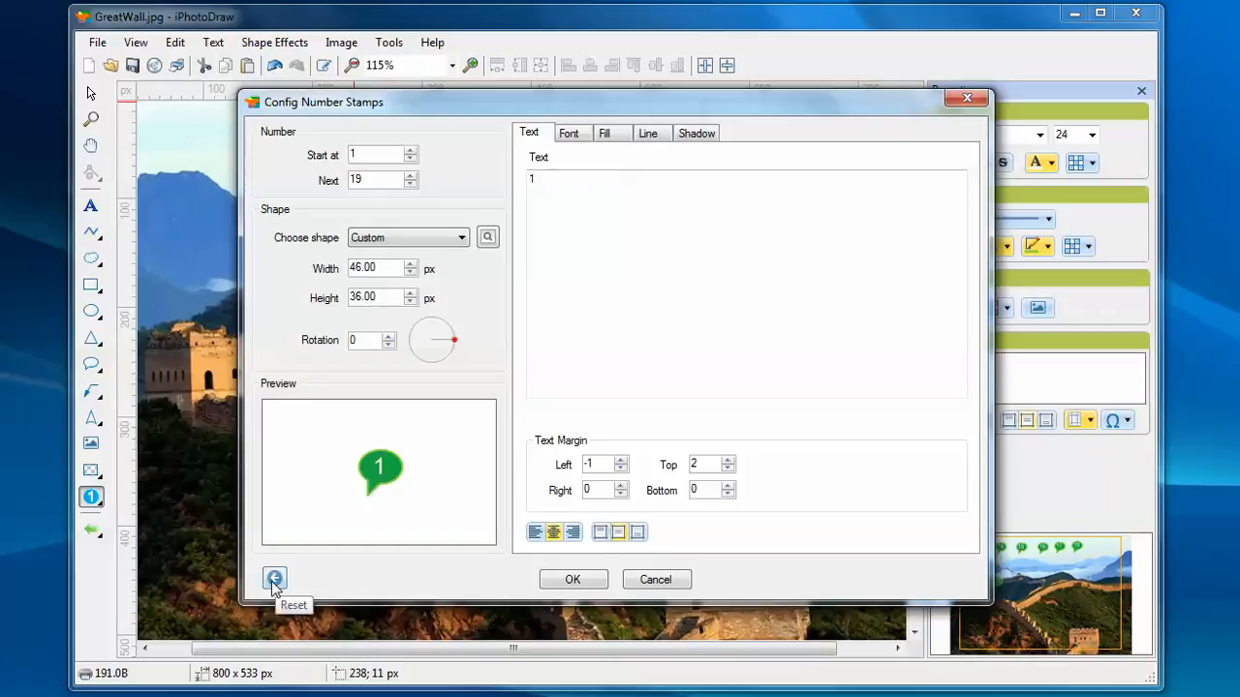
Step: Reset number stamps to the default blue circle and confirm
left_click(275, 579)
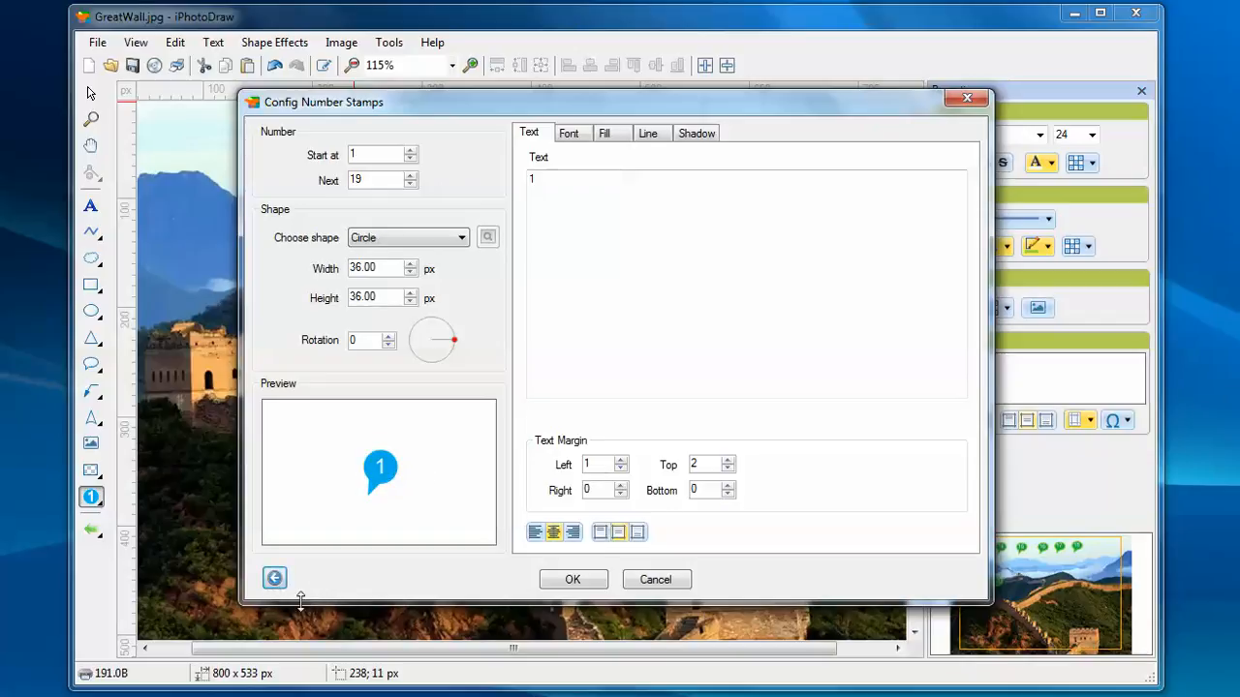
mouse_move(308, 578)
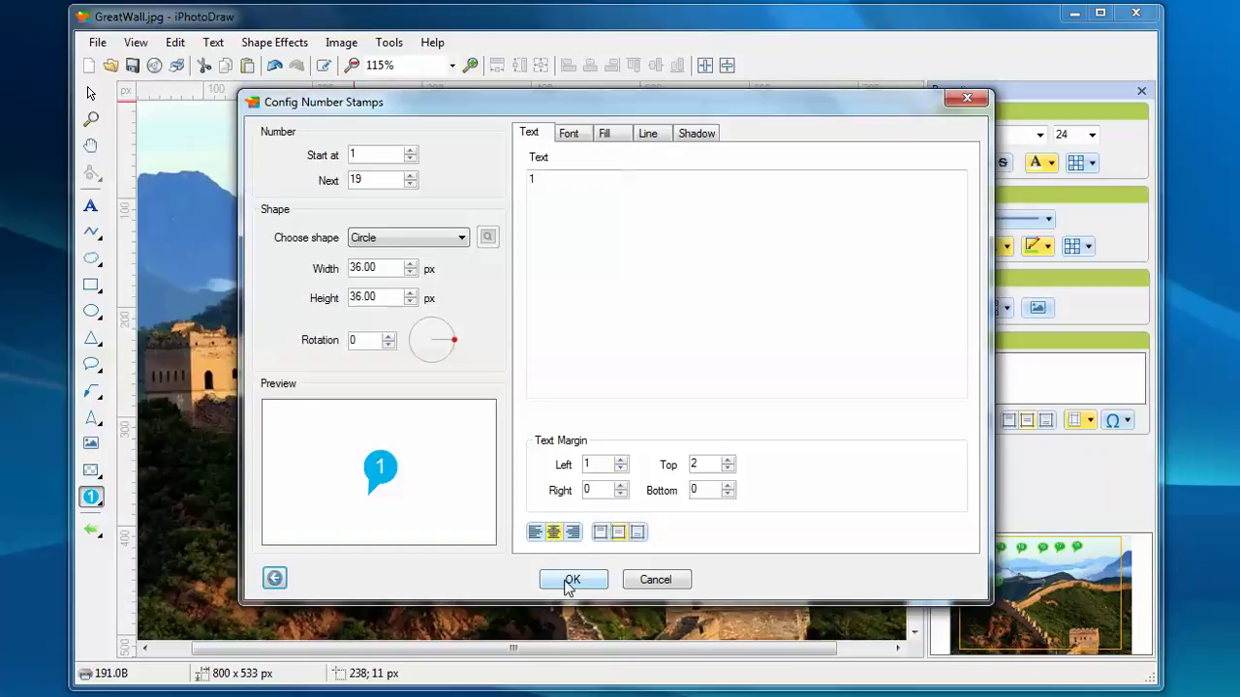
left_click(573, 579)
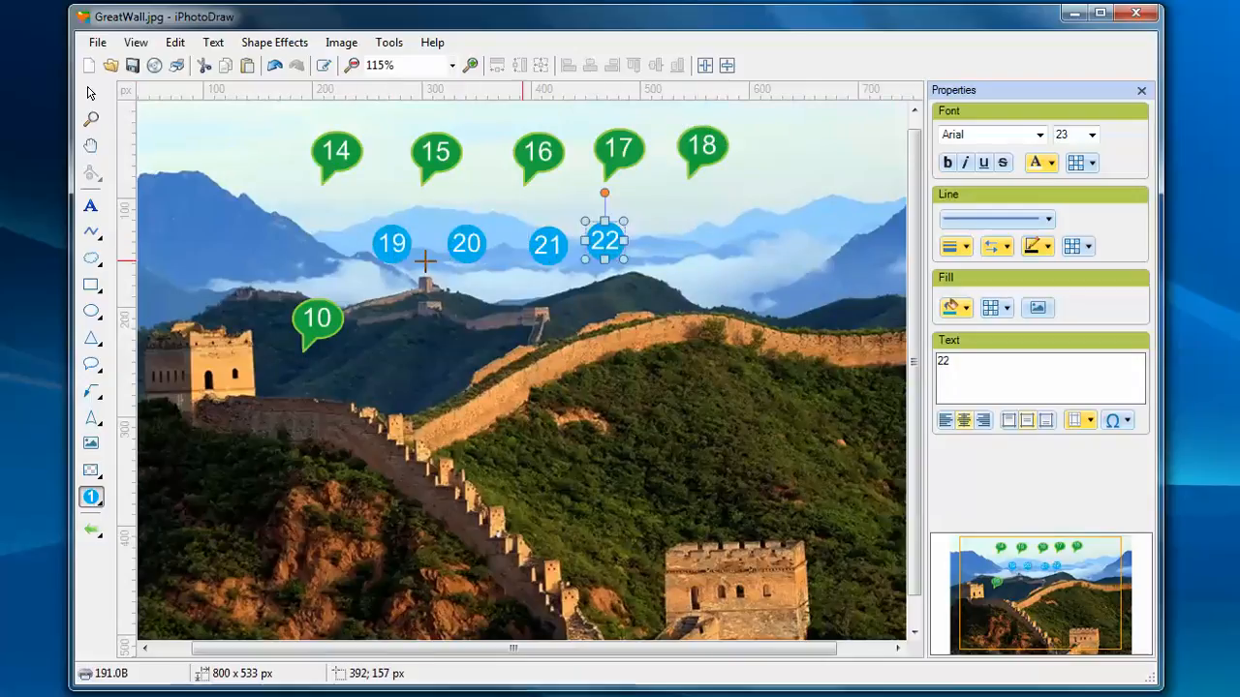
mouse_move(372, 233)
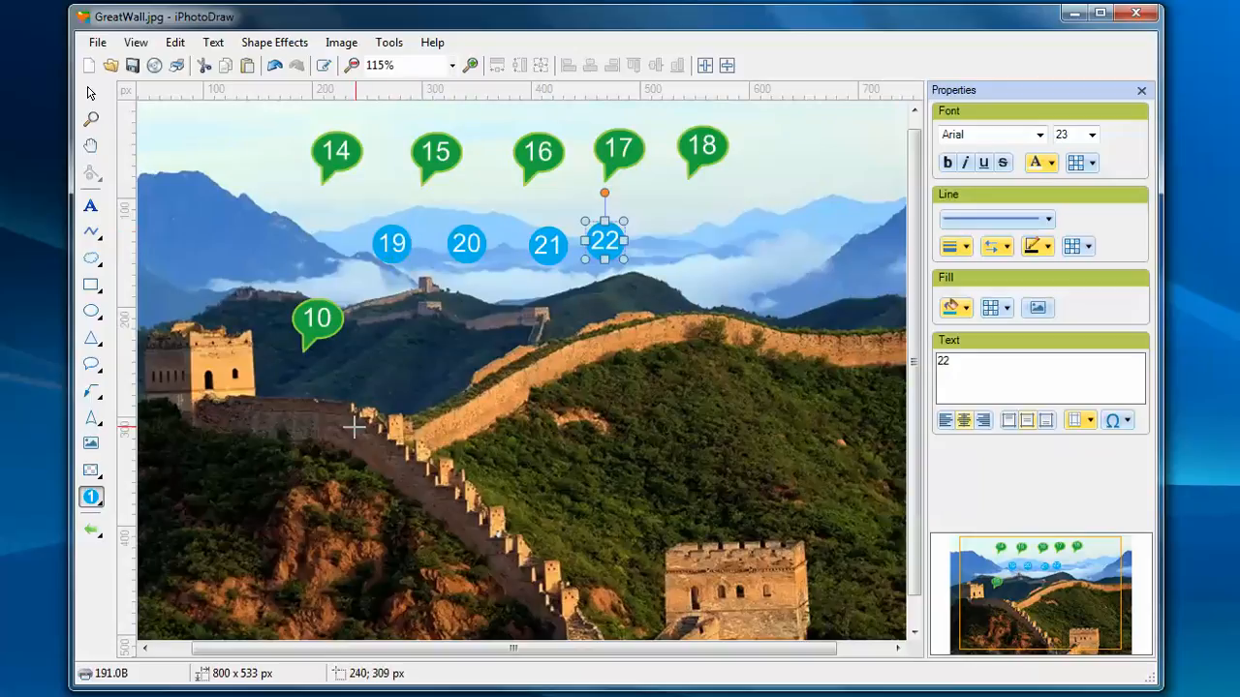
mouse_move(310, 515)
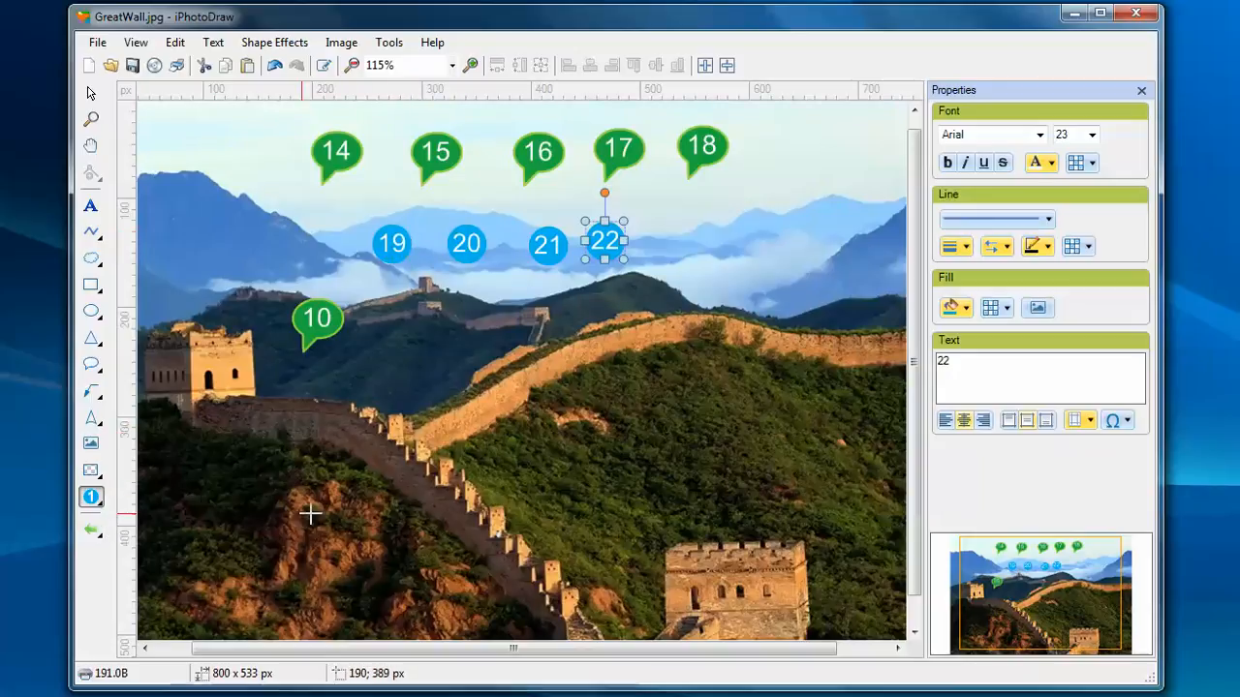
mouse_move(568, 458)
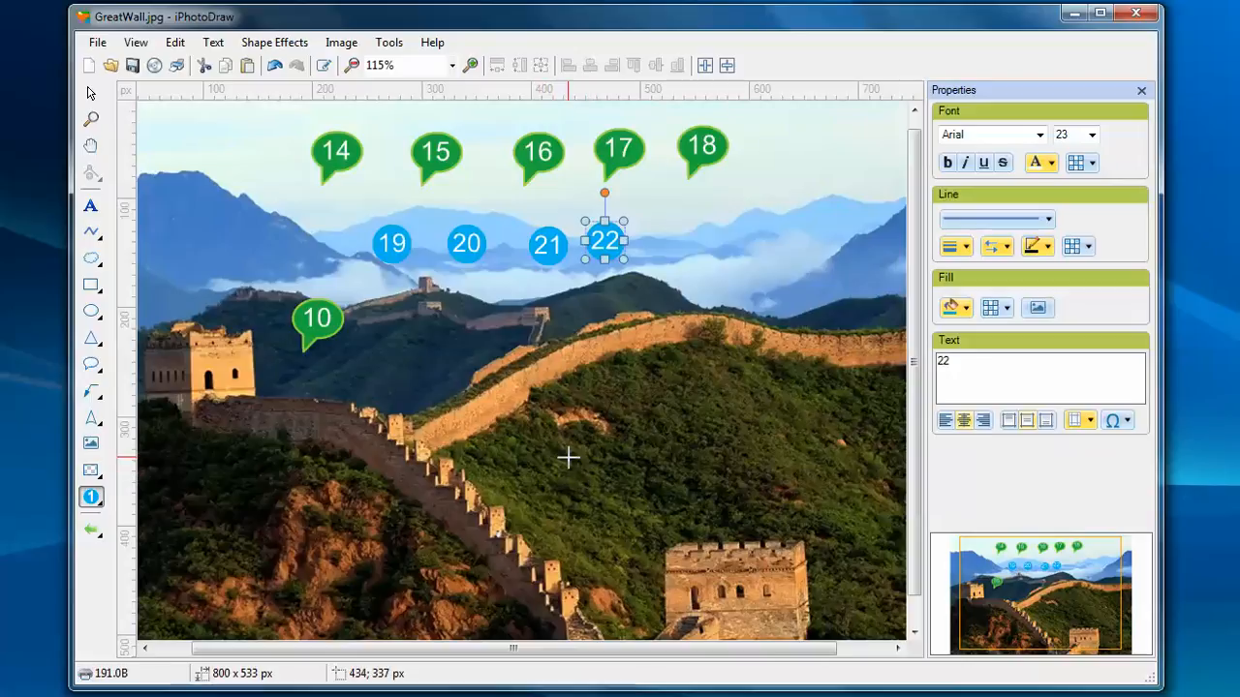
mouse_move(754, 429)
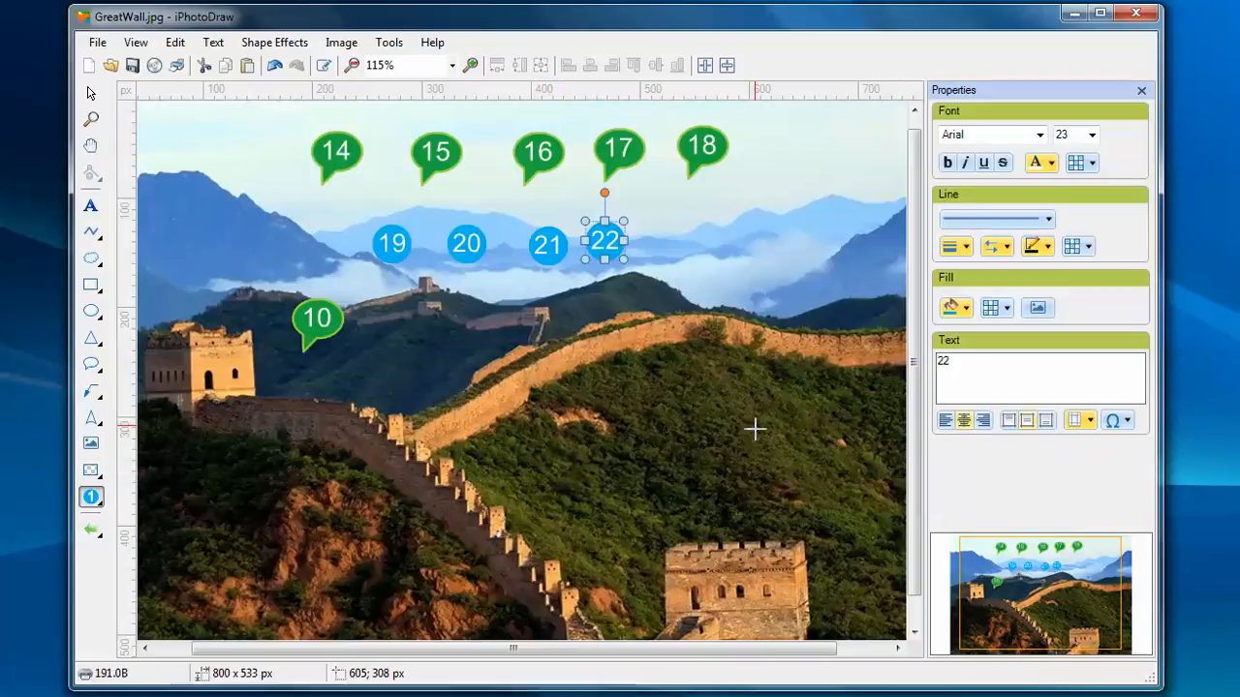
mouse_move(703, 486)
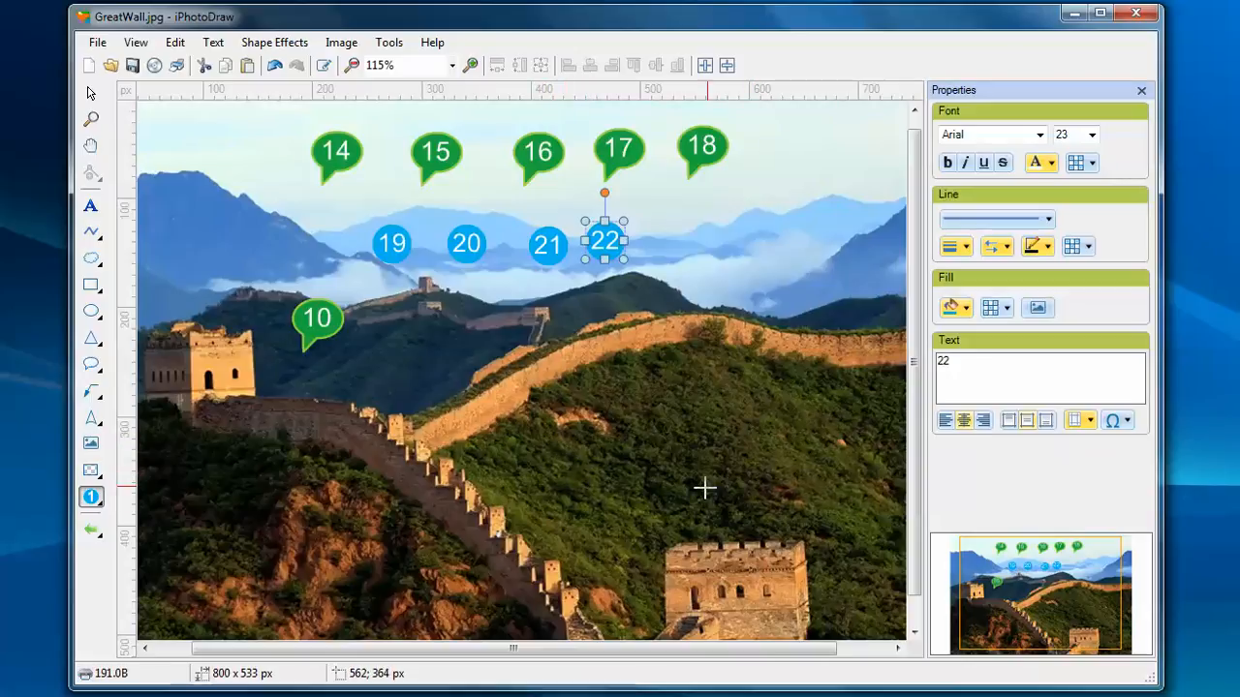